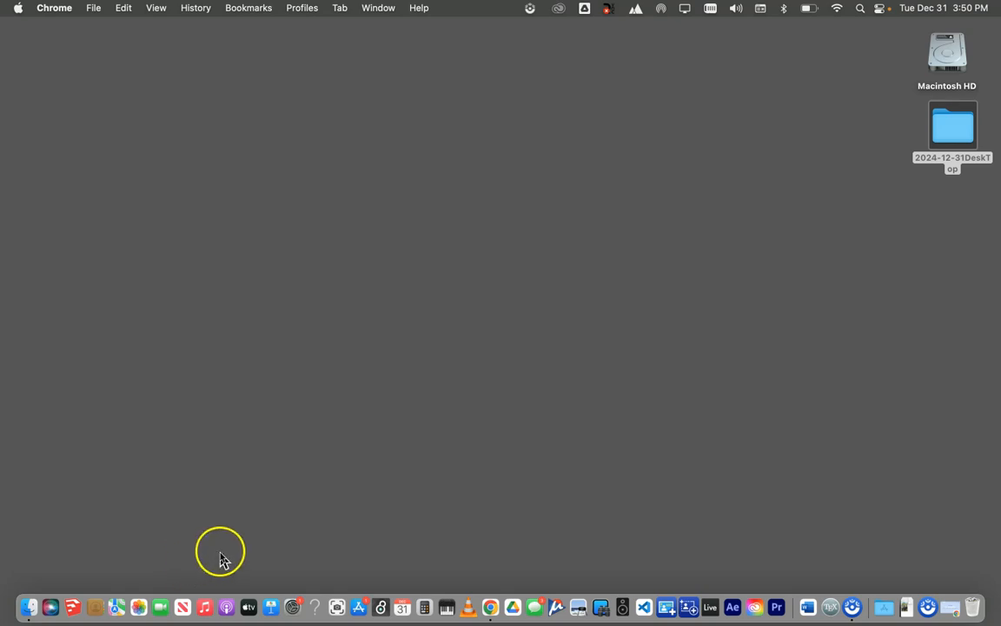
{"action": "mouse_move", "coordinate": [349, 431]}
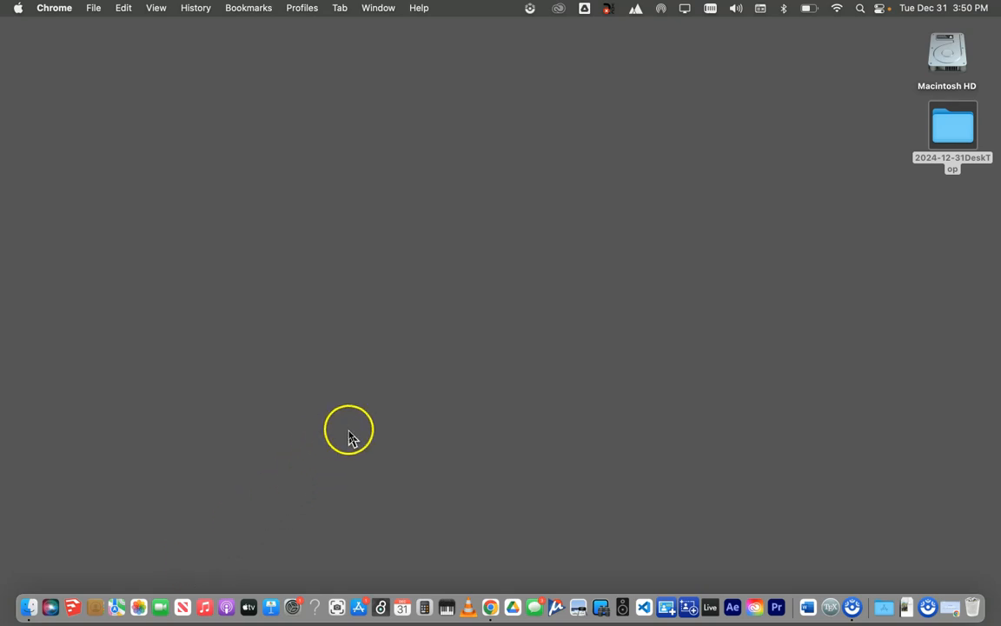
{"action": "mouse_move", "coordinate": [415, 379]}
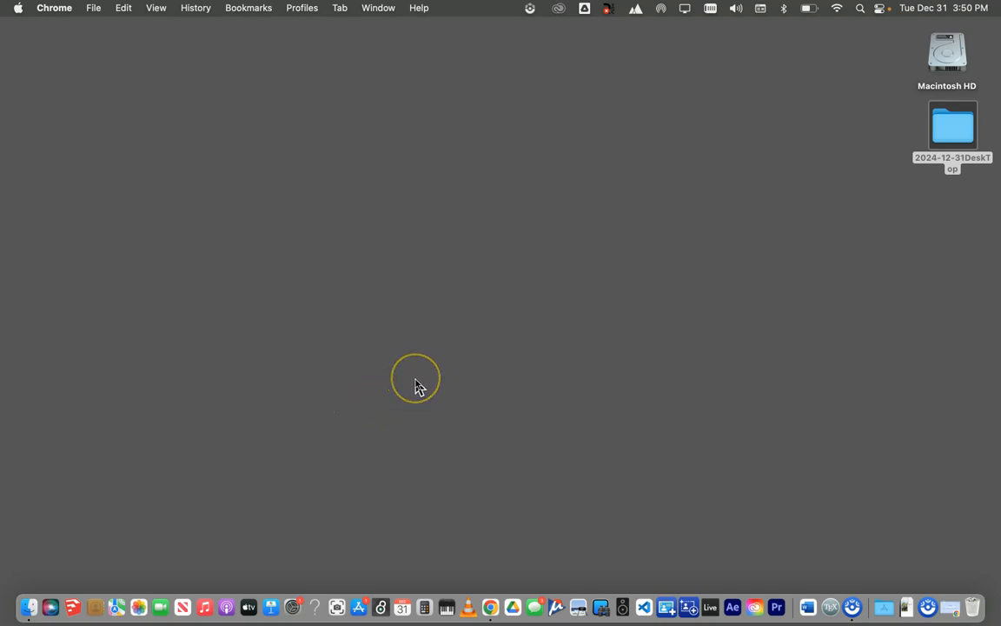
{"action": "mouse_move", "coordinate": [420, 403]}
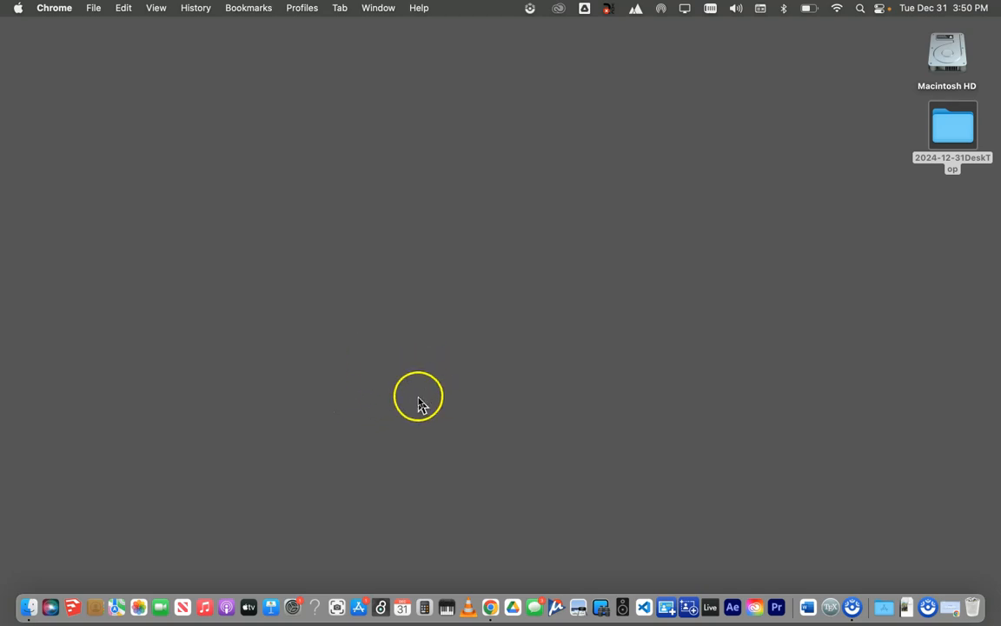
{"action": "mouse_move", "coordinate": [373, 400]}
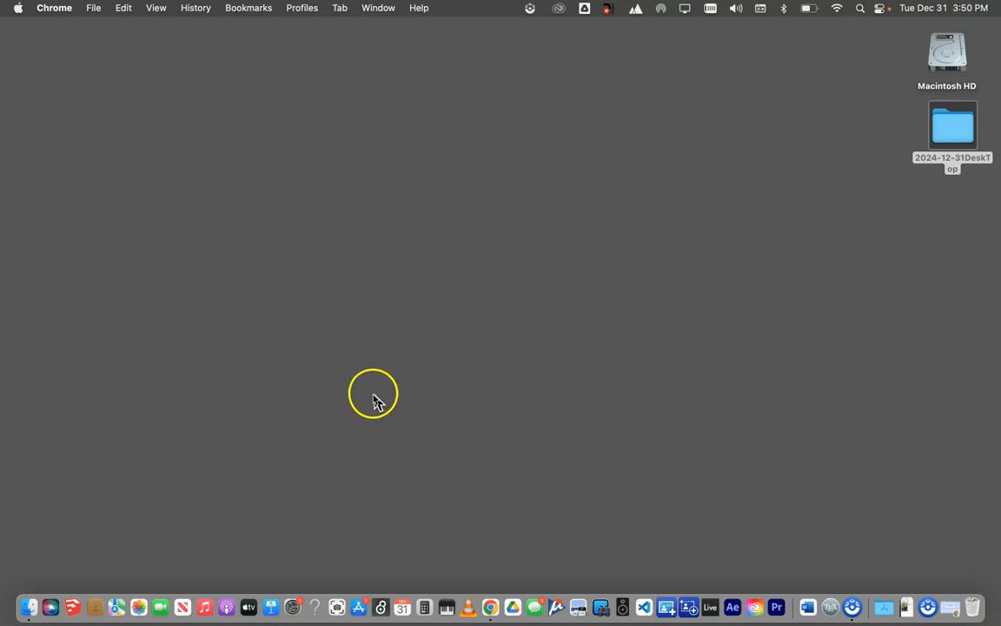
{"action": "mouse_move", "coordinate": [456, 409]}
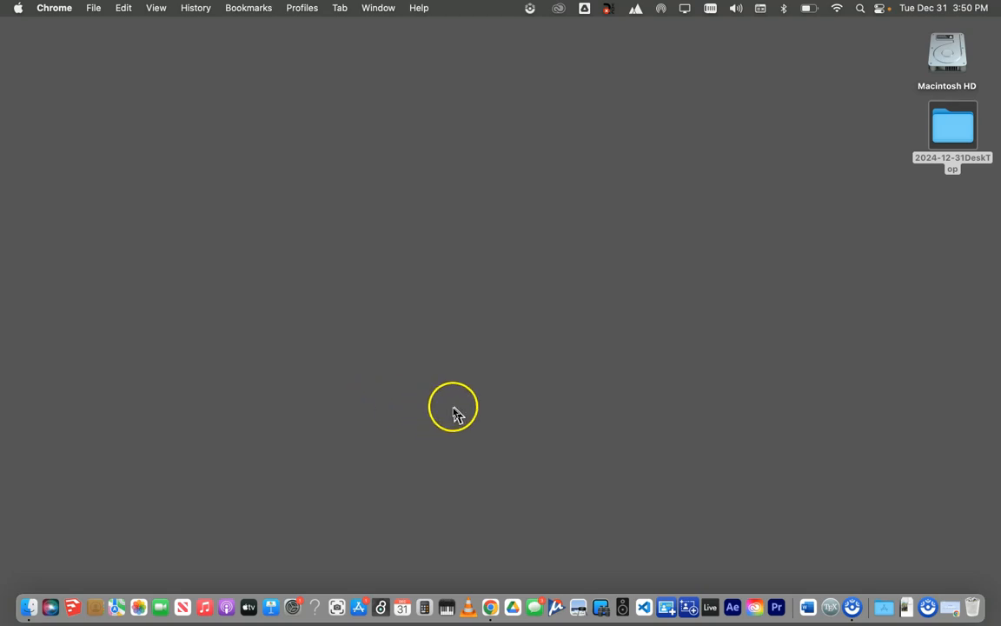
{"action": "mouse_move", "coordinate": [476, 414]}
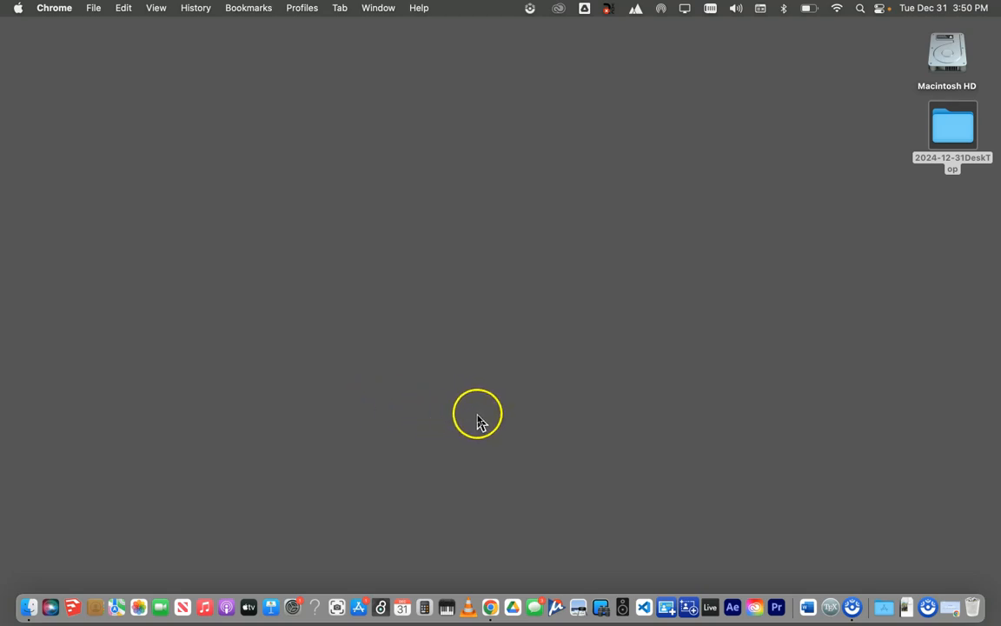
{"action": "mouse_move", "coordinate": [491, 431]}
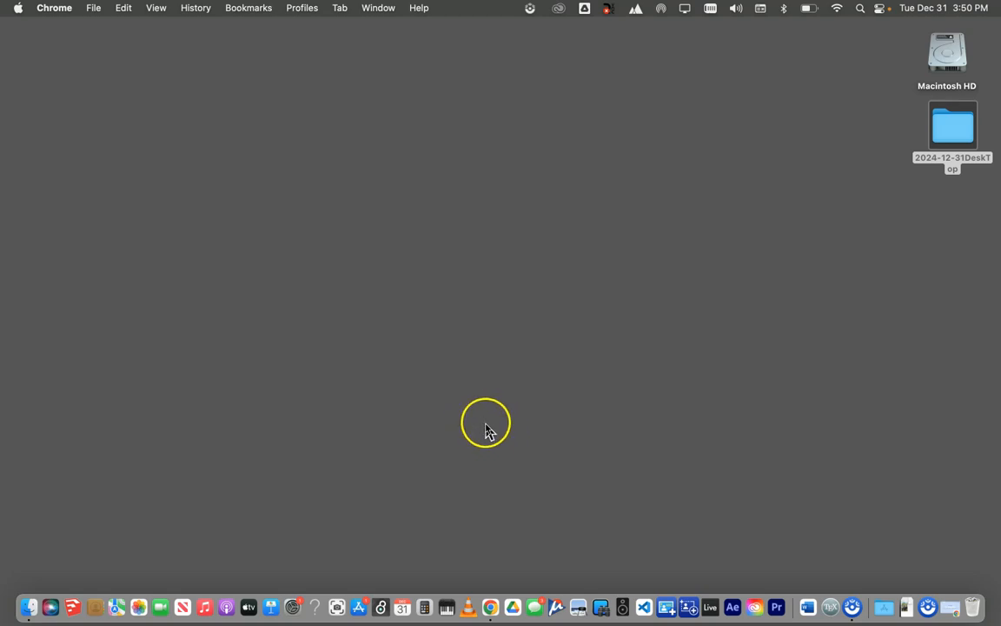
{"action": "mouse_move", "coordinate": [487, 432]}
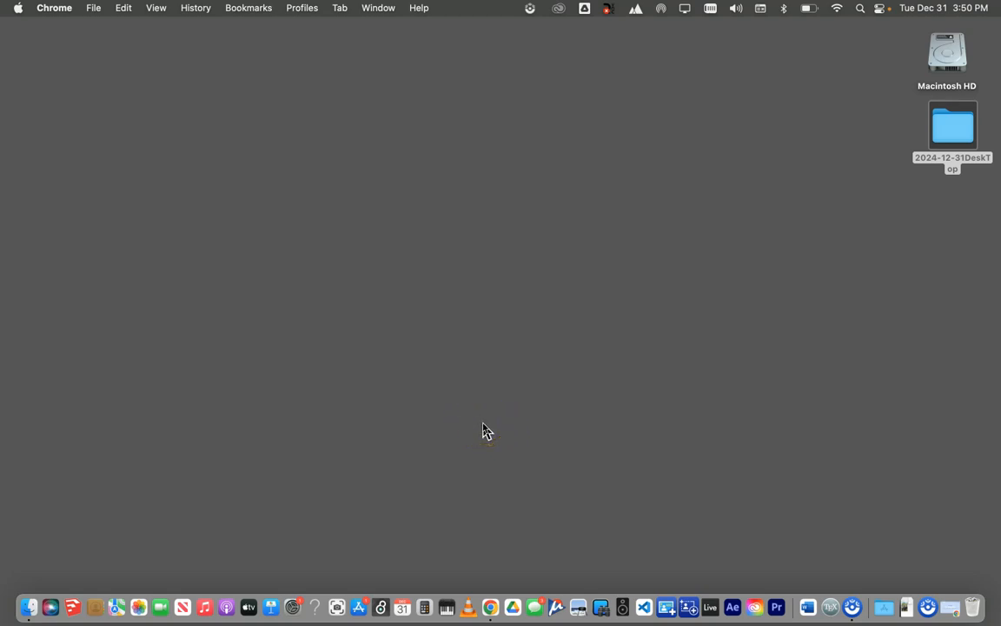
Step: Bring Chrome forward and enter cycling74.com in the New Tab search box
{"action": "left_click", "coordinate": [455, 428]}
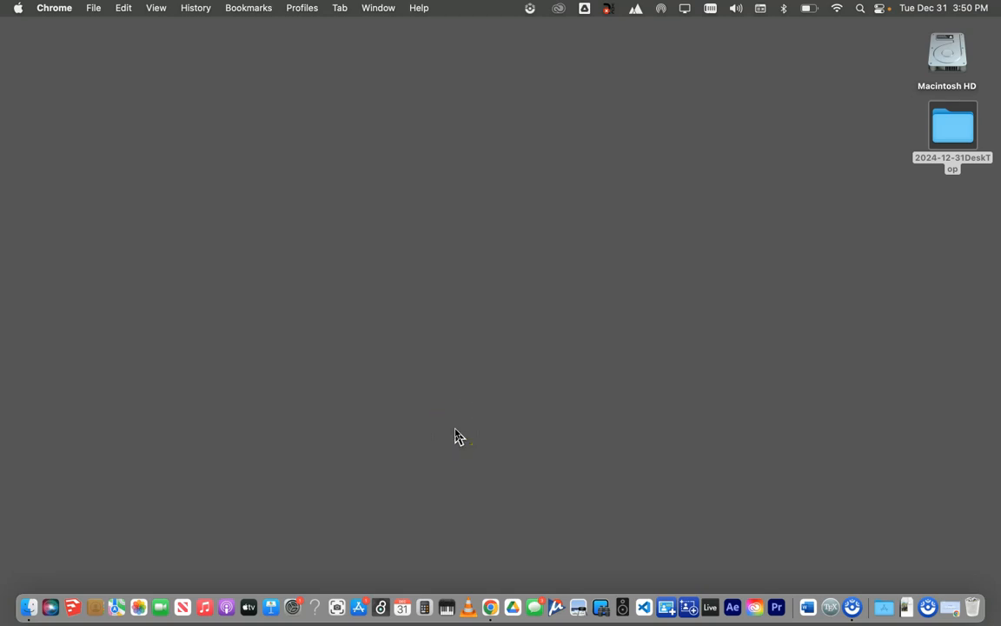
{"action": "mouse_move", "coordinate": [445, 428]}
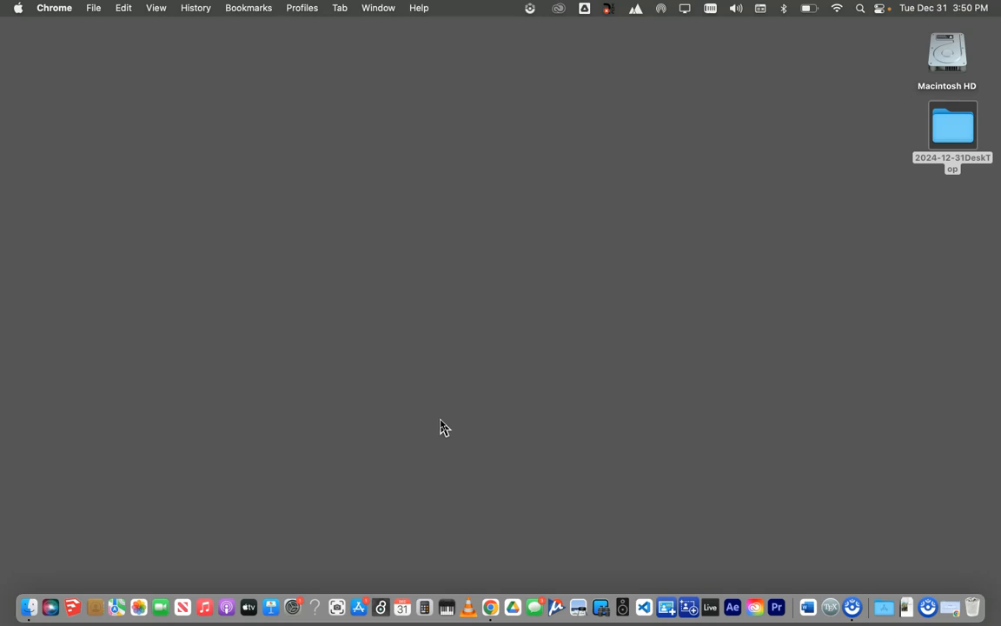
{"action": "left_click", "coordinate": [364, 459]}
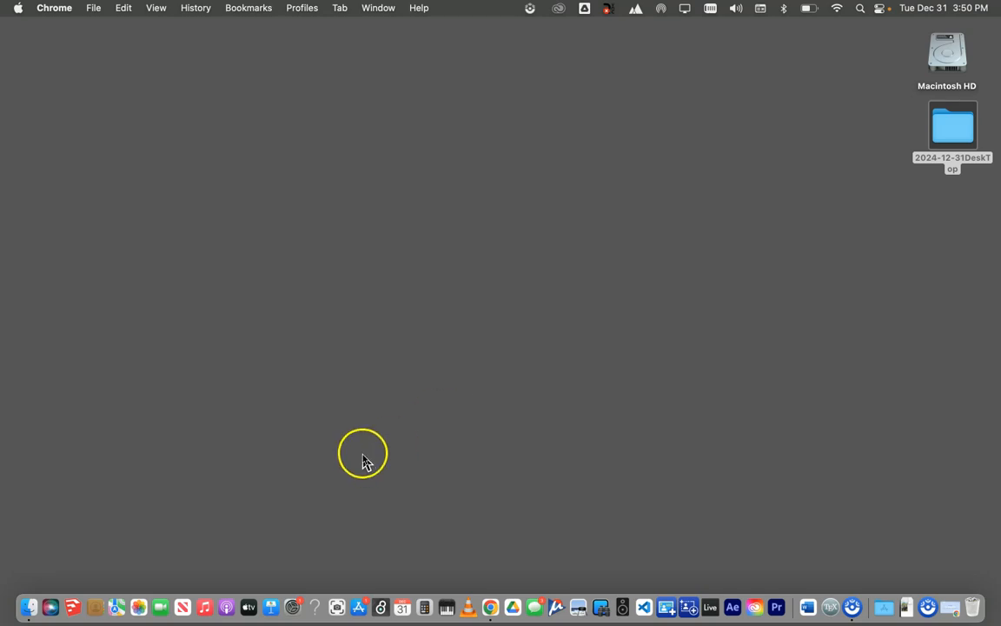
{"action": "mouse_move", "coordinate": [584, 462]}
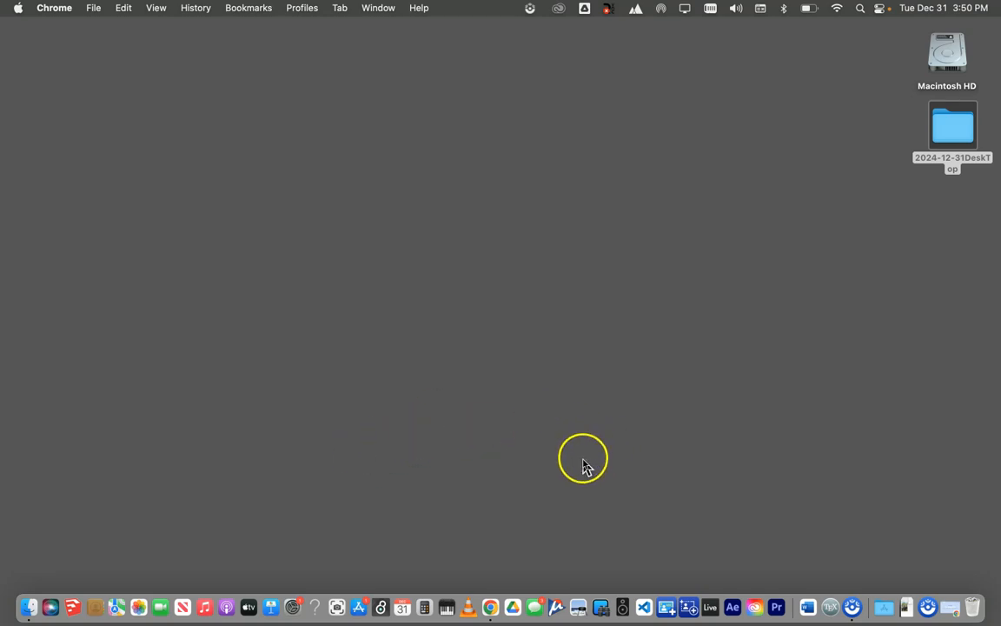
{"action": "mouse_move", "coordinate": [918, 600]}
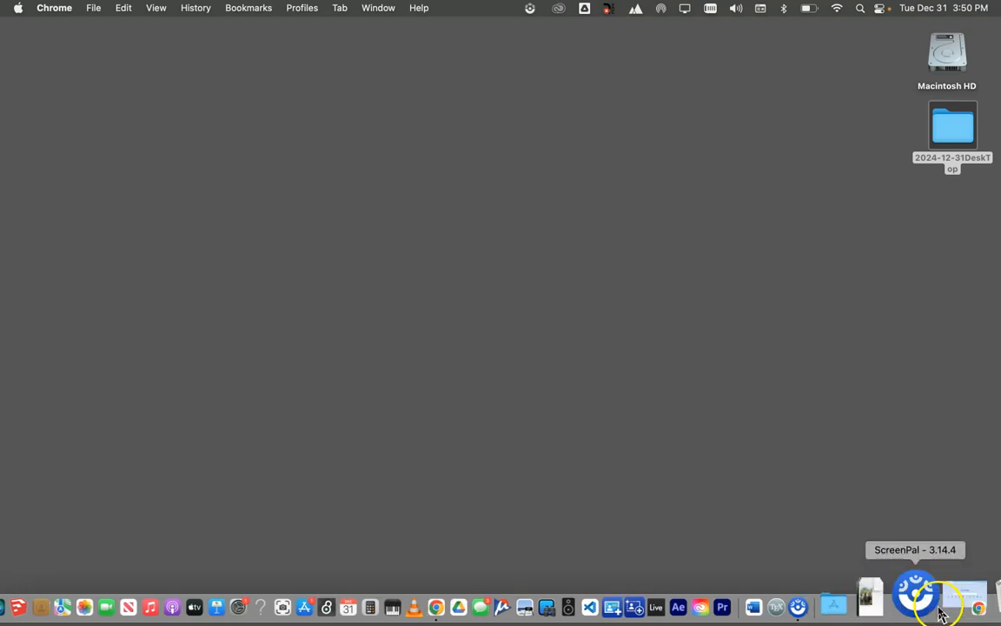
{"action": "left_click", "coordinate": [977, 606]}
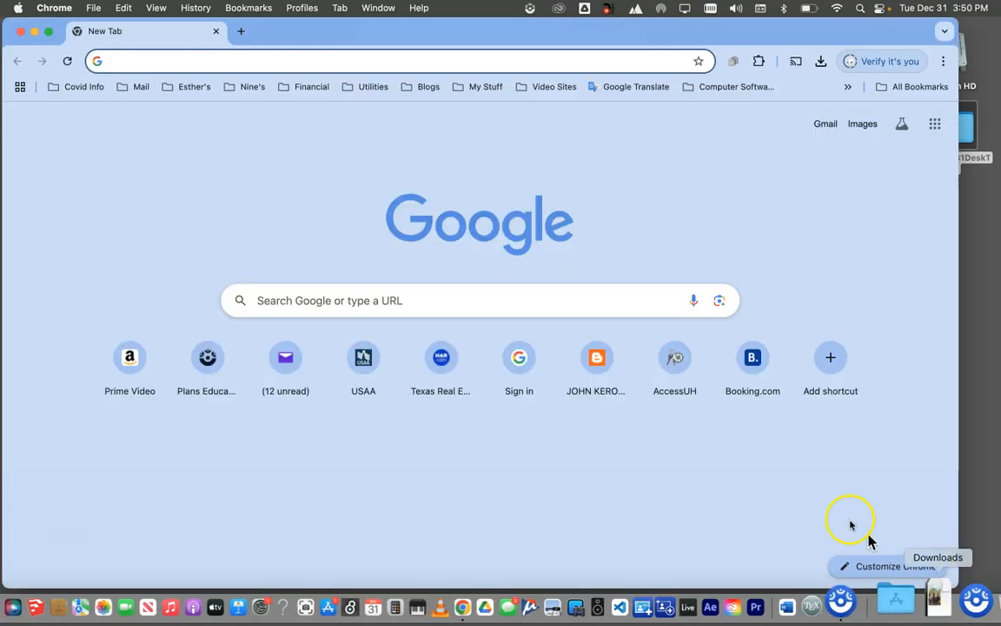
{"action": "mouse_move", "coordinate": [243, 174]}
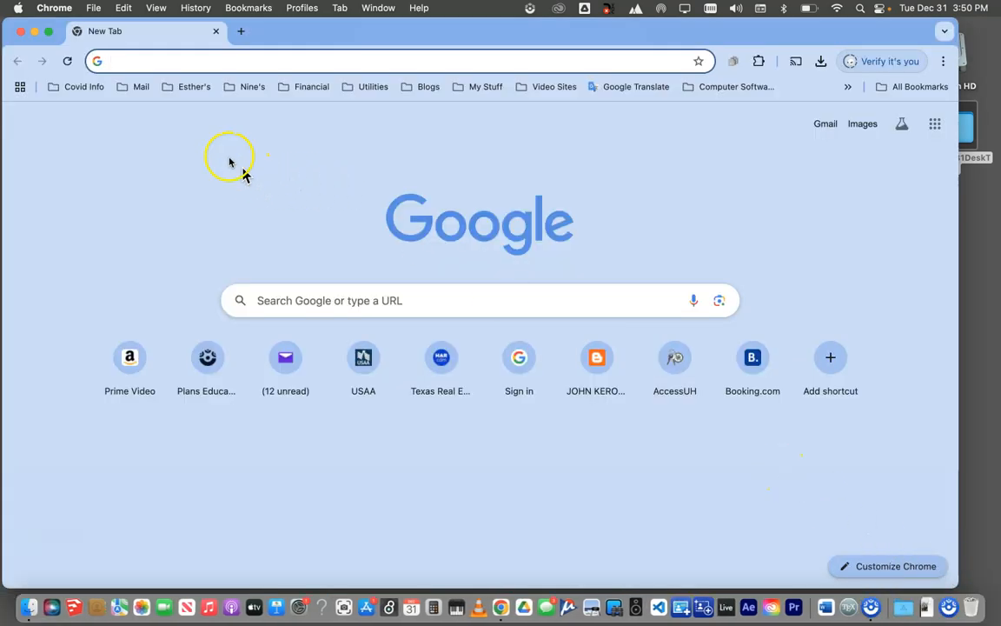
{"action": "left_click", "coordinate": [113, 61]}
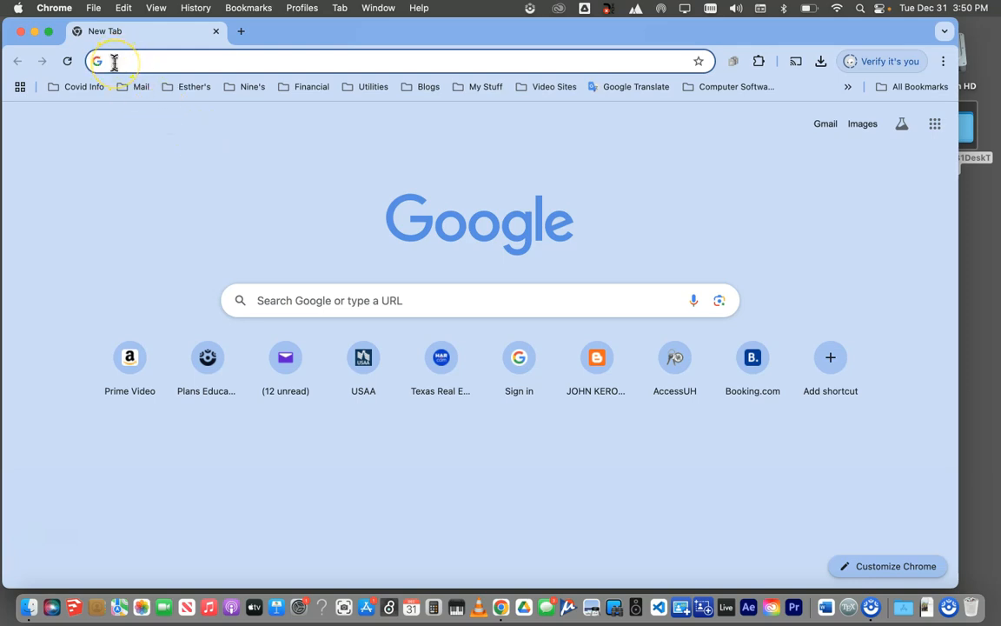
{"action": "left_click", "coordinate": [480, 299]}
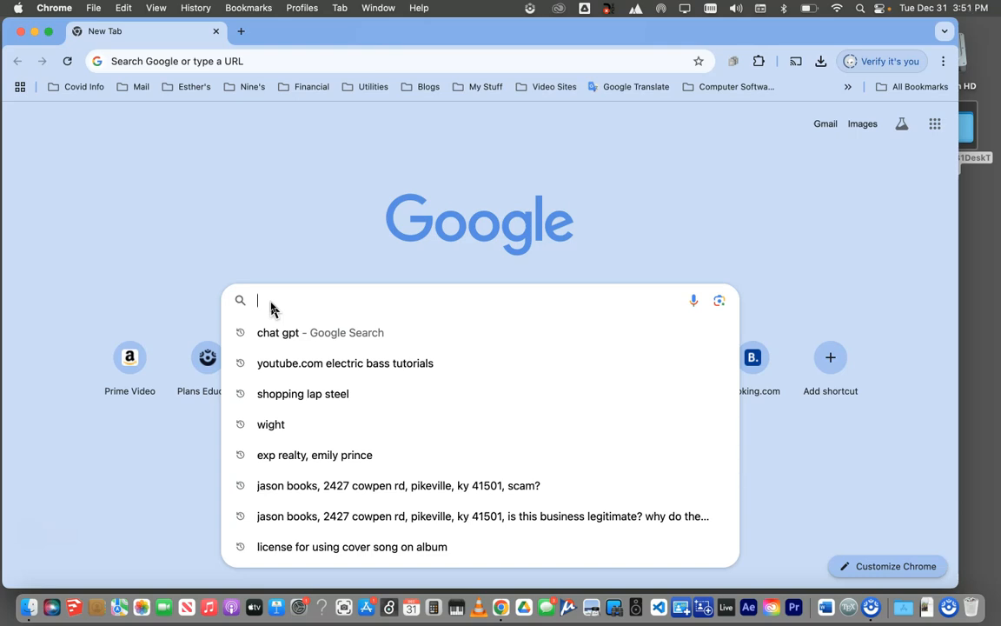
{"action": "type", "text": "cycling"}
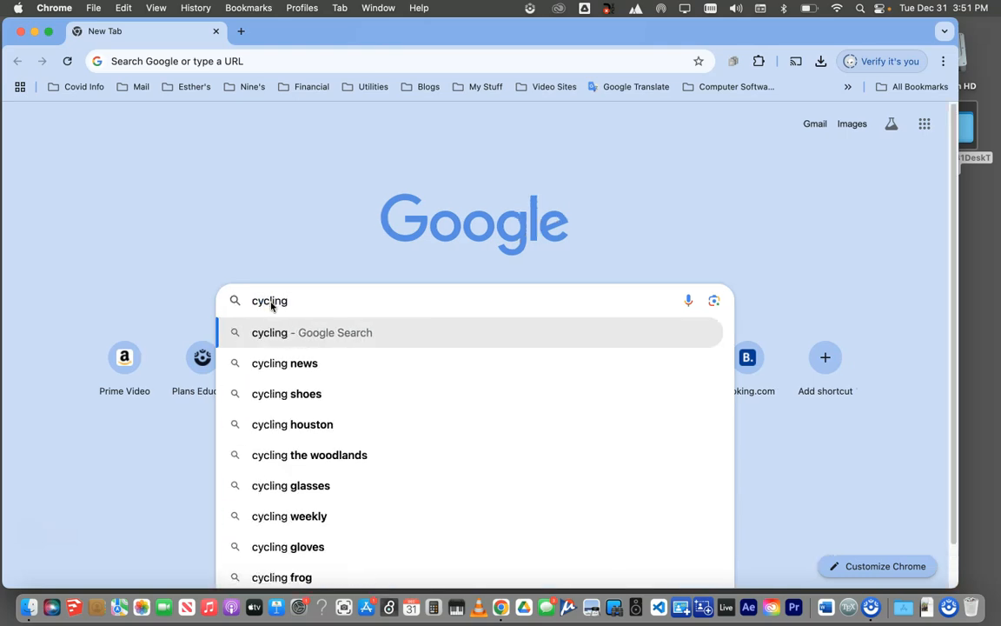
{"action": "type", "text": "74.c"}
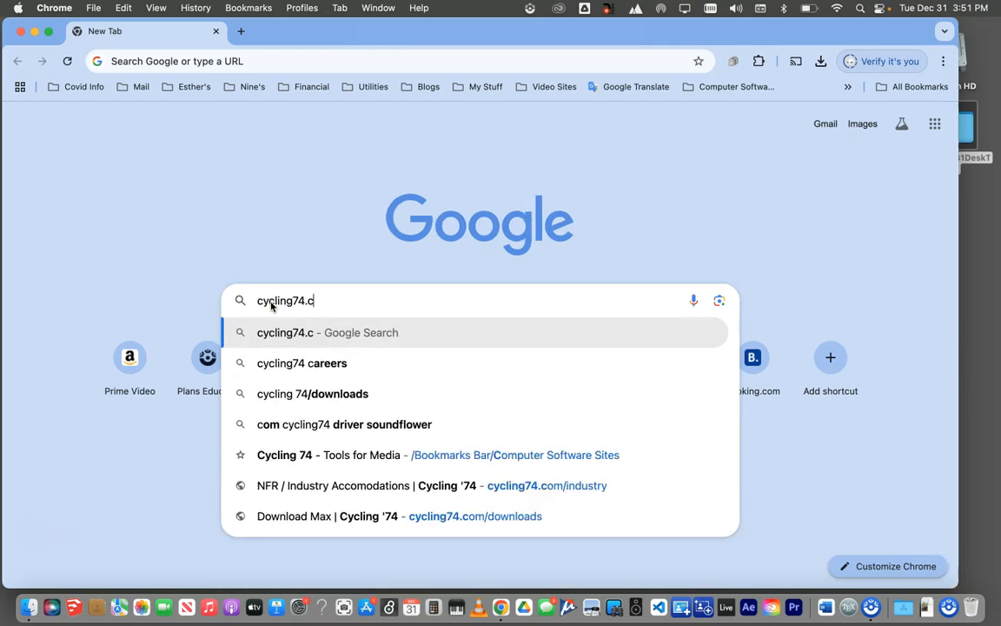
{"action": "type", "text": "om"}
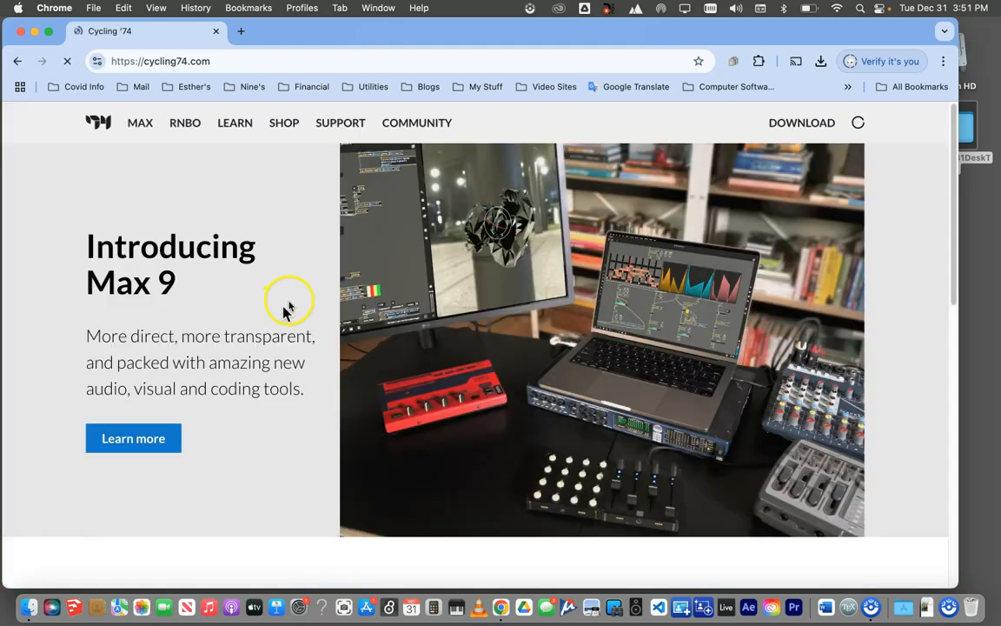
{"action": "mouse_move", "coordinate": [268, 273]}
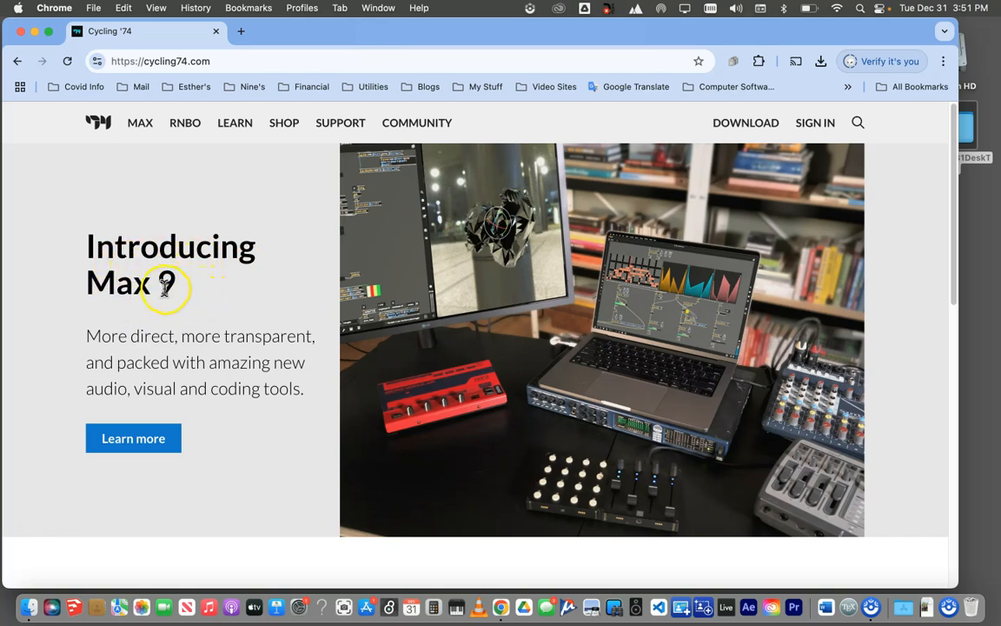
{"action": "mouse_move", "coordinate": [292, 224]}
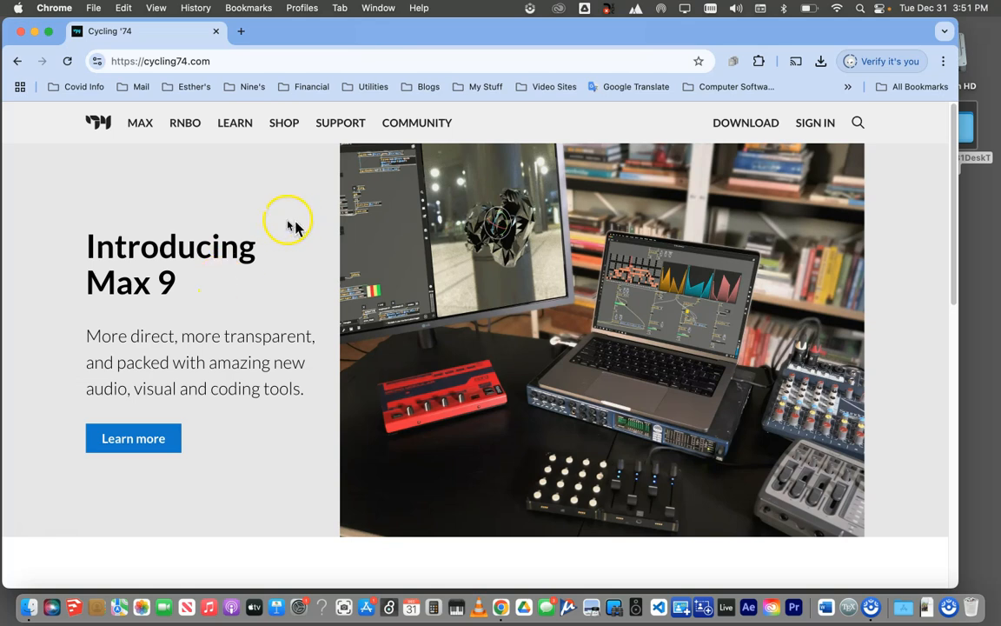
{"action": "mouse_move", "coordinate": [737, 122]}
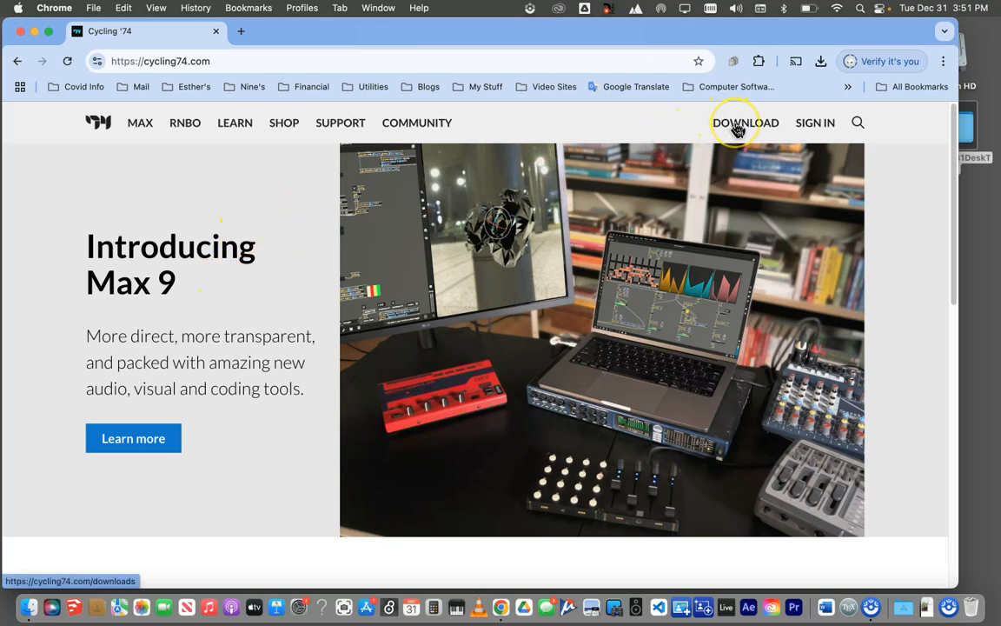
{"action": "mouse_move", "coordinate": [737, 122]}
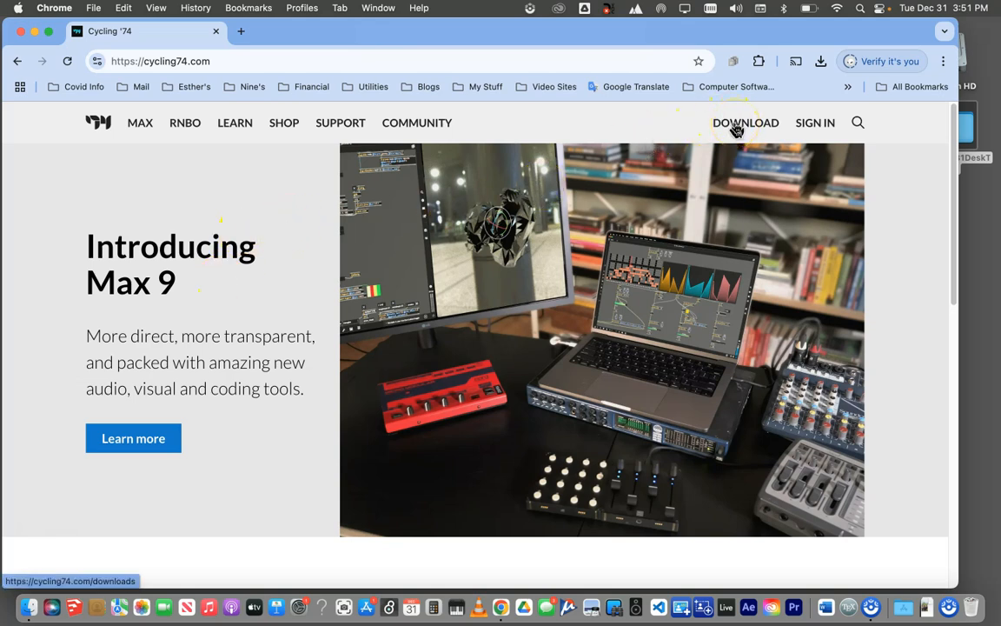
{"action": "mouse_move", "coordinate": [632, 139]}
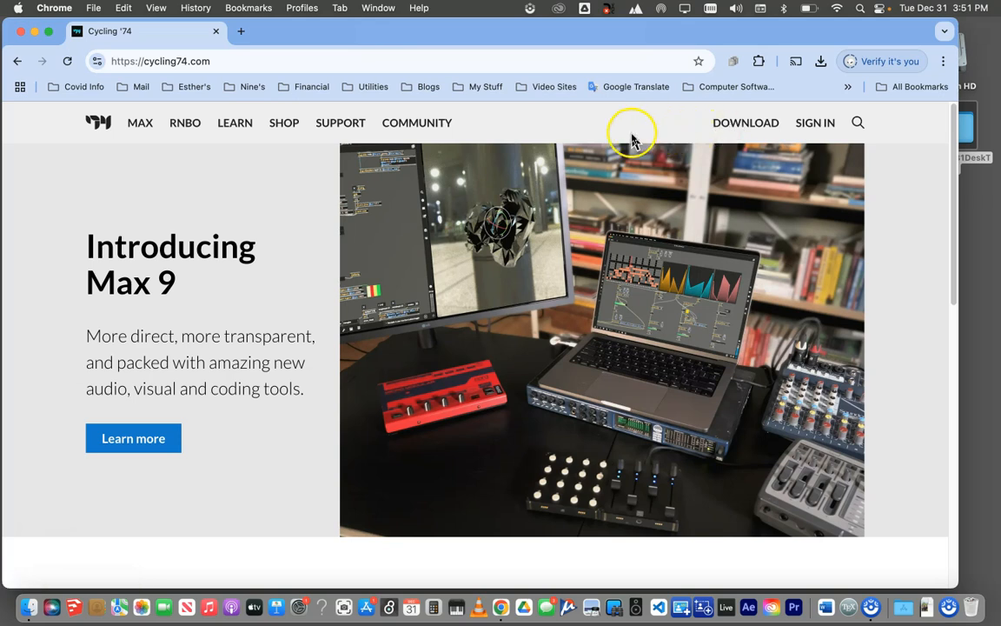
{"action": "mouse_move", "coordinate": [633, 139]}
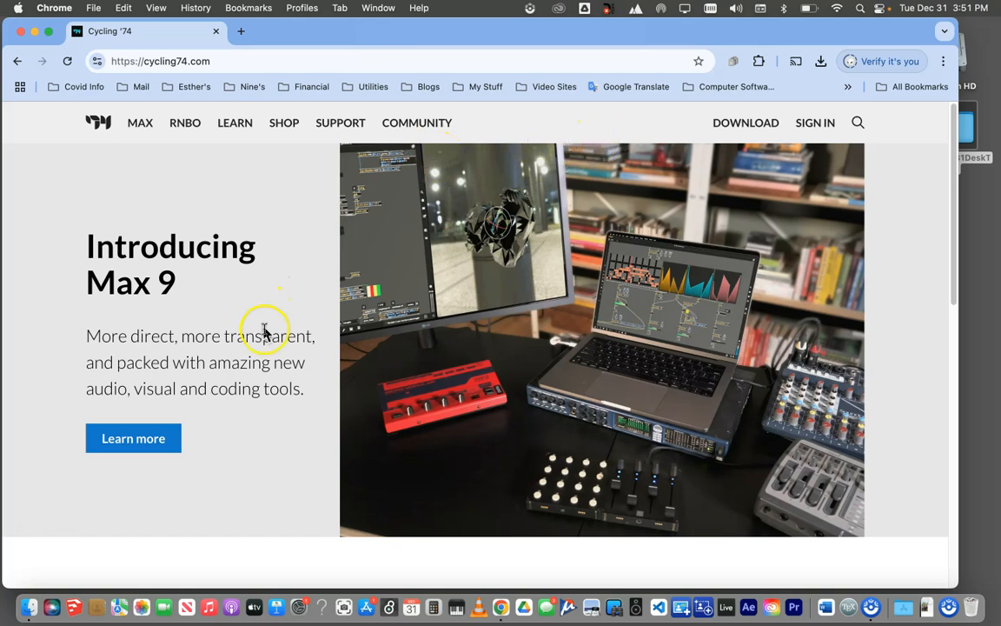
{"action": "mouse_move", "coordinate": [675, 173]}
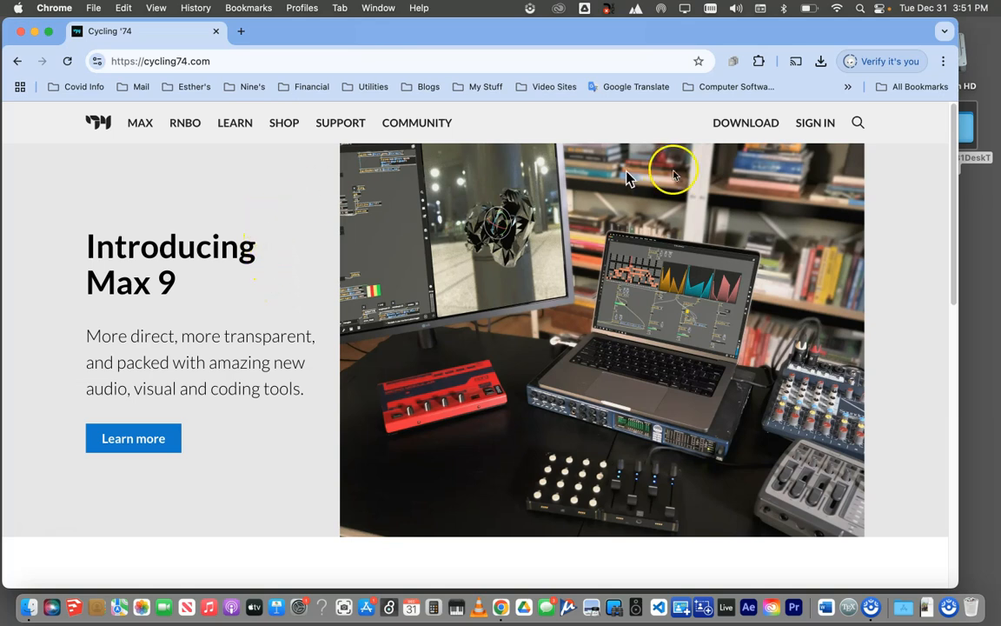
{"action": "mouse_move", "coordinate": [744, 122]}
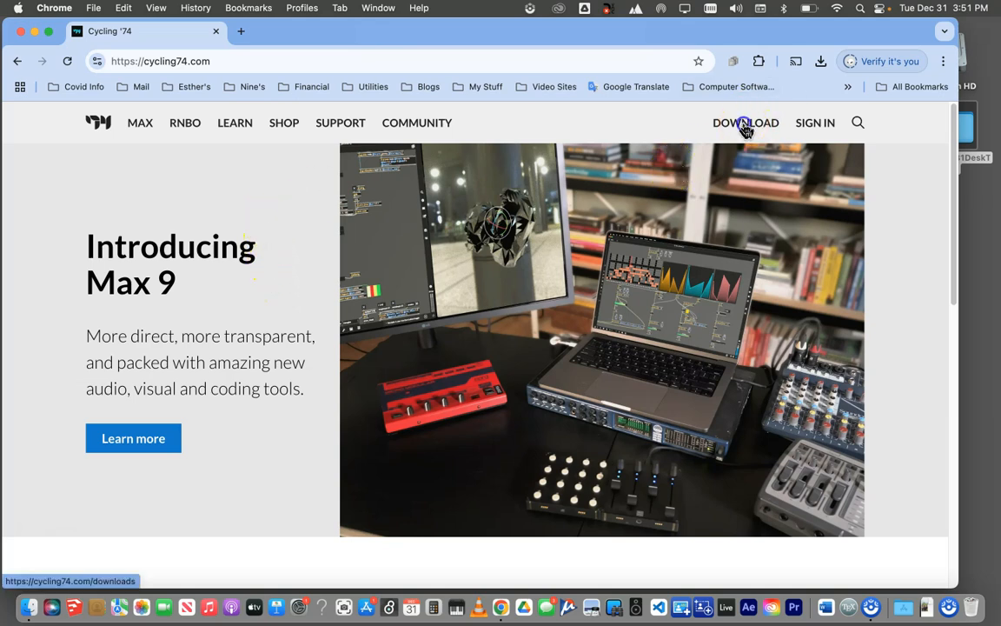
{"action": "left_click", "coordinate": [744, 122]}
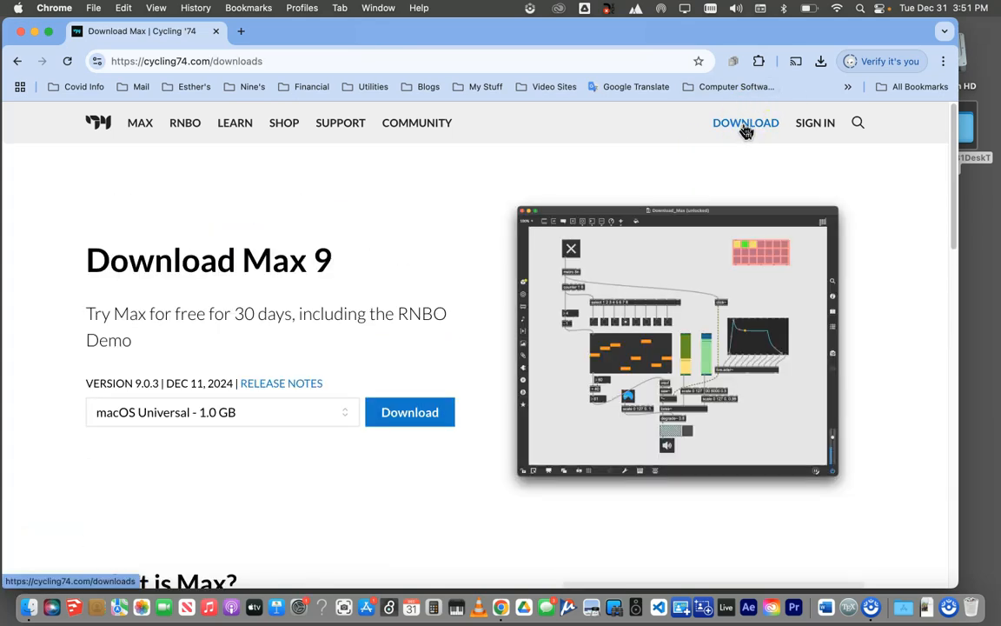
{"action": "mouse_move", "coordinate": [305, 274]}
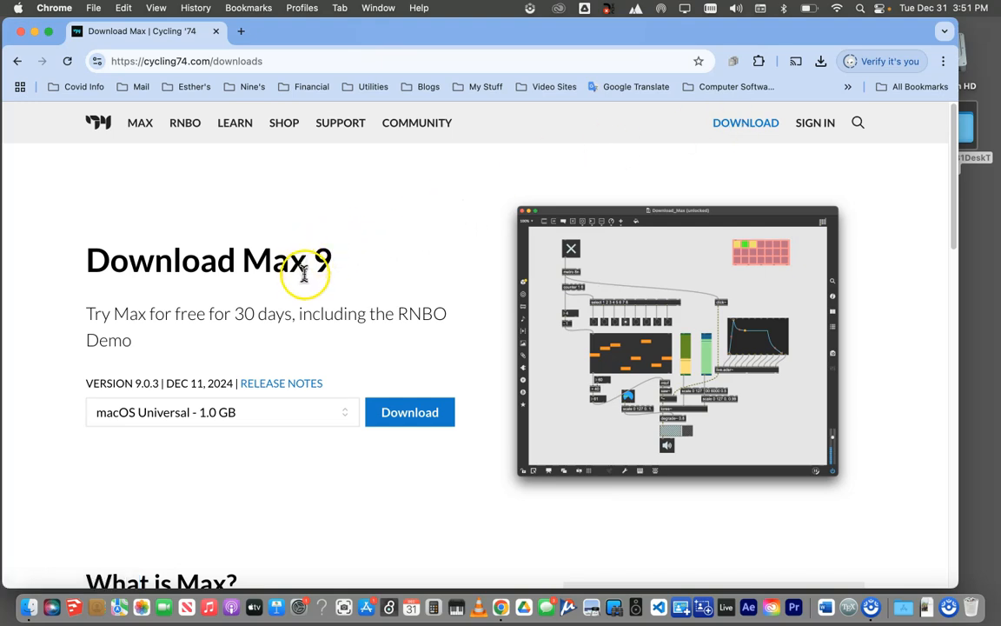
{"action": "mouse_move", "coordinate": [148, 334]}
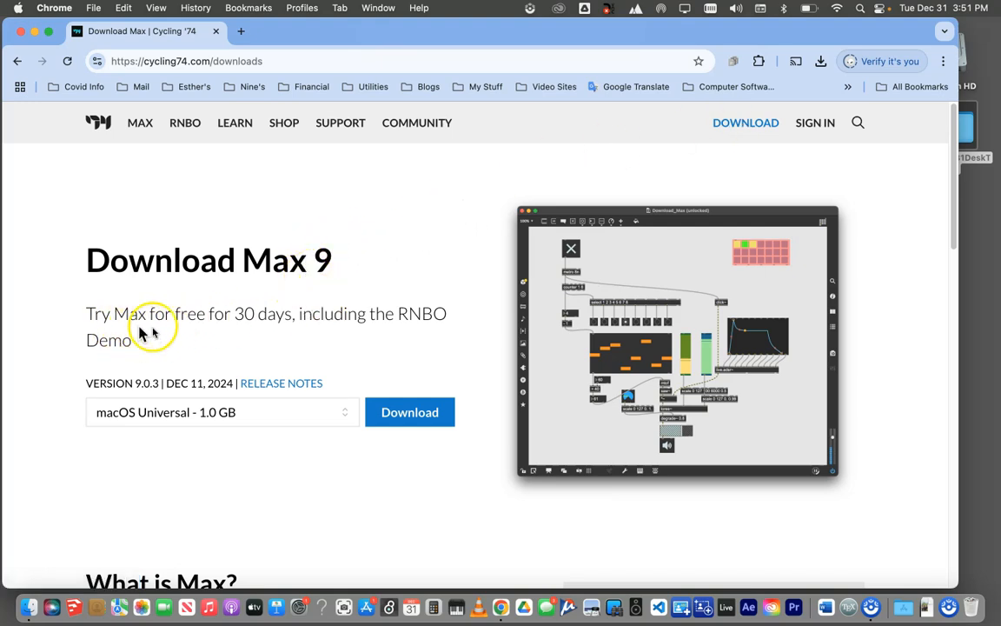
{"action": "mouse_move", "coordinate": [289, 320]}
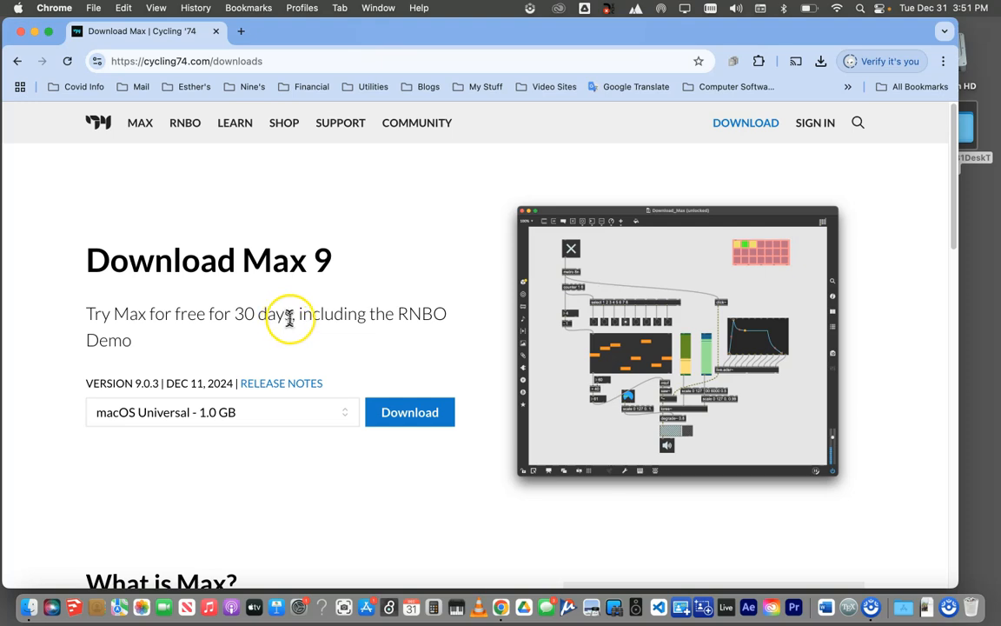
{"action": "mouse_move", "coordinate": [288, 320]}
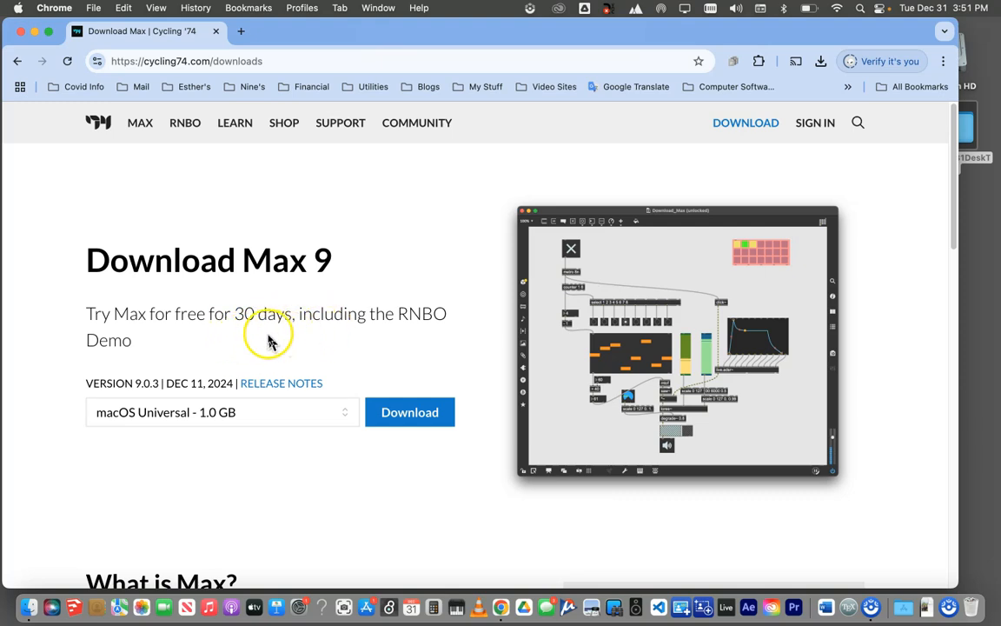
{"action": "mouse_move", "coordinate": [316, 346]}
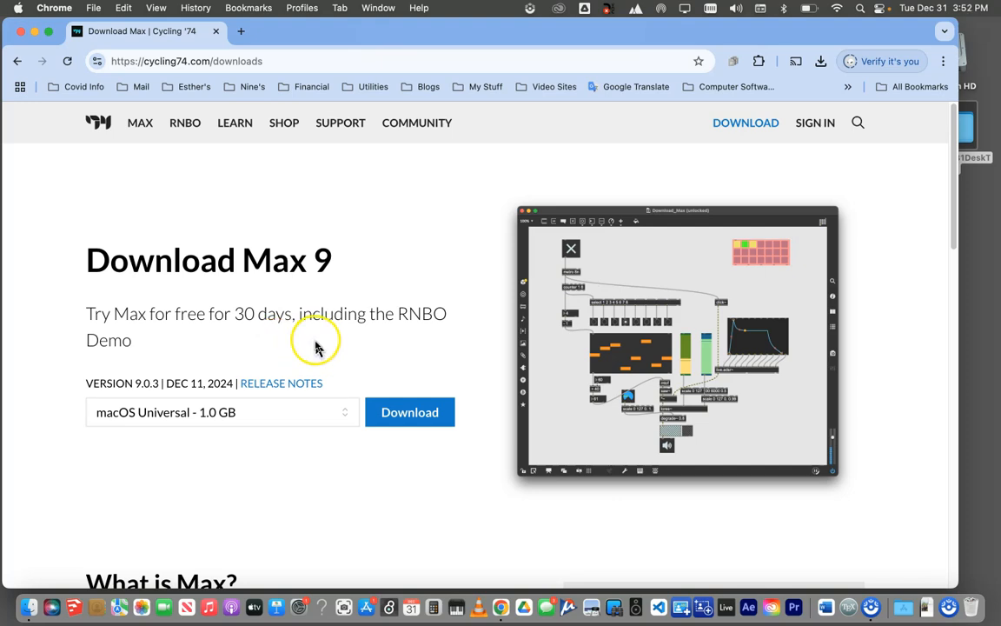
{"action": "mouse_move", "coordinate": [195, 410]}
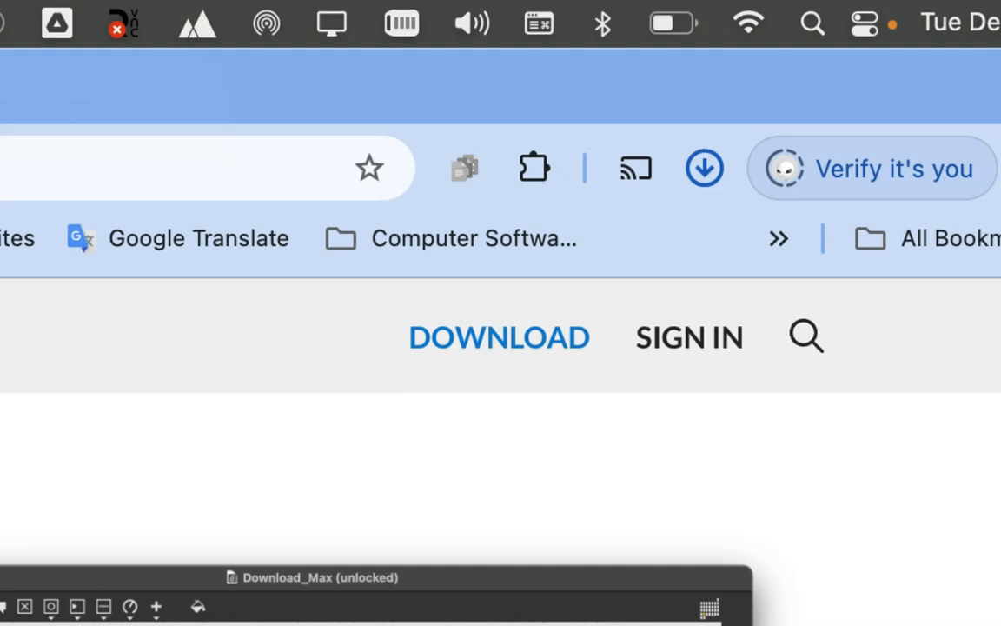
Step: Show the Recent Download History listing the finished Max903_241212.dmg download
{"action": "left_click", "coordinate": [704, 167]}
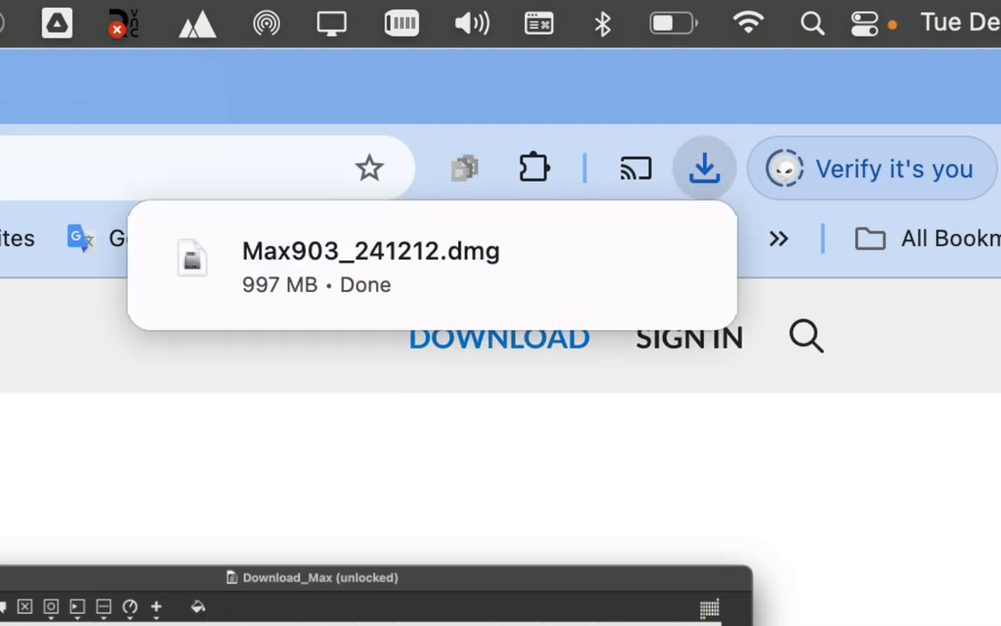
{"action": "mouse_move", "coordinate": [10, 212]}
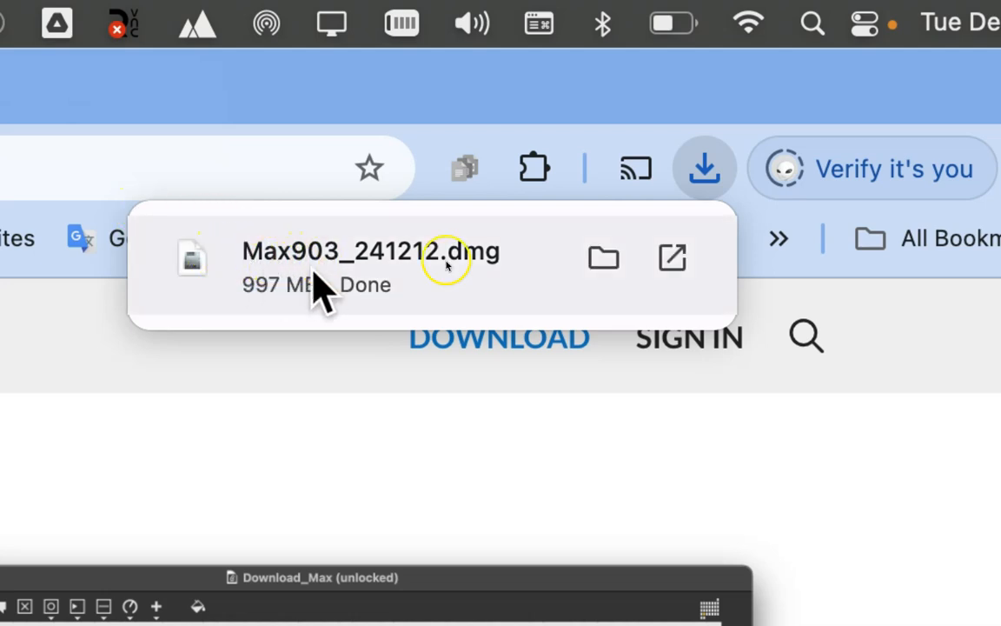
{"action": "left_click", "coordinate": [706, 167]}
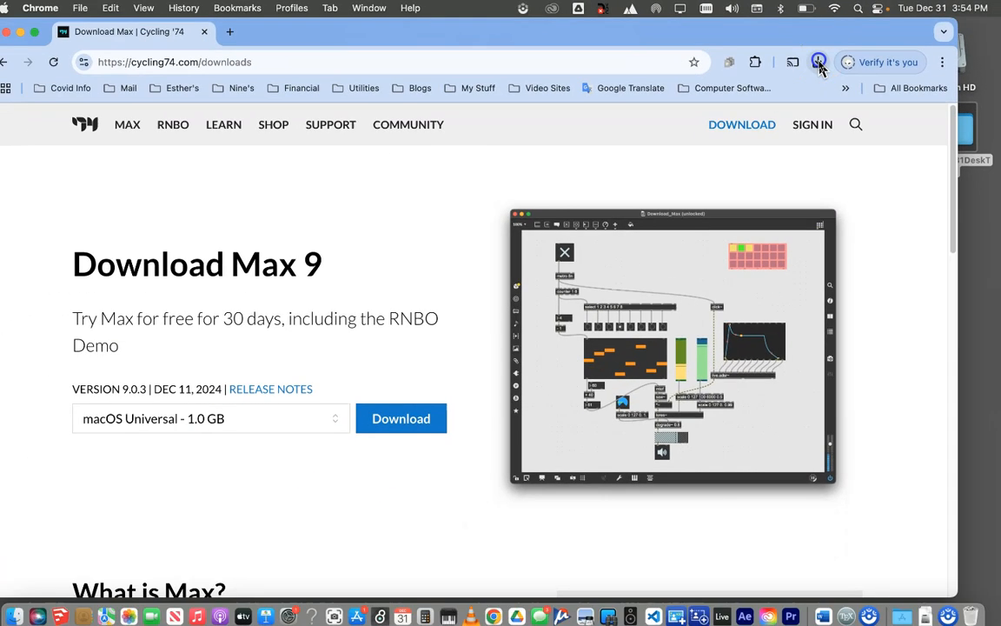
{"action": "left_click", "coordinate": [817, 63]}
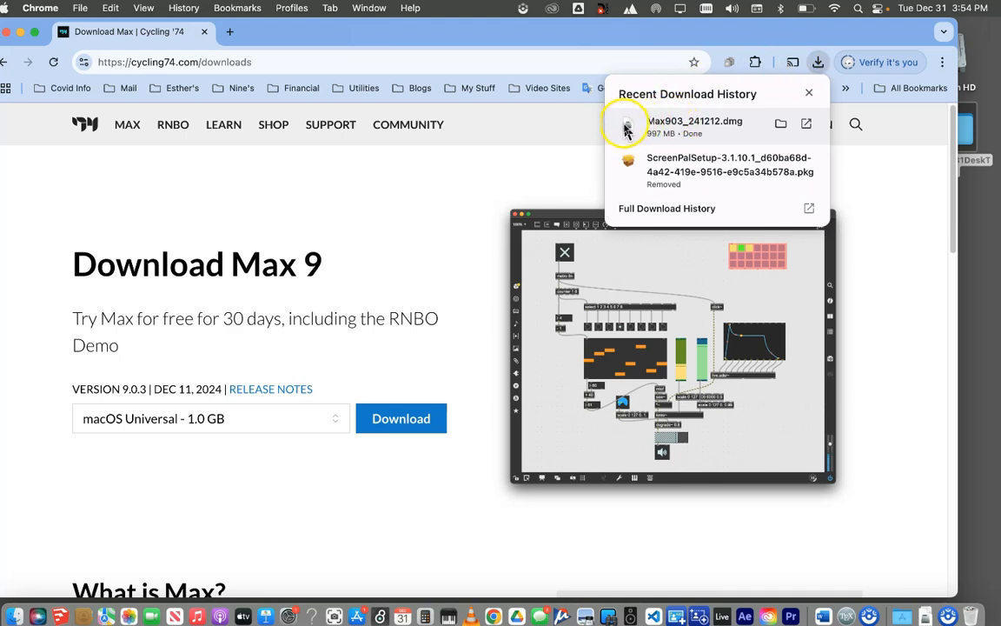
{"action": "mouse_move", "coordinate": [678, 165]}
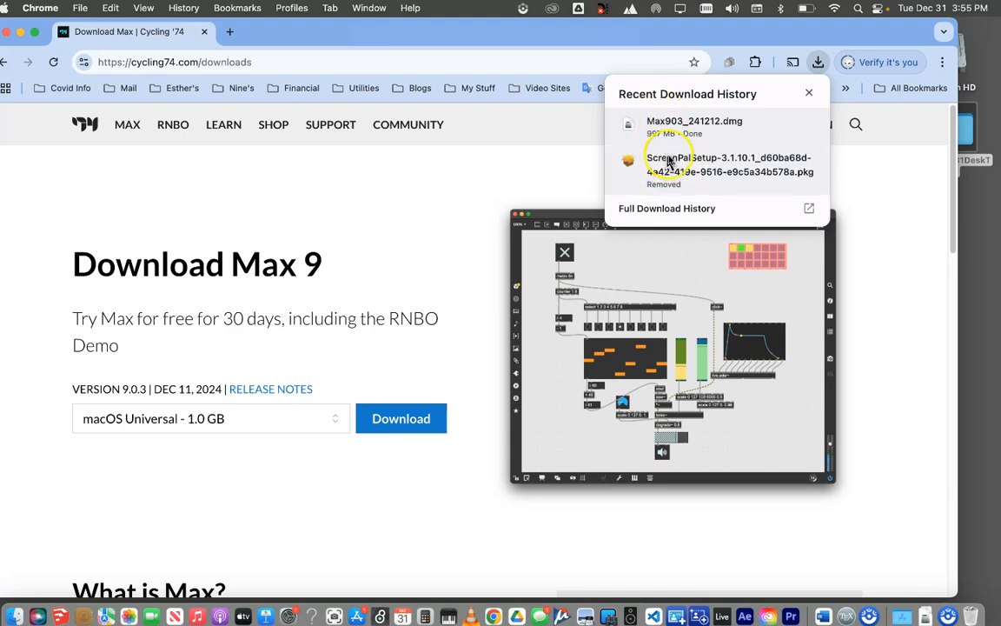
{"action": "mouse_move", "coordinate": [662, 125]}
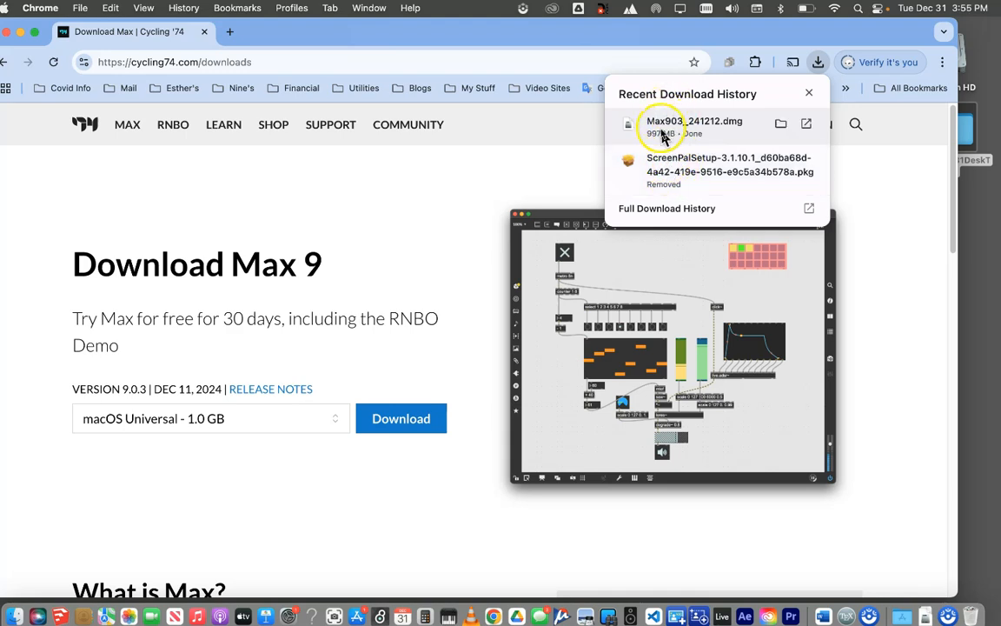
{"action": "mouse_move", "coordinate": [630, 129]}
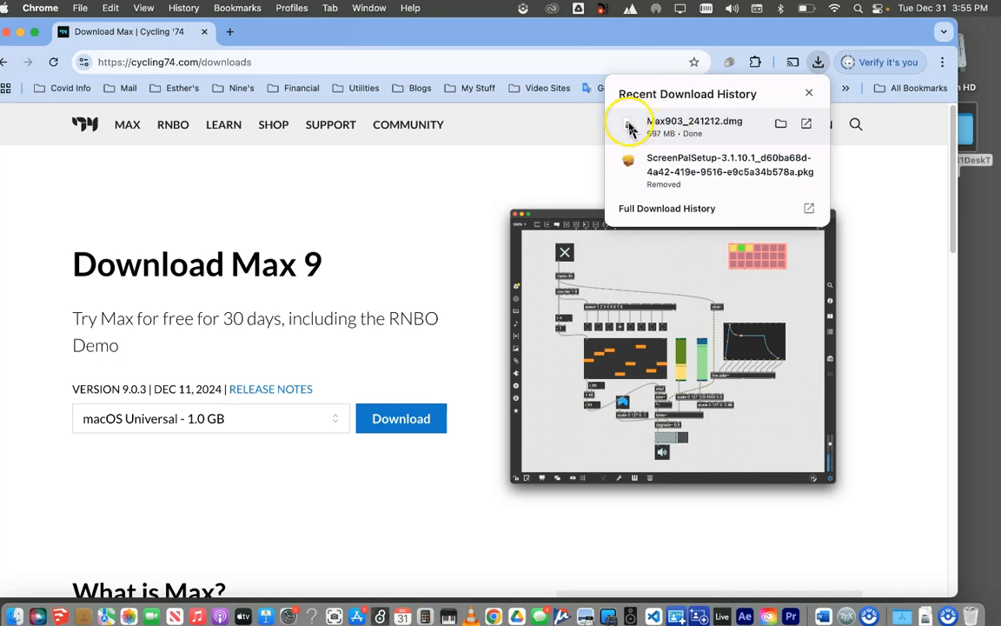
{"action": "mouse_move", "coordinate": [654, 129]}
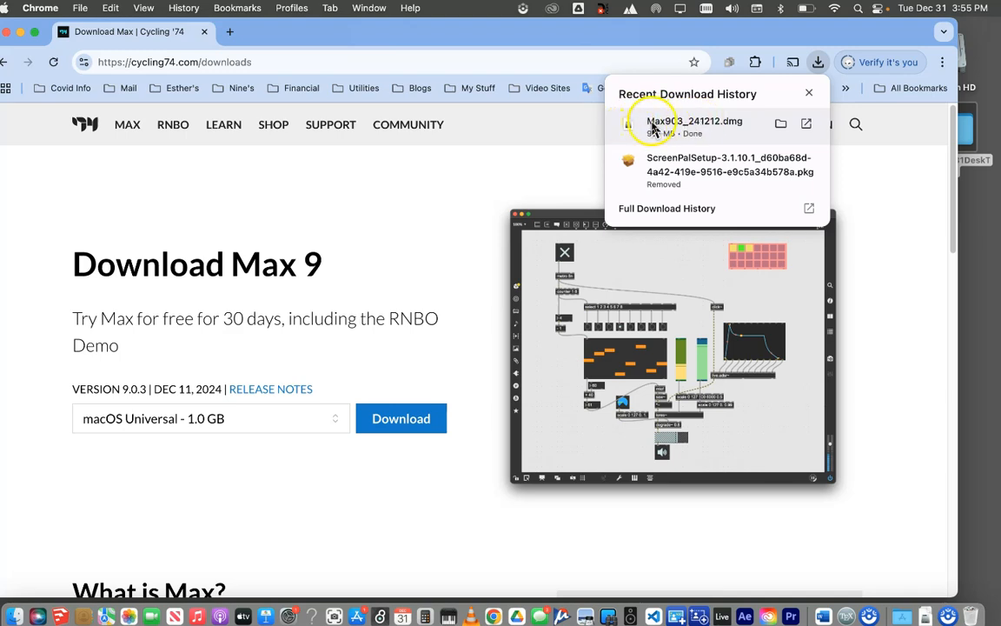
{"action": "mouse_move", "coordinate": [647, 125]}
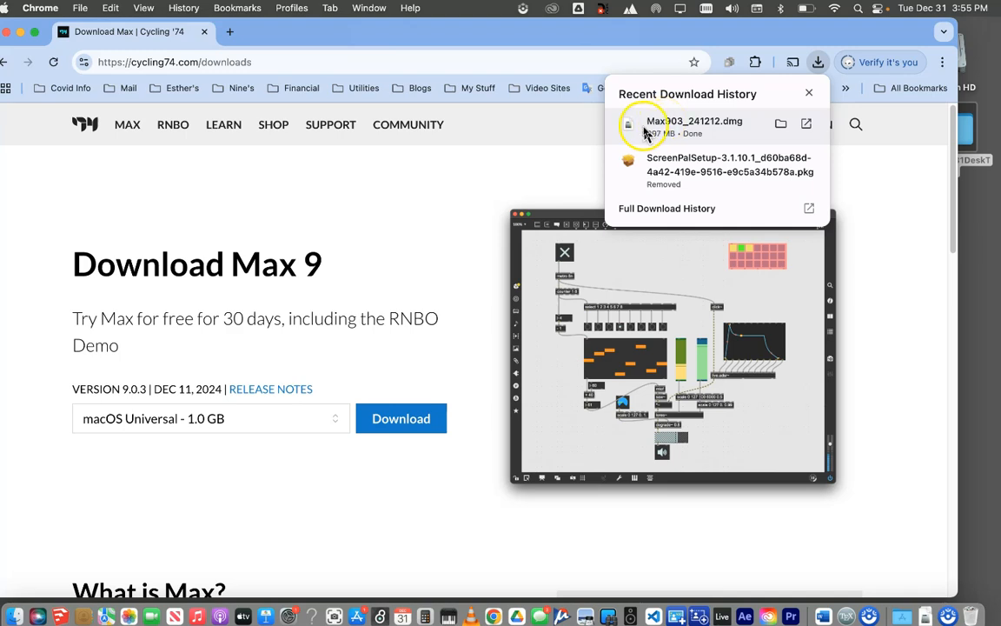
{"action": "mouse_move", "coordinate": [299, 390]}
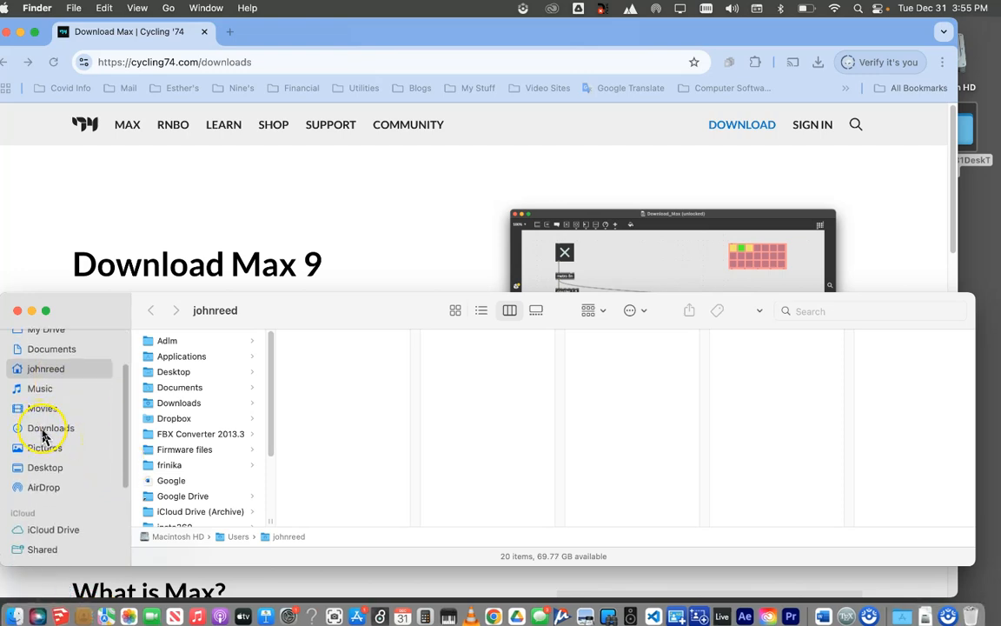
Step: Open Max903_241212.dmg from the Downloads folder in Finder
{"action": "left_click", "coordinate": [49, 428]}
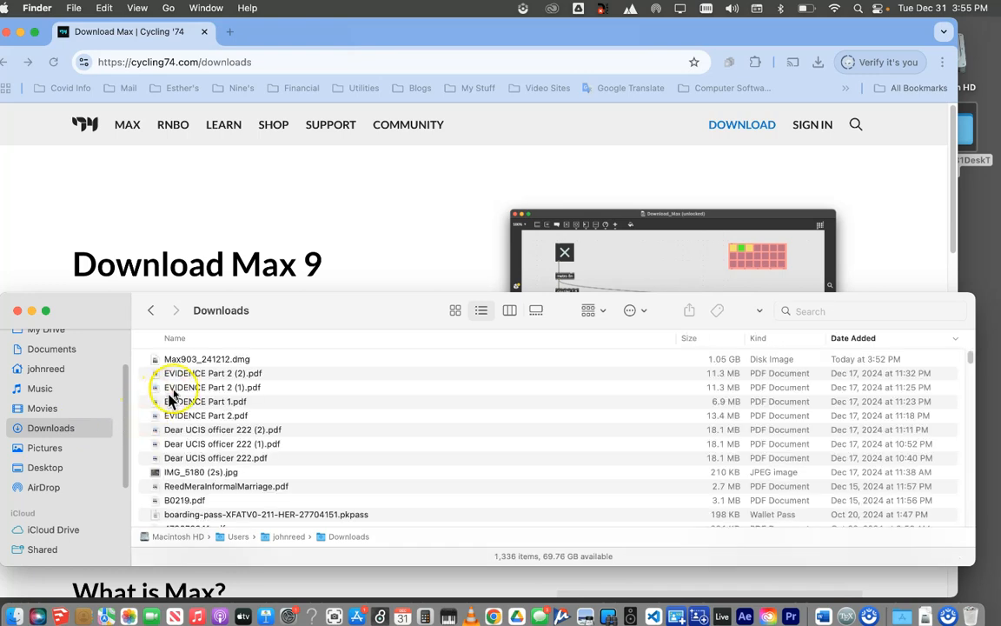
{"action": "mouse_move", "coordinate": [153, 362]}
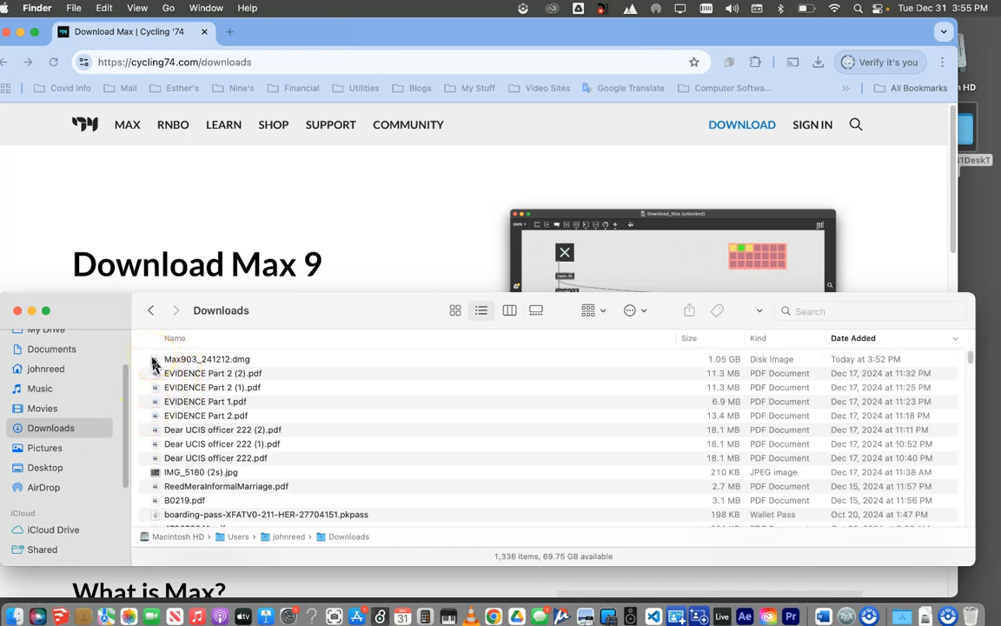
{"action": "left_click", "coordinate": [207, 358]}
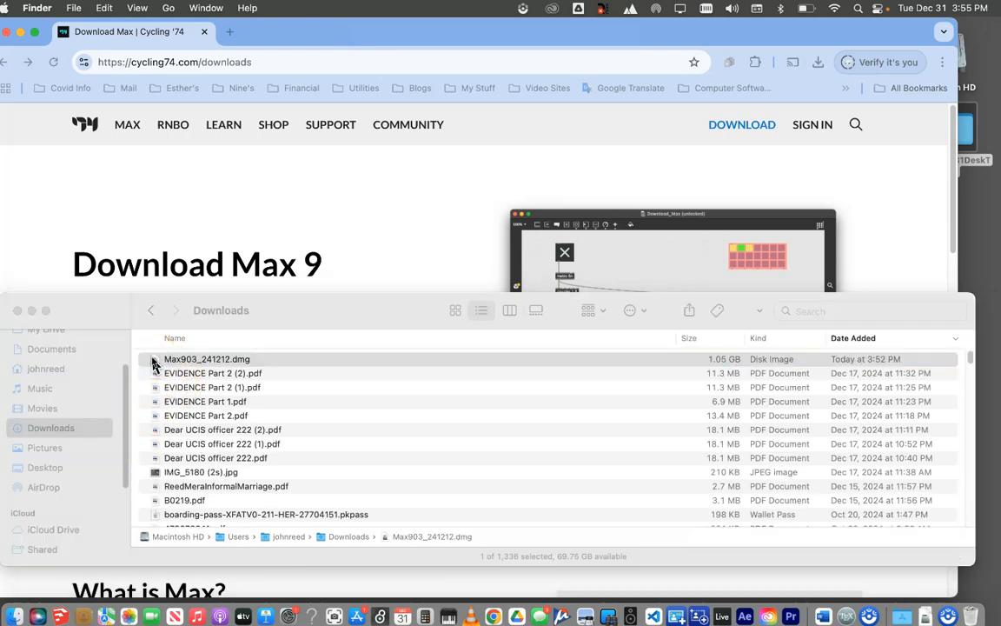
{"action": "double_click", "coordinate": [205, 358]}
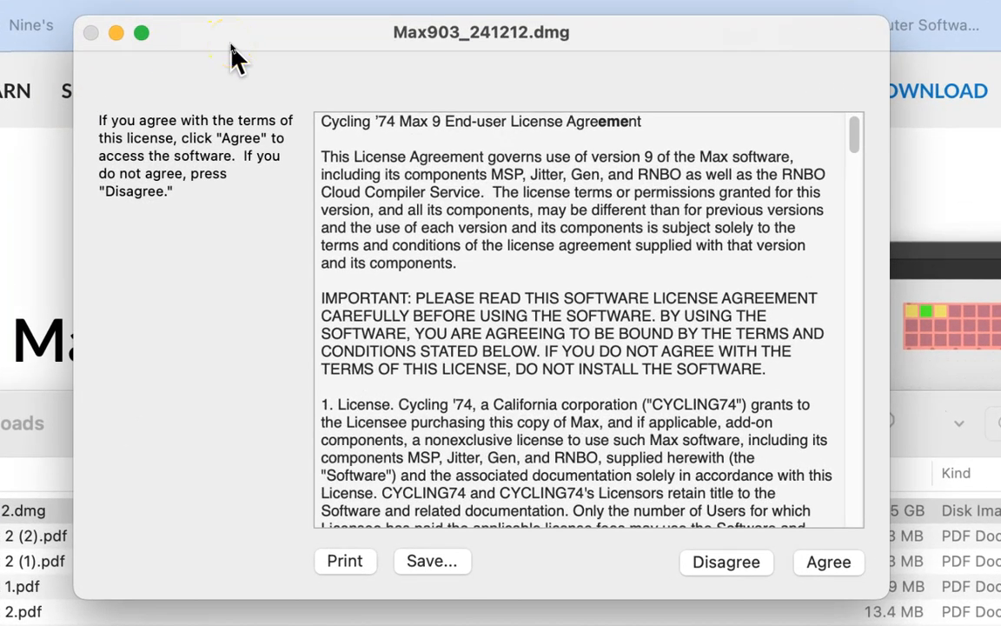
{"action": "mouse_move", "coordinate": [232, 52]}
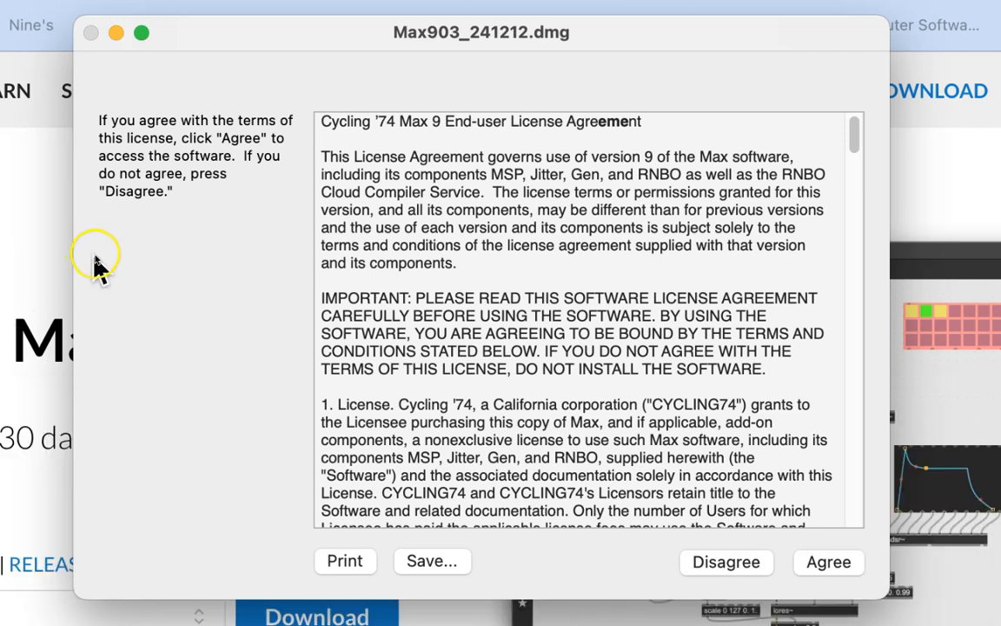
{"action": "mouse_move", "coordinate": [550, 236]}
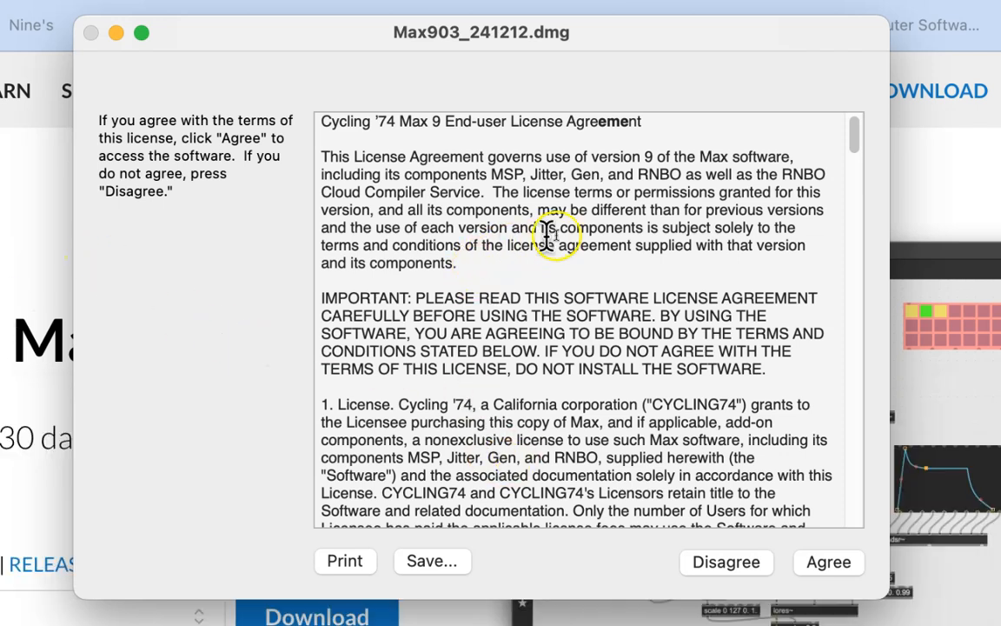
Step: Scroll through the Max 9 license agreement and agree to it
{"action": "scroll", "scroll_direction": "down", "scroll_amount": 3}
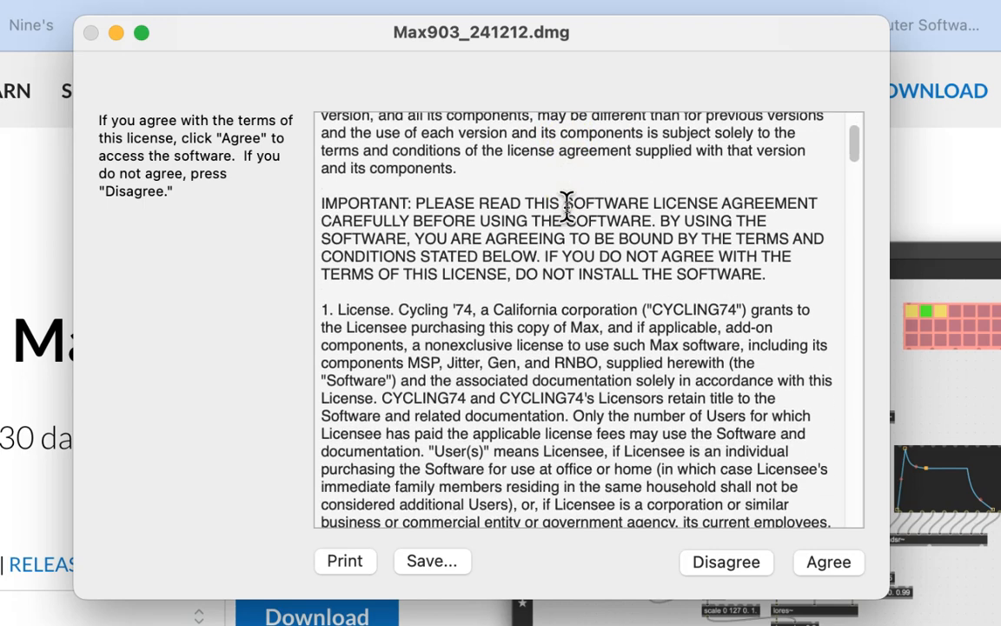
{"action": "scroll", "scroll_direction": "down", "scroll_amount": 3}
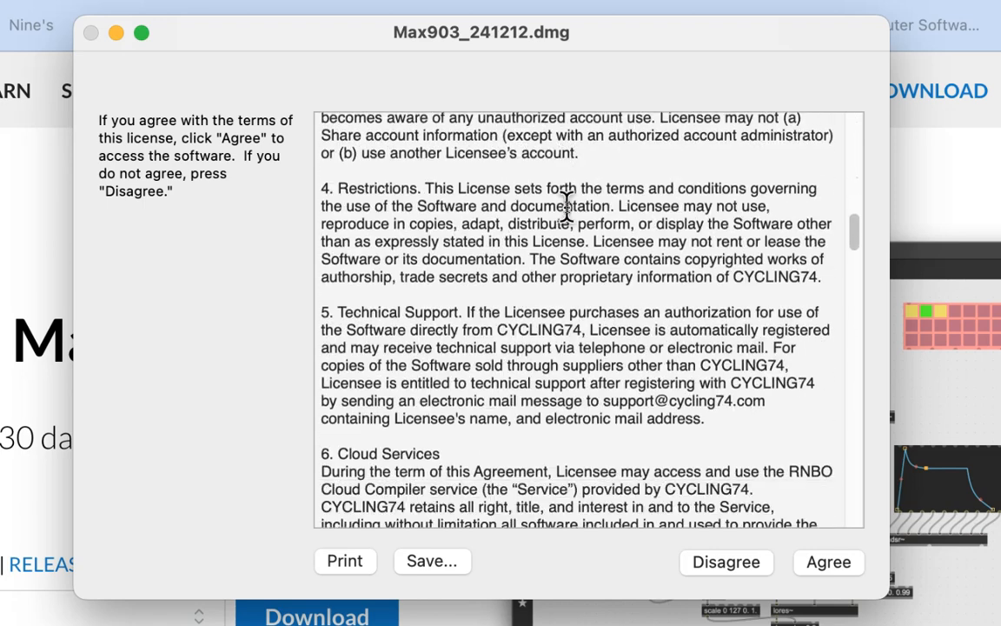
{"action": "scroll", "scroll_direction": "down", "scroll_amount": 3}
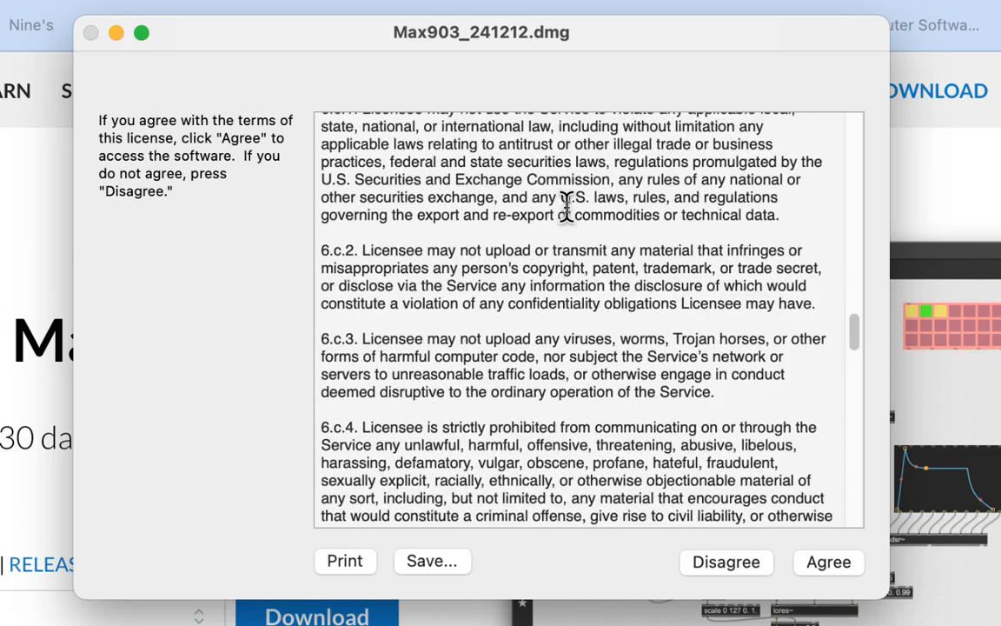
{"action": "scroll", "scroll_direction": "down", "scroll_amount": 3}
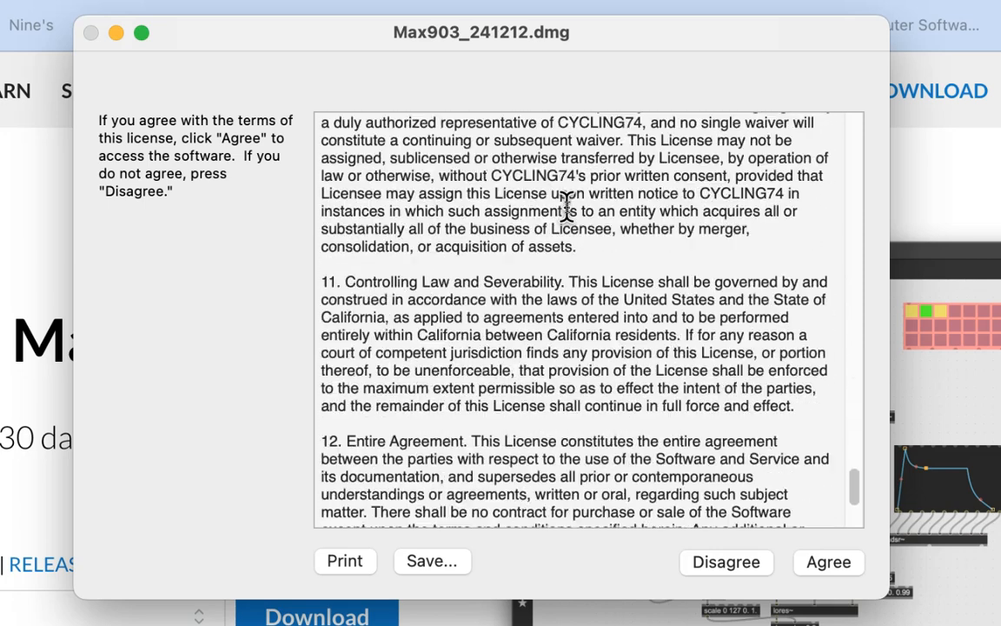
{"action": "scroll", "scroll_direction": "down", "scroll_amount": 3}
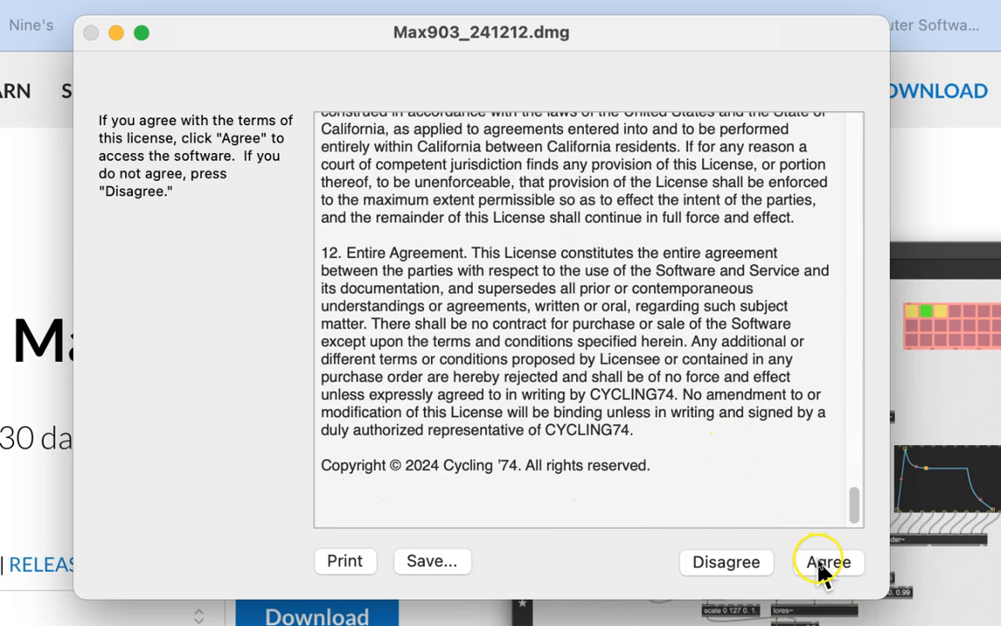
{"action": "left_click", "coordinate": [828, 562]}
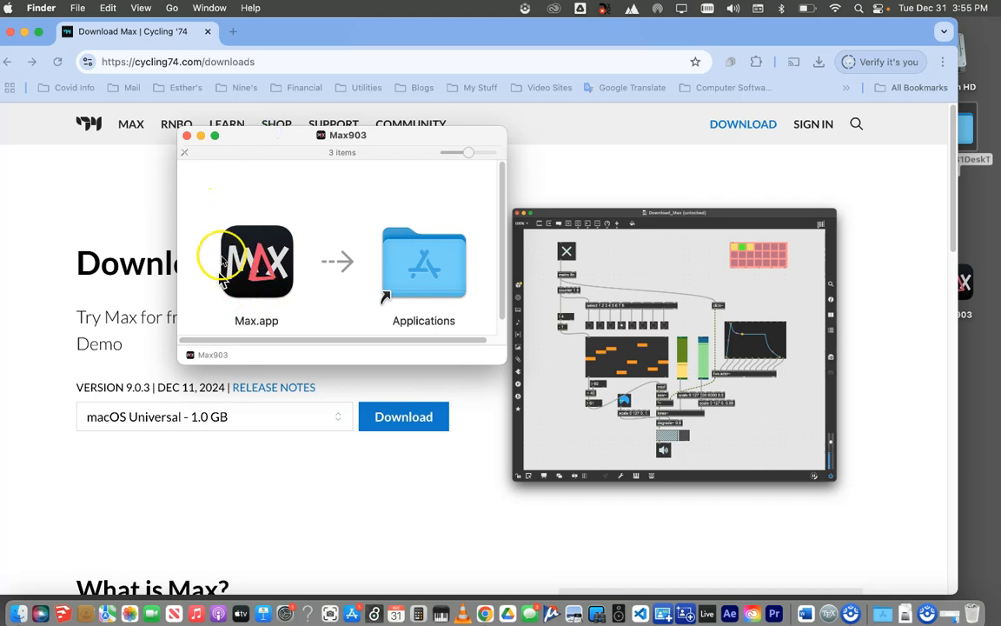
{"action": "mouse_move", "coordinate": [309, 272]}
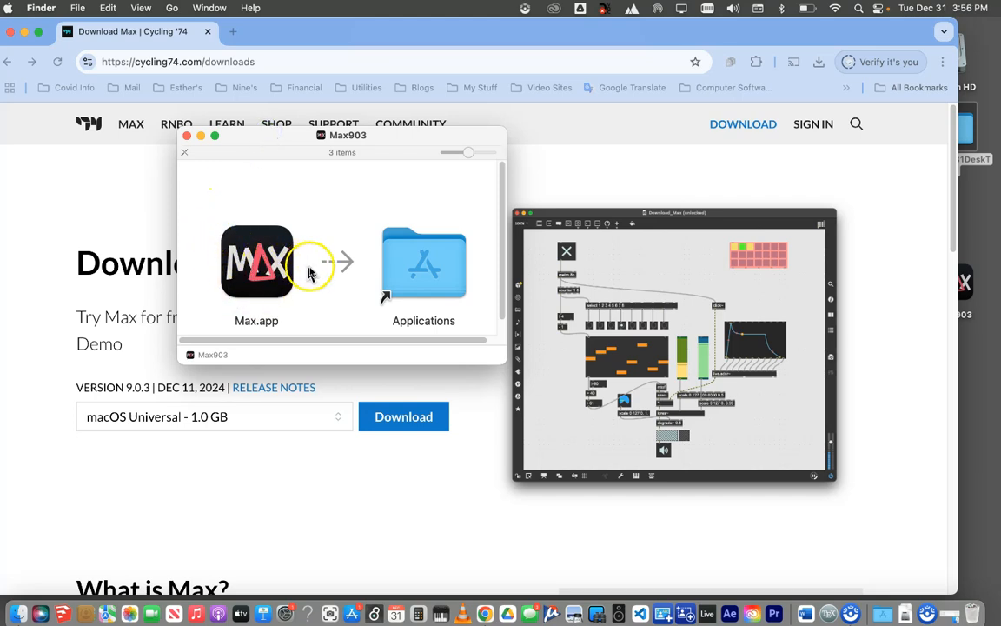
Step: Drag Max.app onto the Applications alias and answer the prompt about the older copy
{"action": "left_click", "coordinate": [257, 261]}
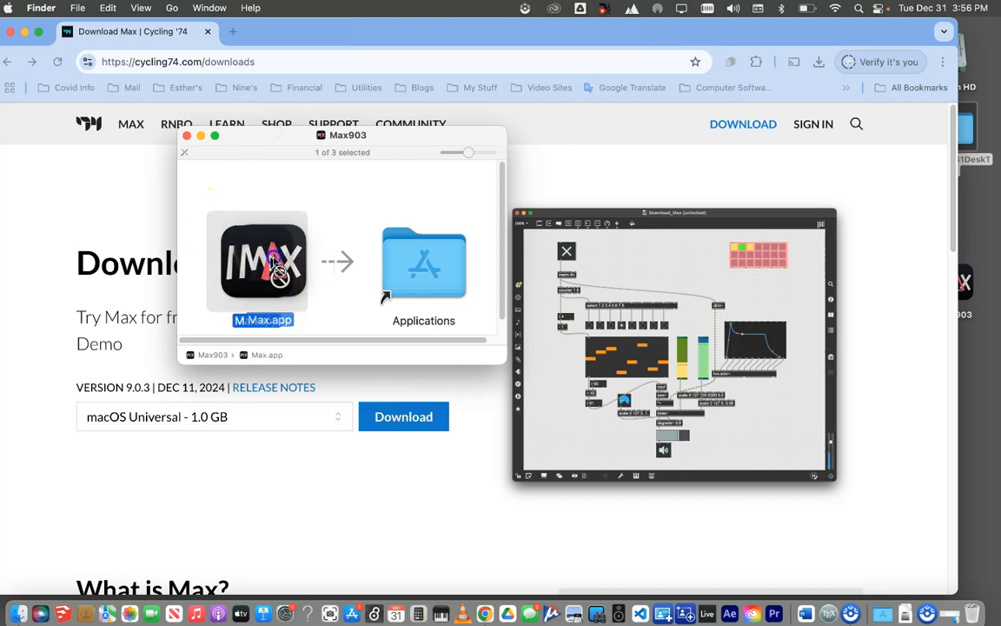
{"action": "left_click_drag", "start_coordinate": [264, 261], "coordinate": [425, 261]}
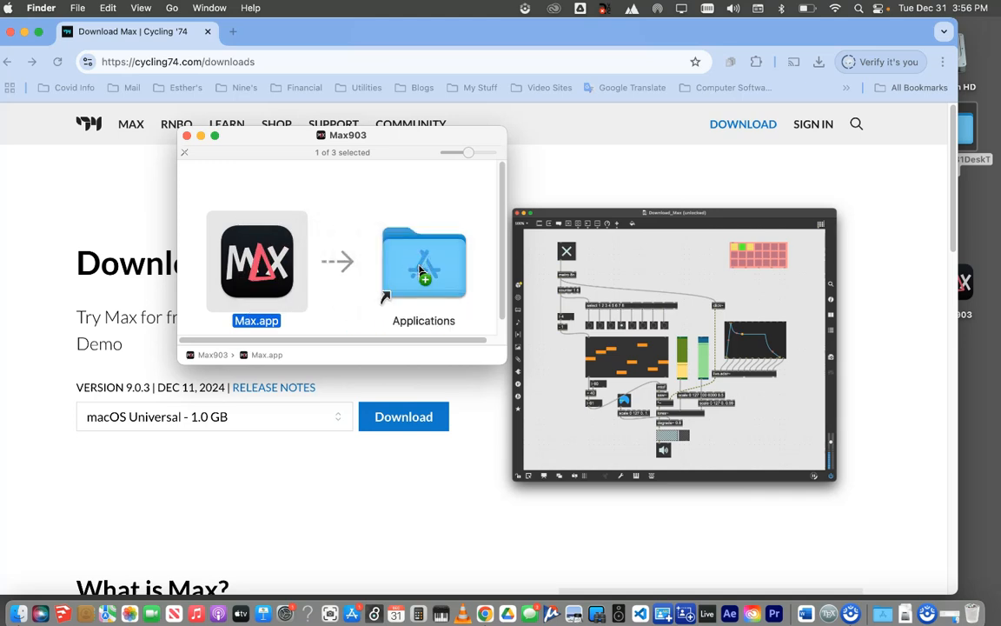
{"action": "left_click_drag", "start_coordinate": [257, 260], "coordinate": [425, 261]}
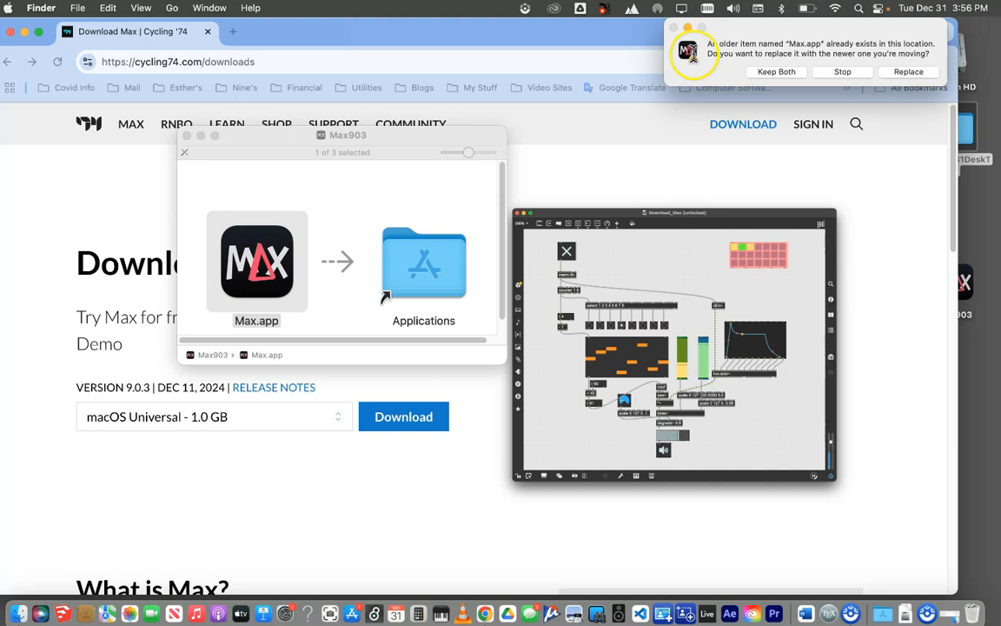
{"action": "left_click", "coordinate": [907, 71]}
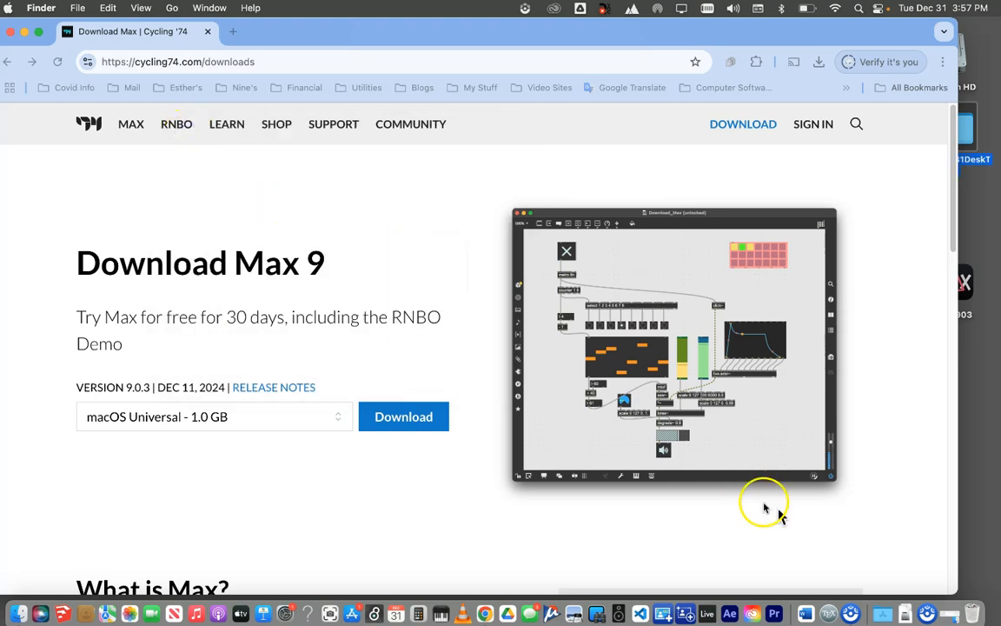
{"action": "mouse_move", "coordinate": [887, 605]}
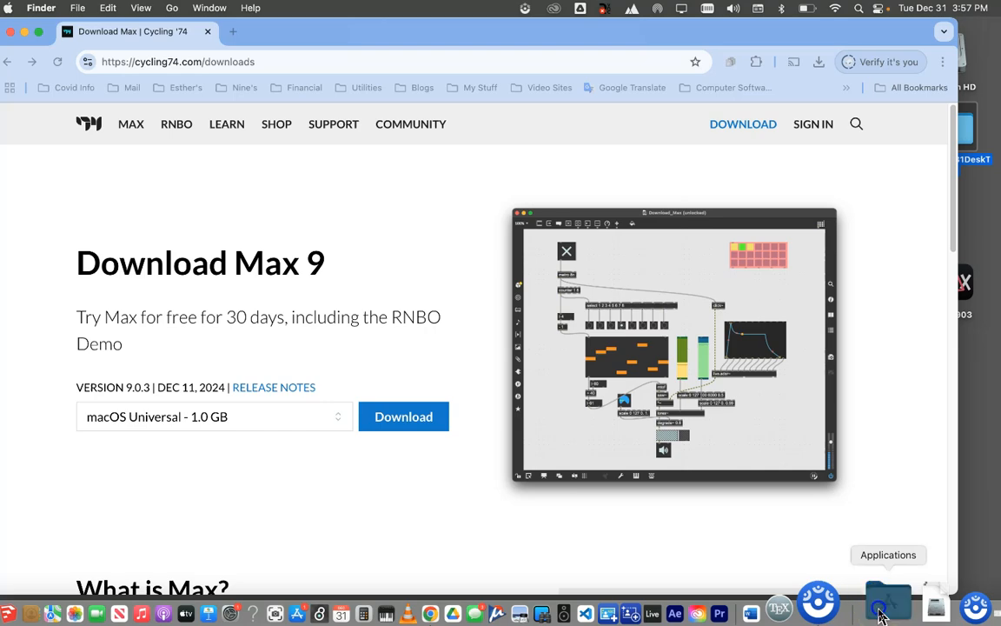
Step: Open the Applications stack from the Dock and browse to Max 2.app
{"action": "left_click", "coordinate": [888, 599]}
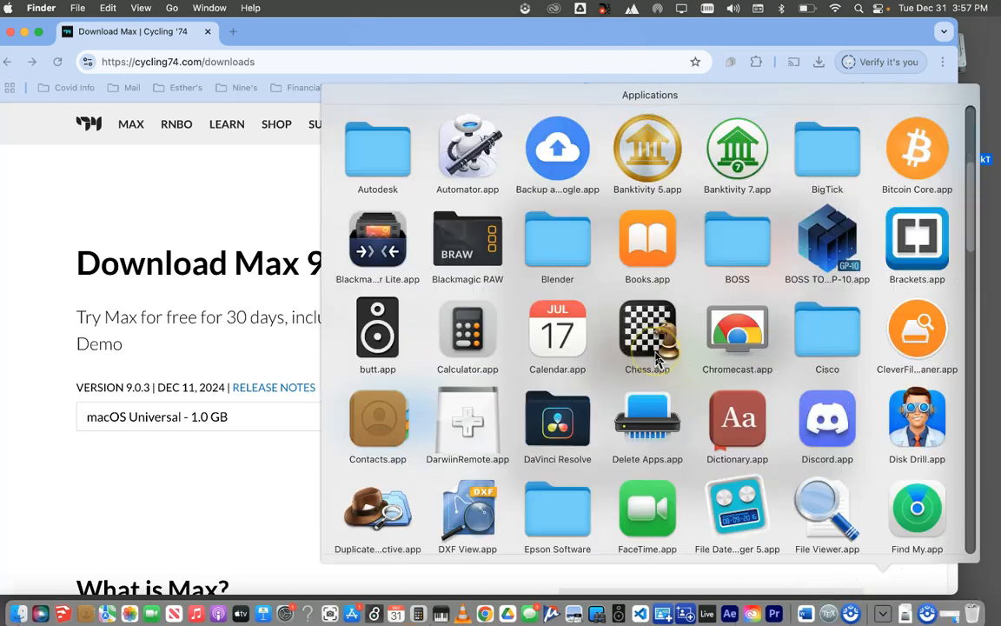
{"action": "scroll", "scroll_direction": "down", "scroll_amount": 3}
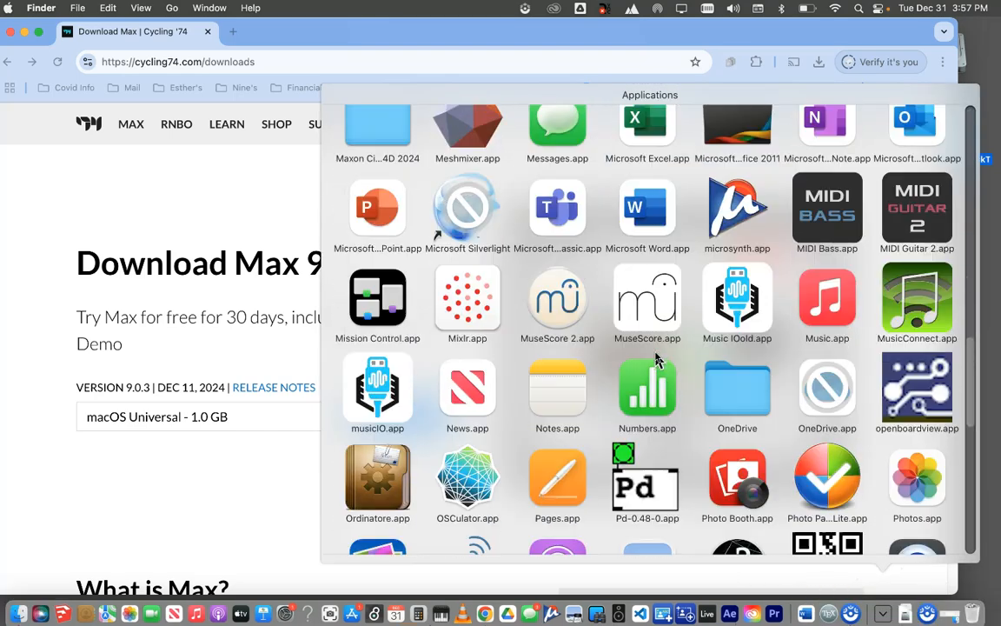
{"action": "scroll", "scroll_direction": "down", "scroll_amount": 3}
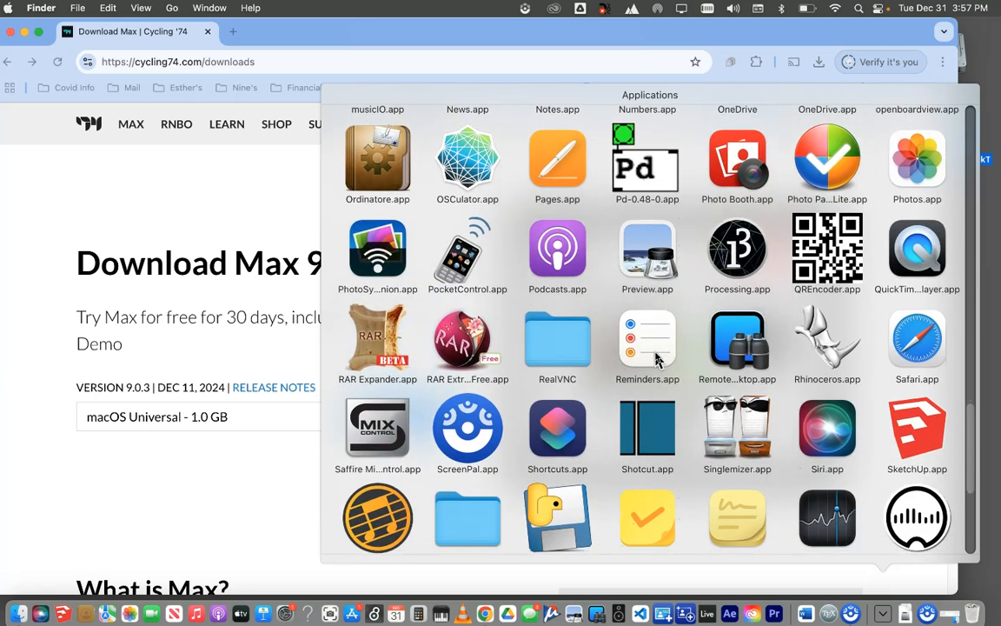
{"action": "scroll", "scroll_direction": "up", "scroll_amount": 3}
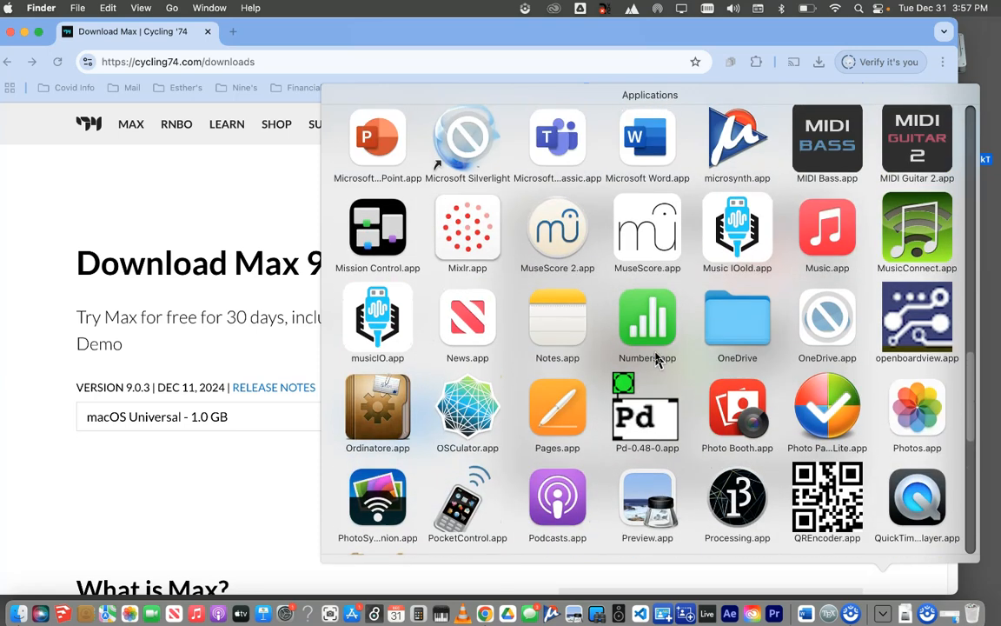
{"action": "scroll", "scroll_direction": "up", "scroll_amount": 3}
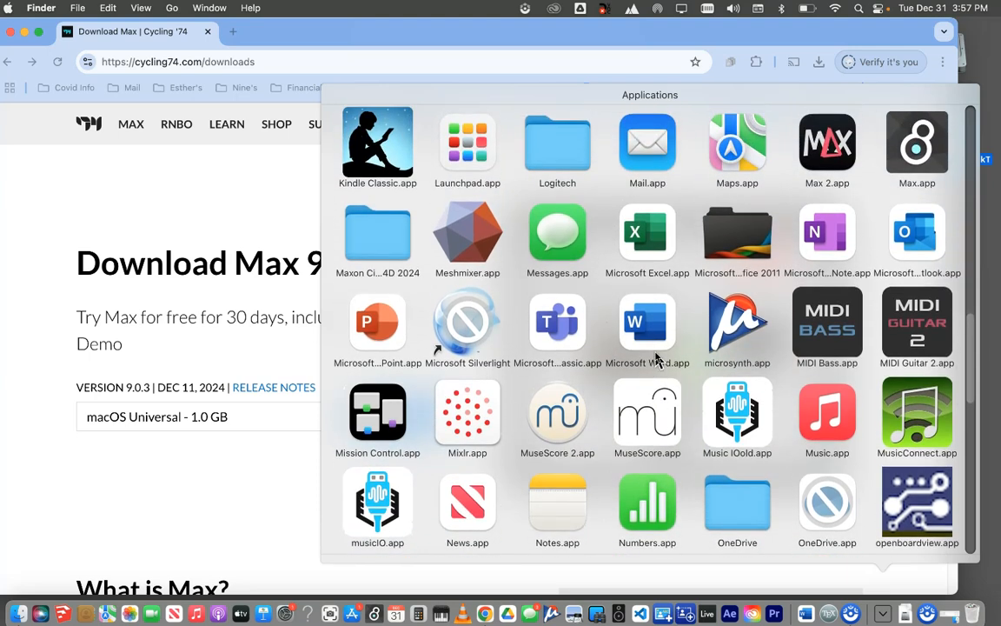
{"action": "scroll", "scroll_direction": "up", "scroll_amount": 3}
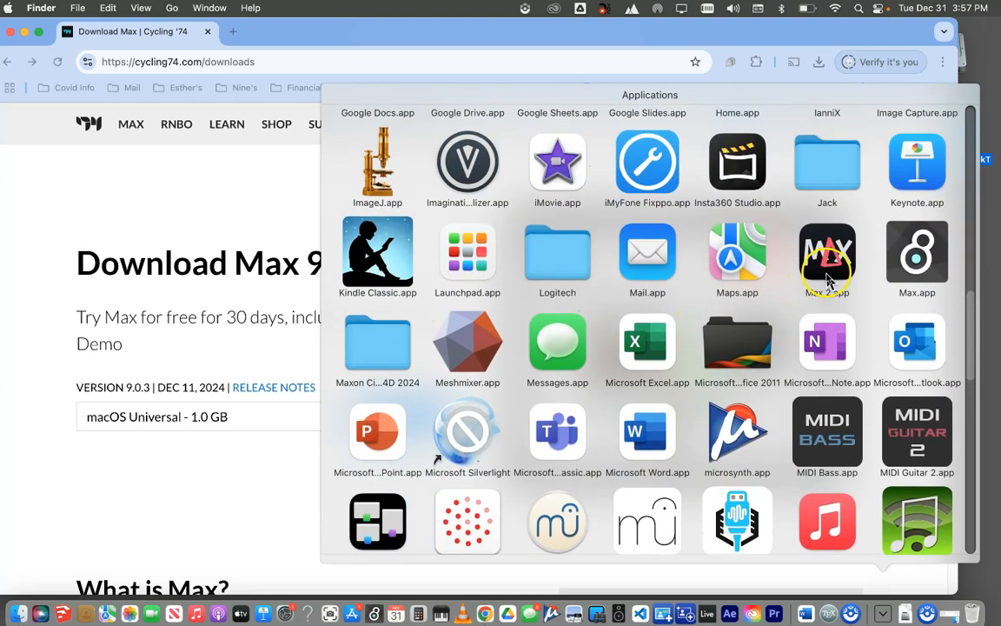
{"action": "mouse_move", "coordinate": [876, 264]}
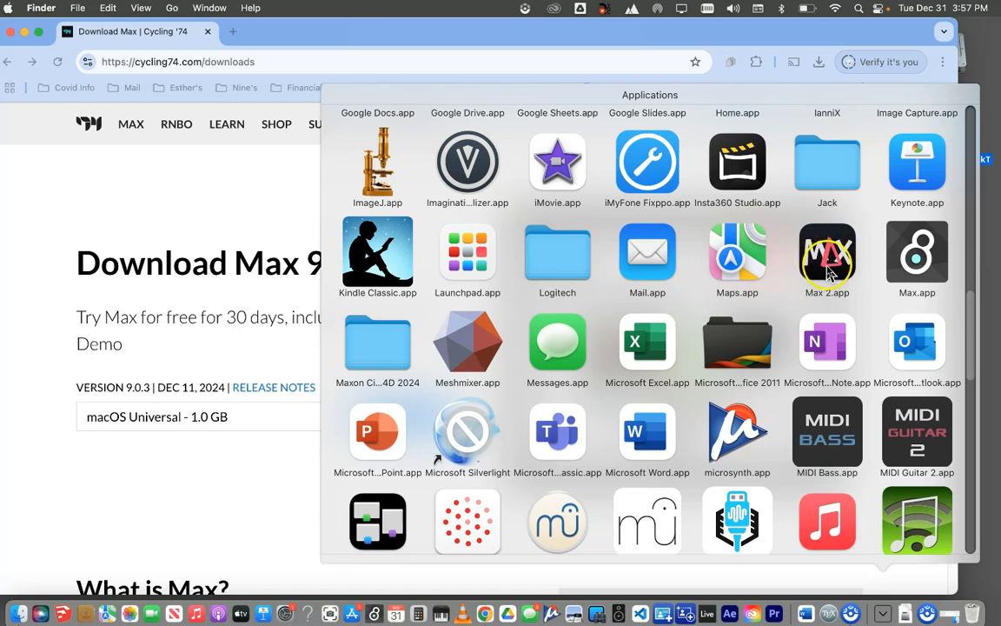
{"action": "mouse_move", "coordinate": [838, 261]}
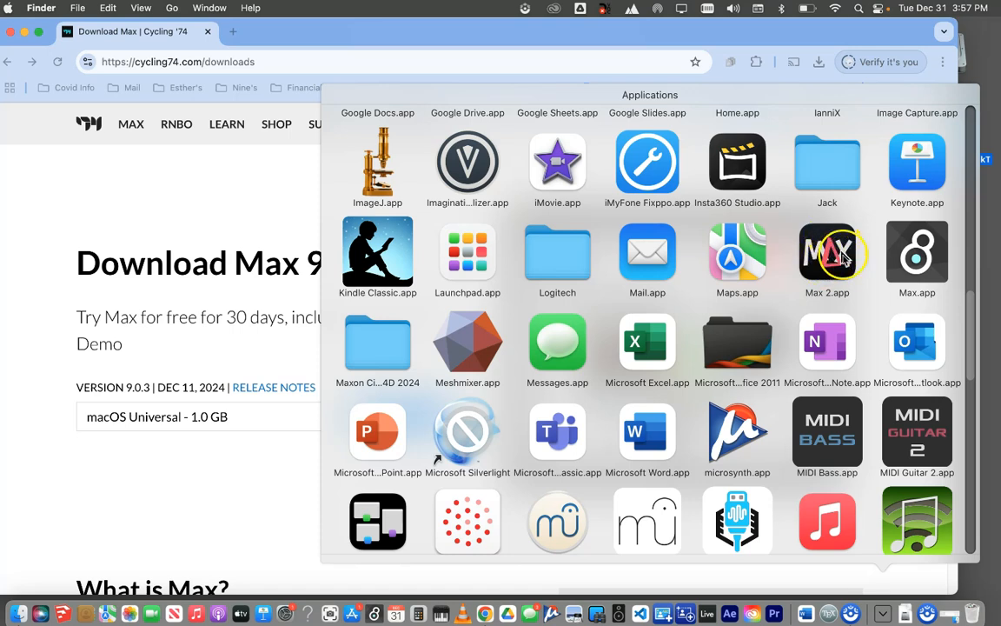
{"action": "mouse_move", "coordinate": [831, 261]}
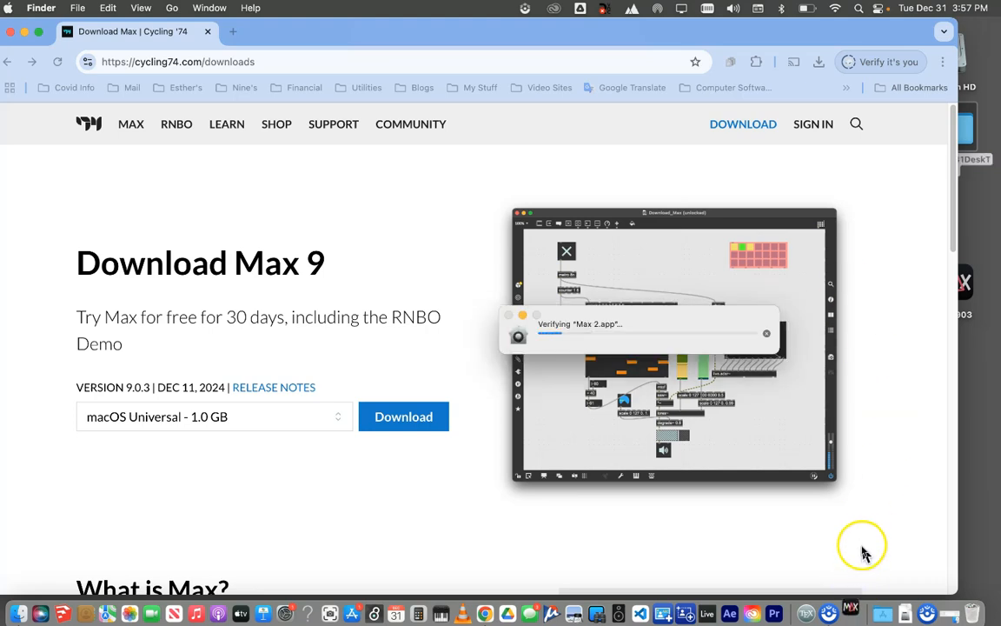
{"action": "mouse_move", "coordinate": [852, 591]}
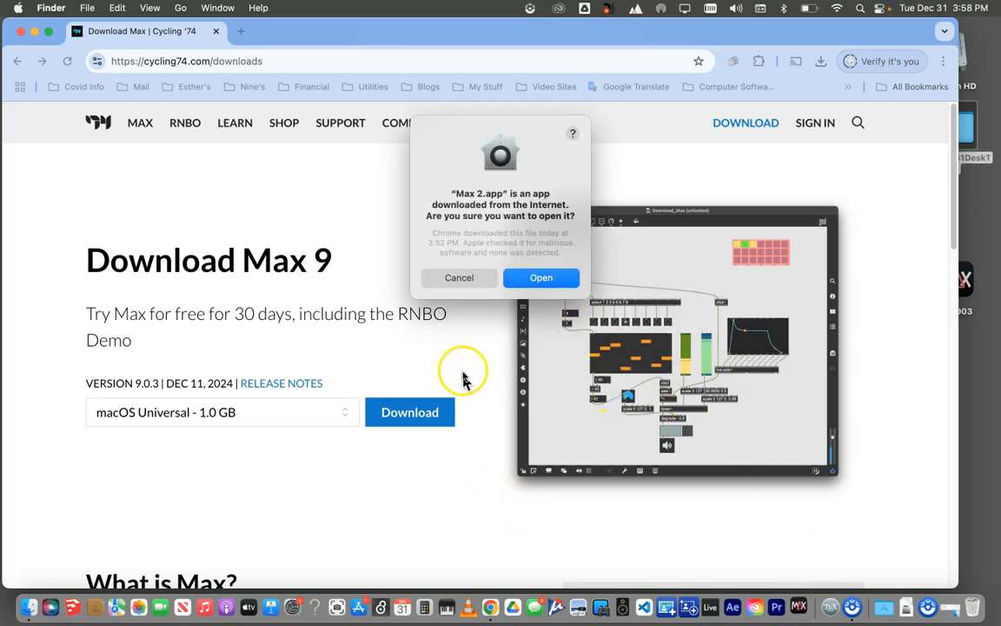
{"action": "mouse_move", "coordinate": [511, 229]}
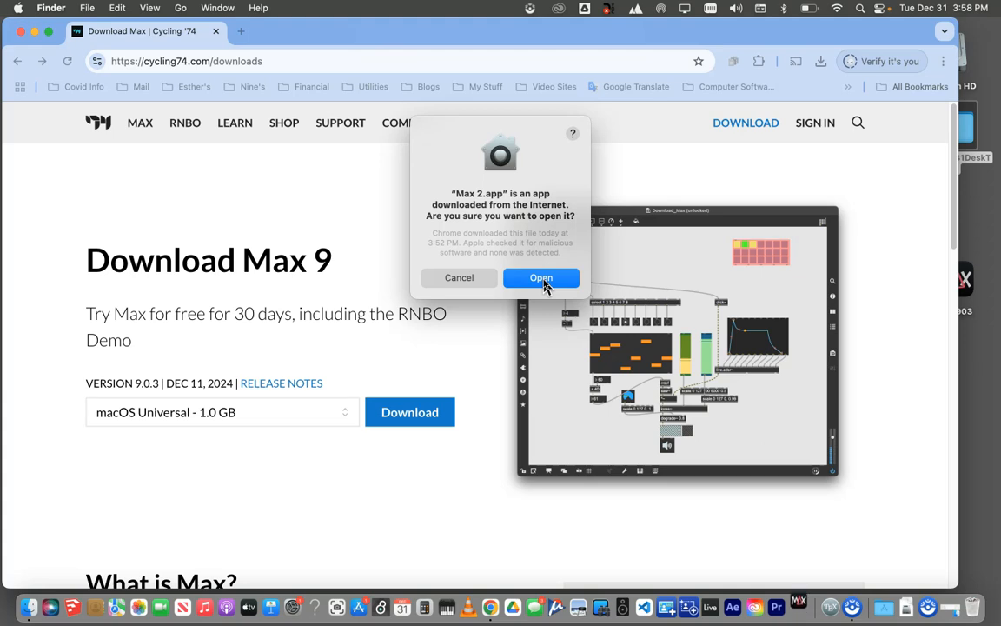
Step: Confirm opening the internet-downloaded Max 2.app so Max launches
{"action": "left_click", "coordinate": [541, 278]}
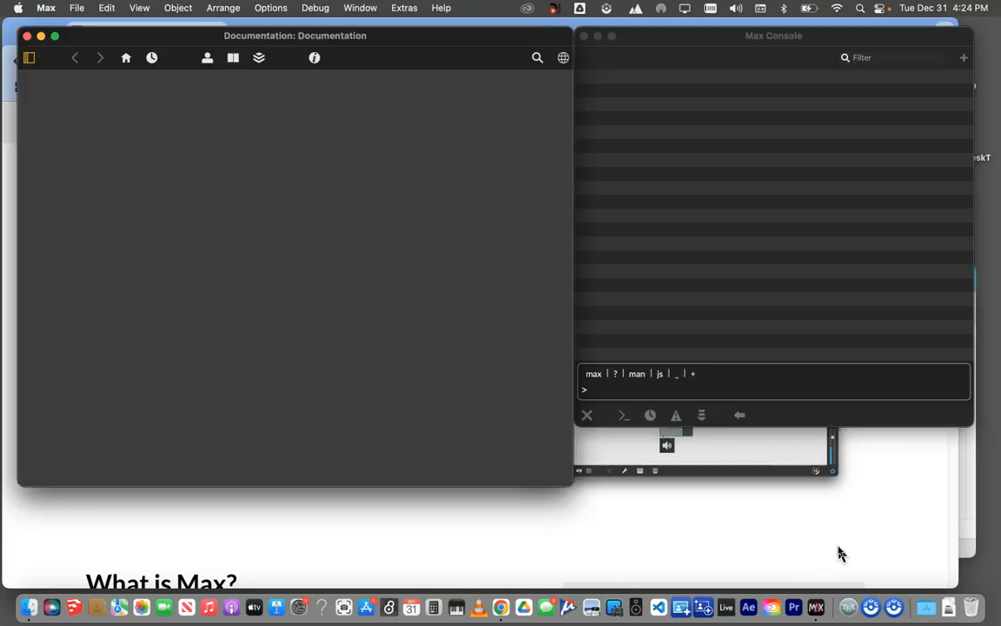
Step: Let Max finish loading the User Guide documentation beside the Max Console
{"action": "left_click", "coordinate": [207, 57]}
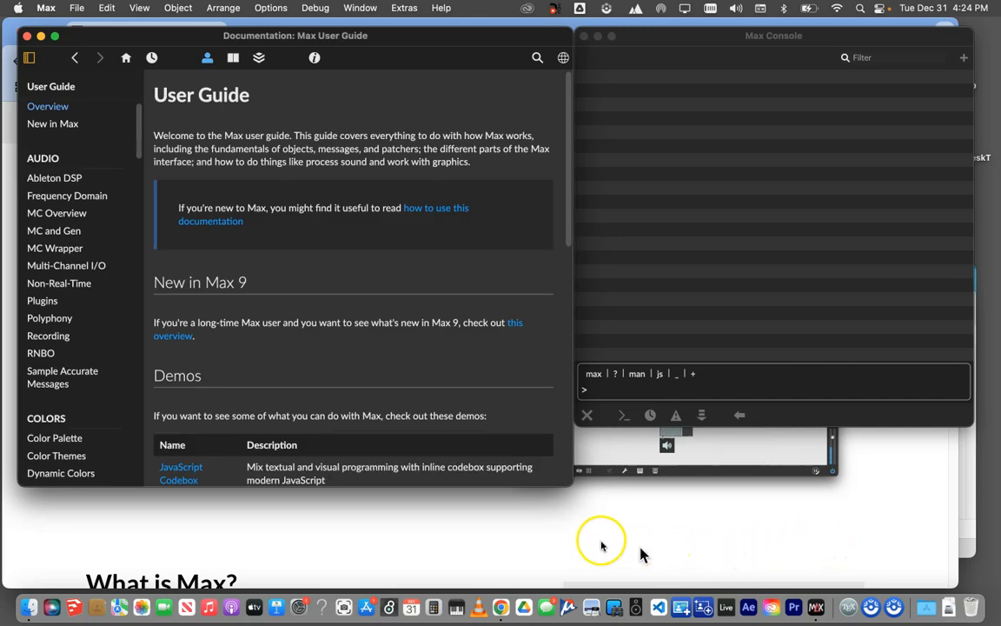
{"action": "mouse_move", "coordinate": [282, 212]}
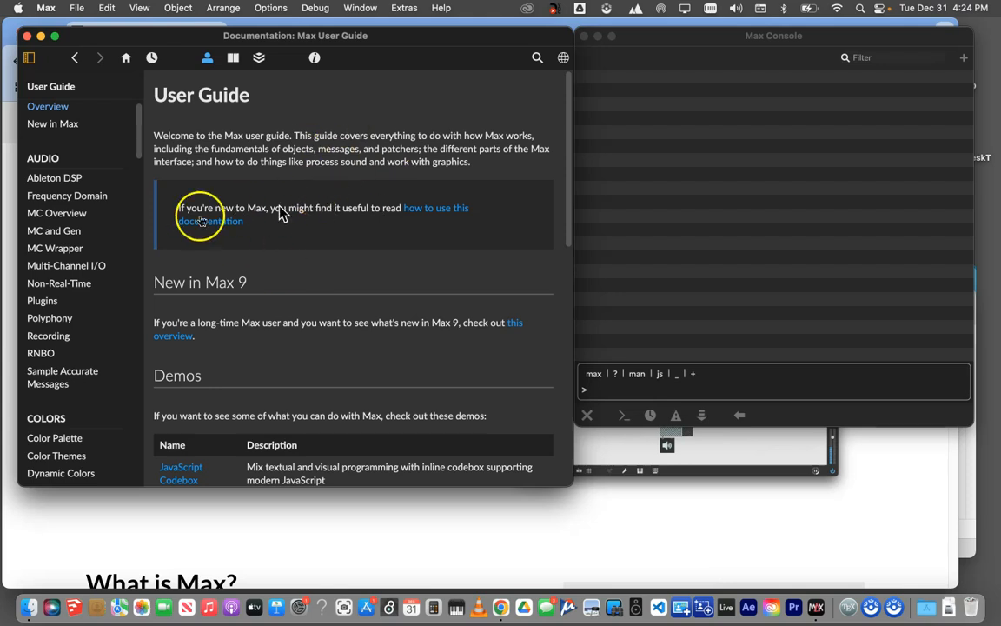
{"action": "mouse_move", "coordinate": [425, 135]}
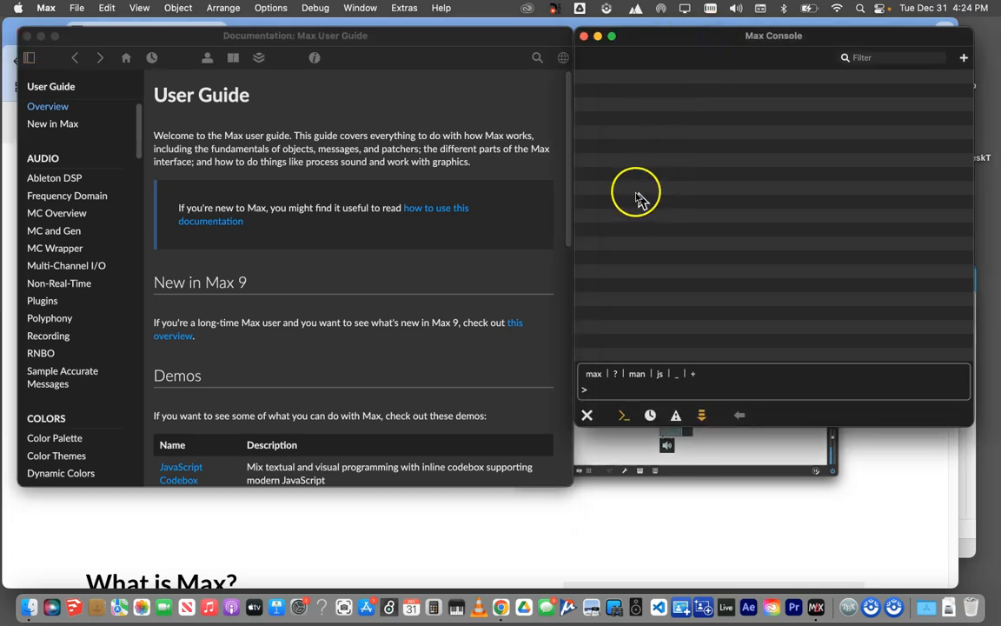
{"action": "mouse_move", "coordinate": [612, 160]}
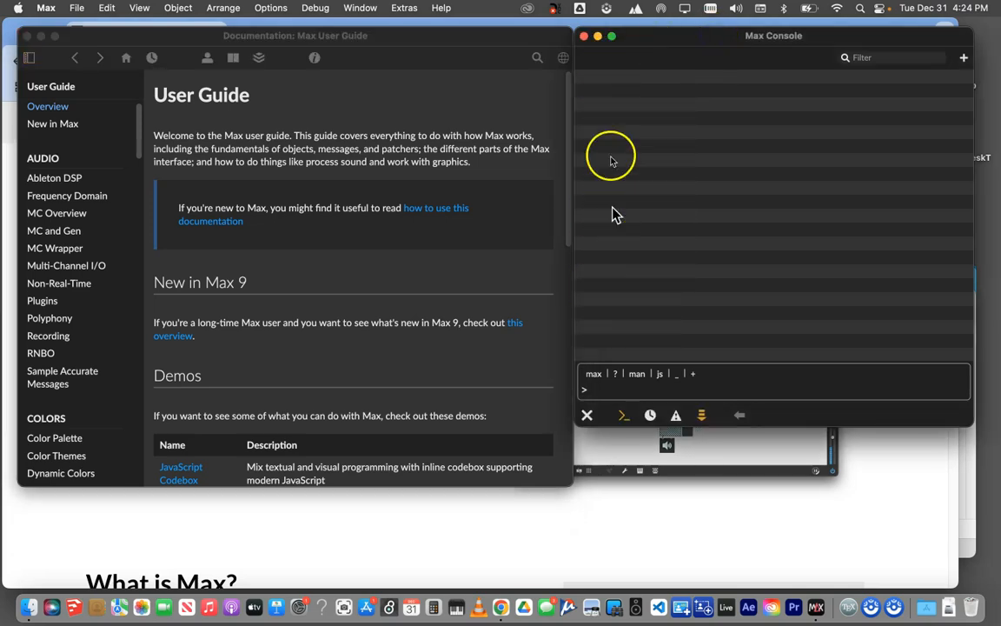
{"action": "mouse_move", "coordinate": [657, 236]}
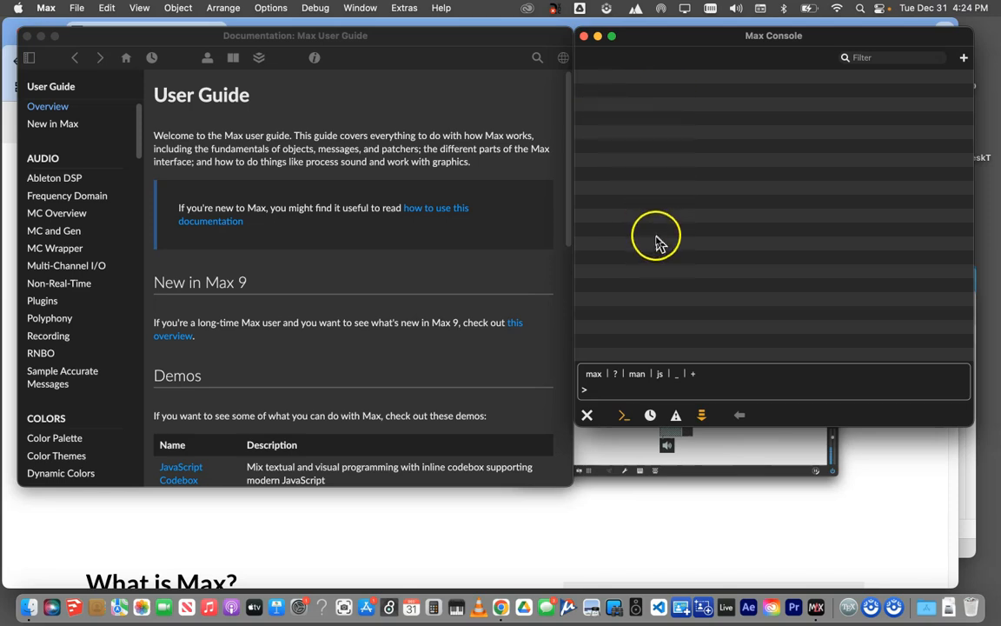
{"action": "mouse_move", "coordinate": [640, 85]}
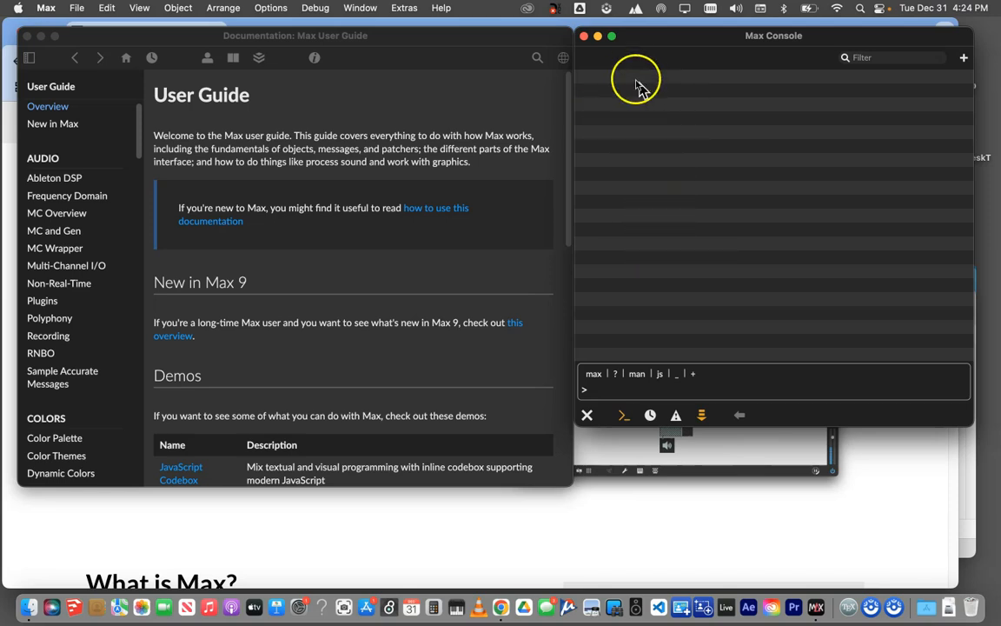
{"action": "mouse_move", "coordinate": [620, 108]}
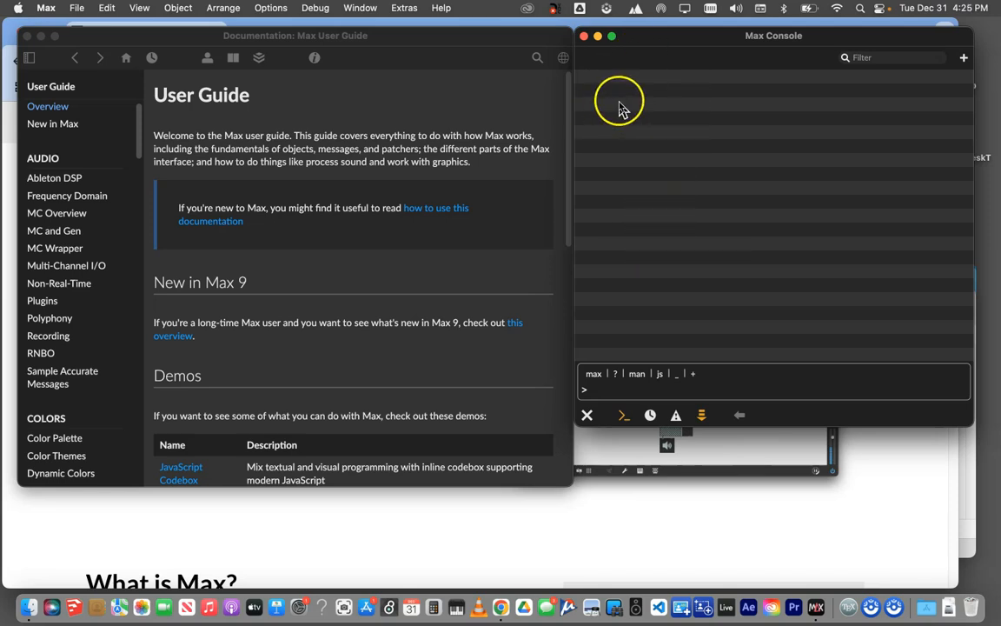
{"action": "mouse_move", "coordinate": [624, 171]}
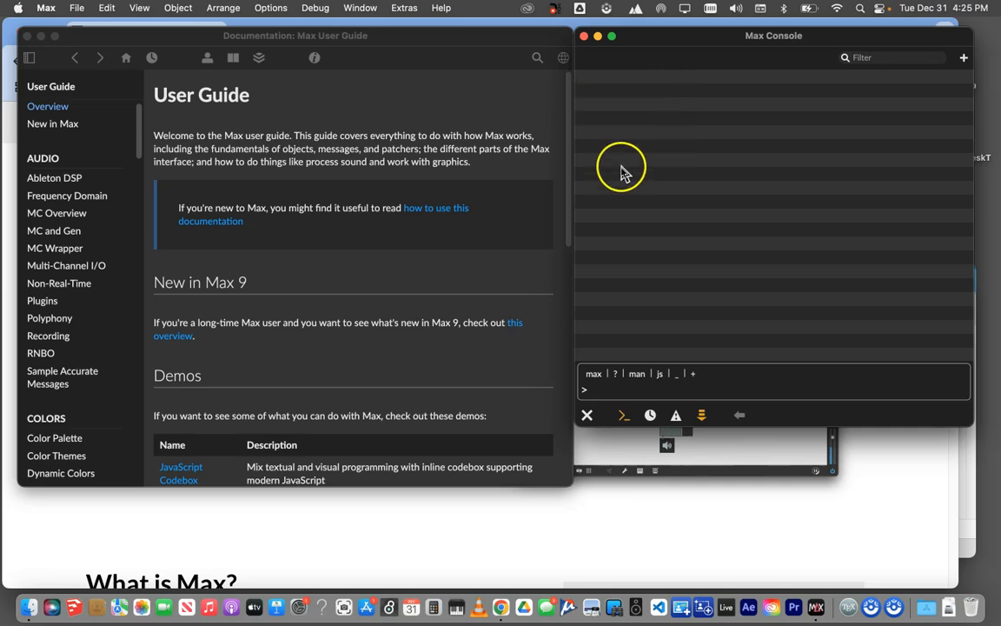
{"action": "mouse_move", "coordinate": [399, 67]}
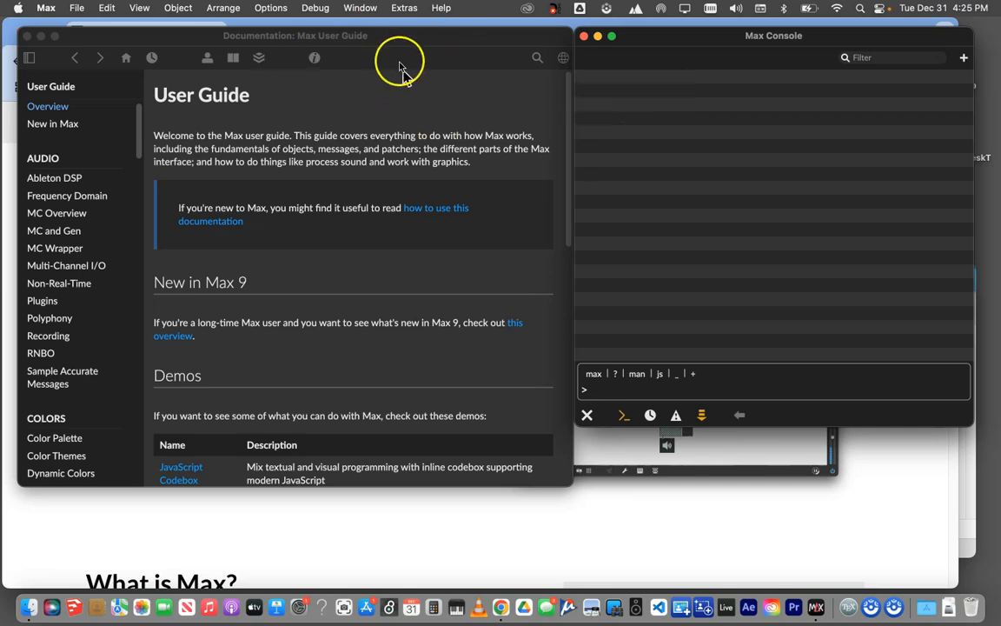
{"action": "mouse_move", "coordinate": [420, 44]}
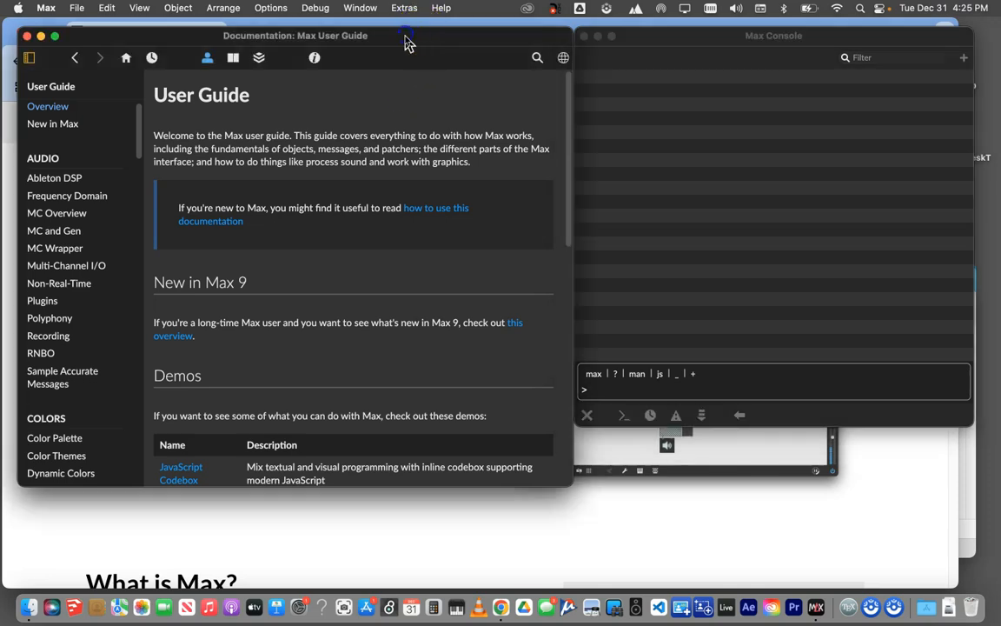
{"action": "mouse_move", "coordinate": [633, 129]}
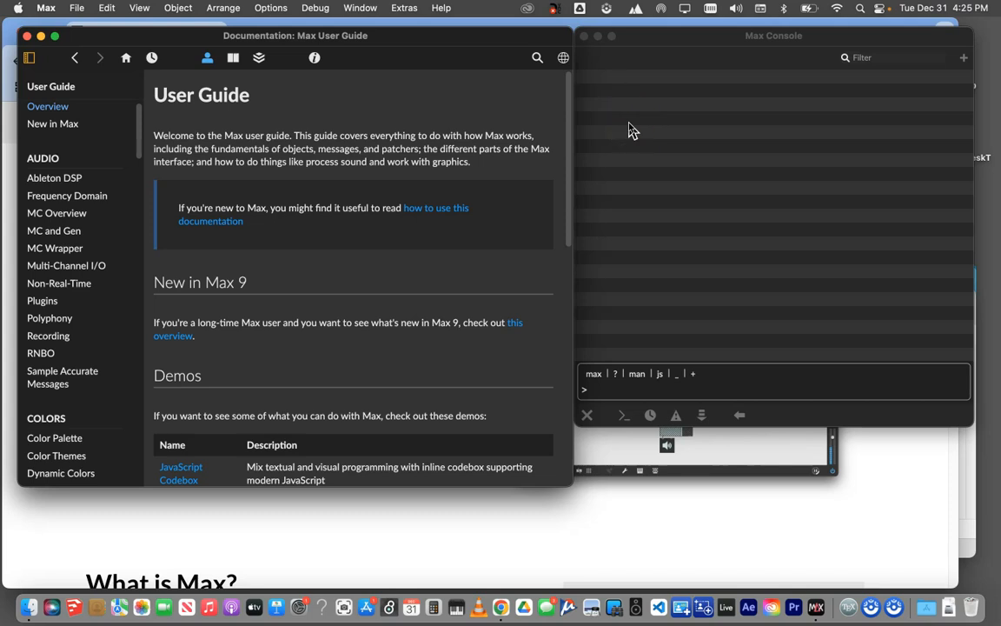
{"action": "mouse_move", "coordinate": [320, 121]}
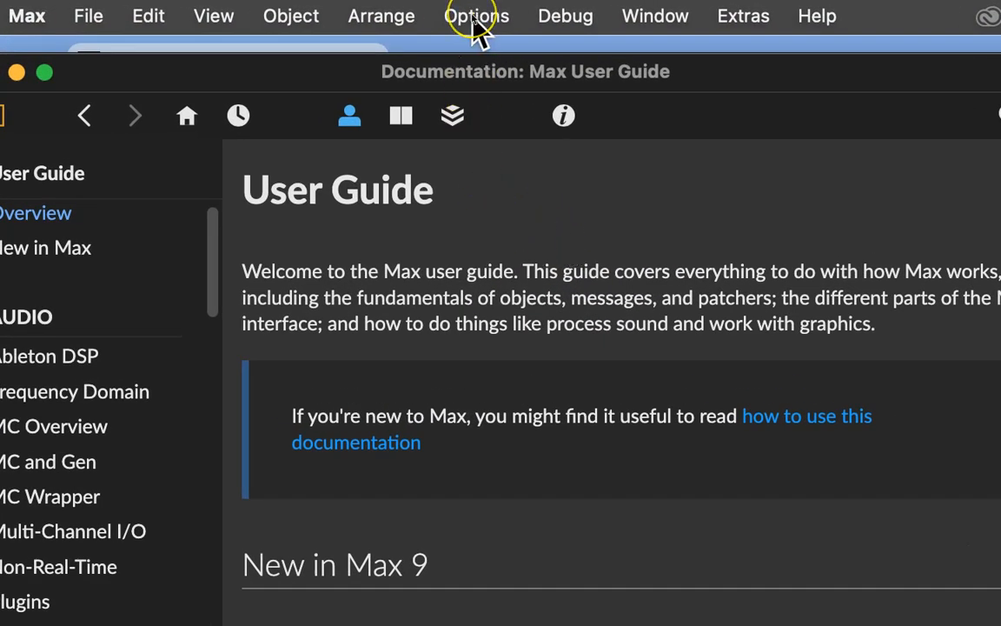
Step: Open File Preferences from the Options menu to list the search paths
{"action": "left_click", "coordinate": [476, 16]}
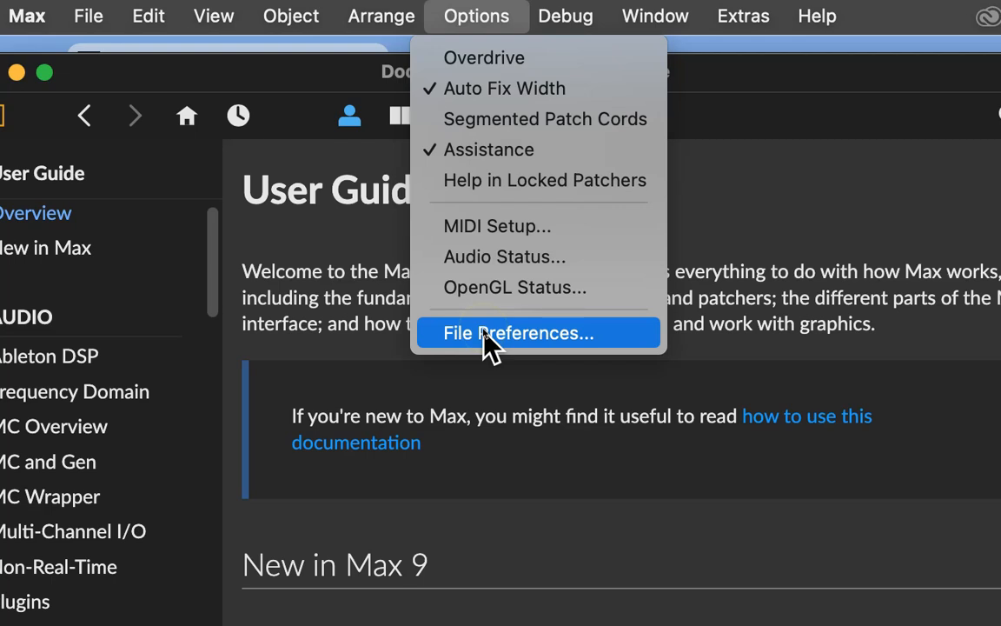
{"action": "left_click", "coordinate": [518, 334]}
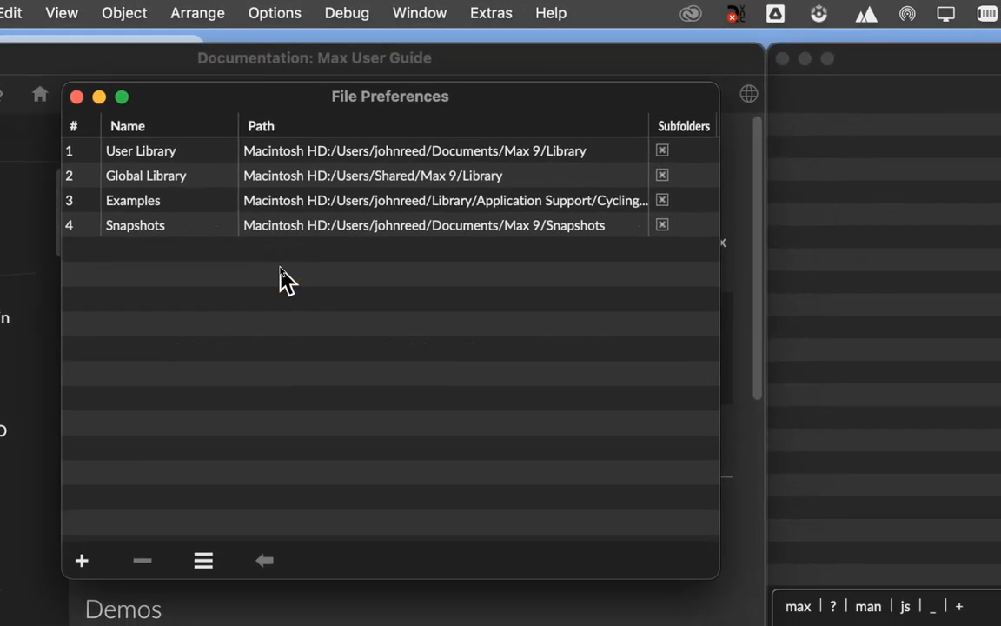
{"action": "left_click_drag", "start_coordinate": [389, 96], "coordinate": [434, 149]}
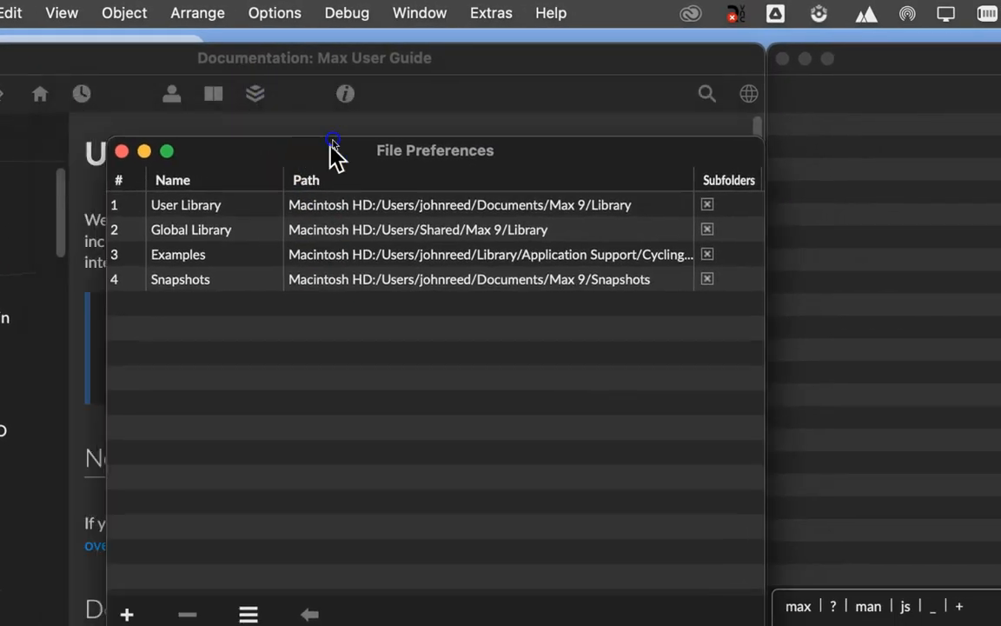
{"action": "left_click_drag", "start_coordinate": [334, 143], "coordinate": [426, 160]}
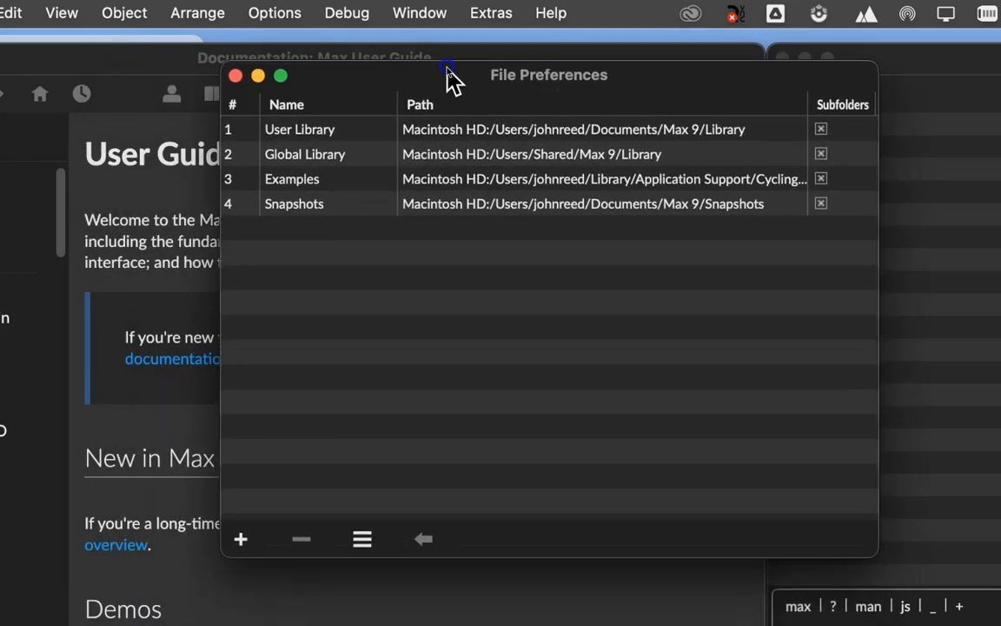
{"action": "mouse_move", "coordinate": [473, 83]}
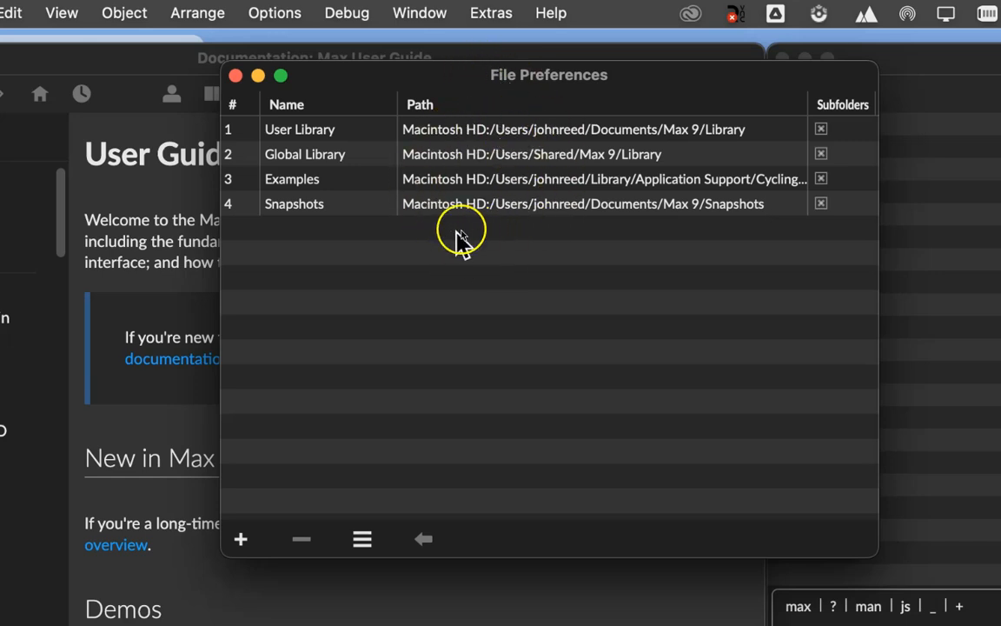
{"action": "mouse_move", "coordinate": [327, 139]}
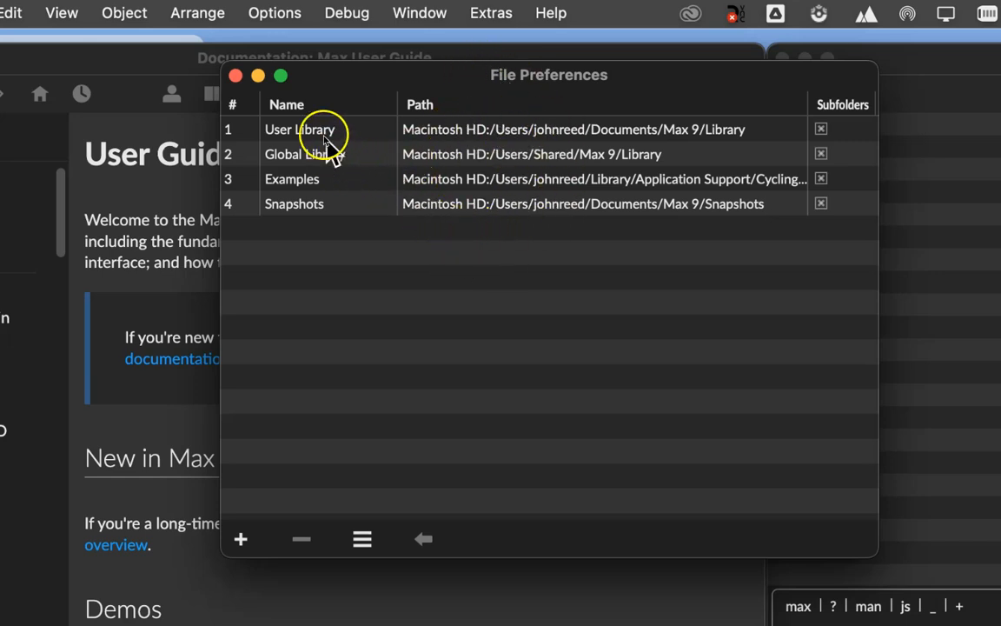
{"action": "mouse_move", "coordinate": [306, 183]}
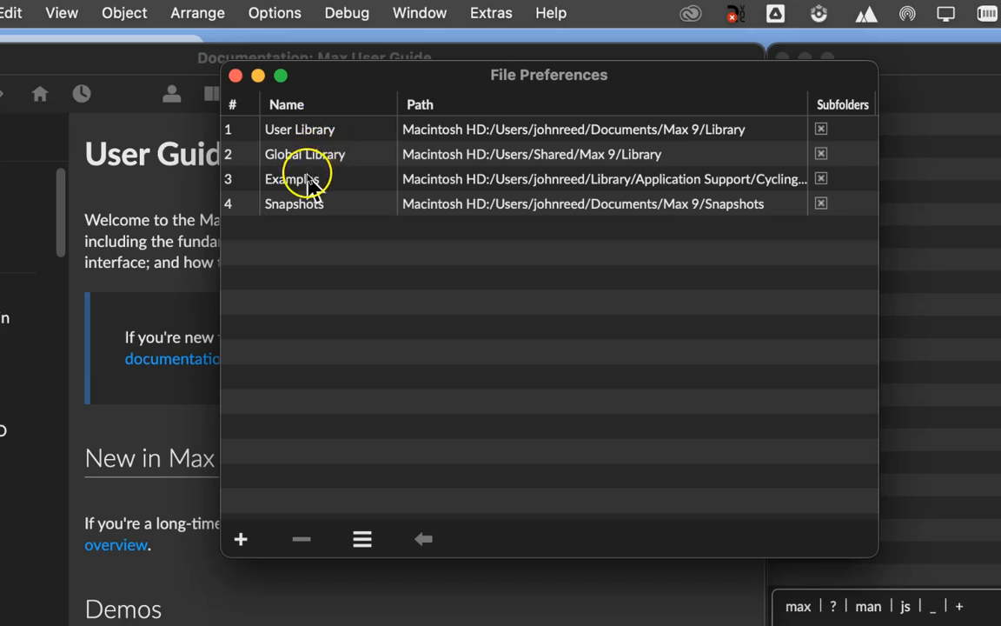
{"action": "mouse_move", "coordinate": [322, 215]}
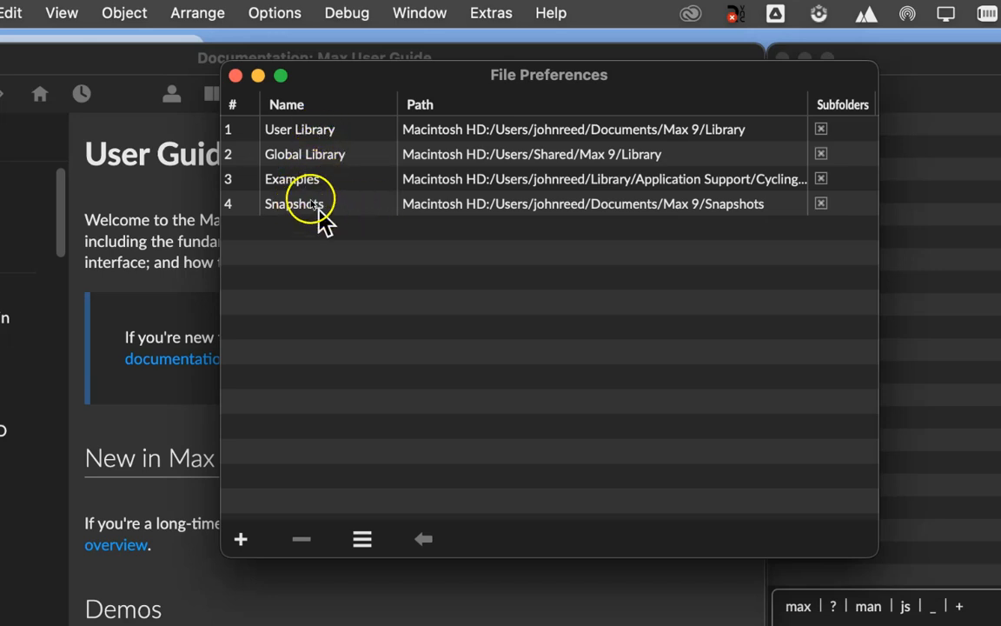
{"action": "mouse_move", "coordinate": [451, 87]}
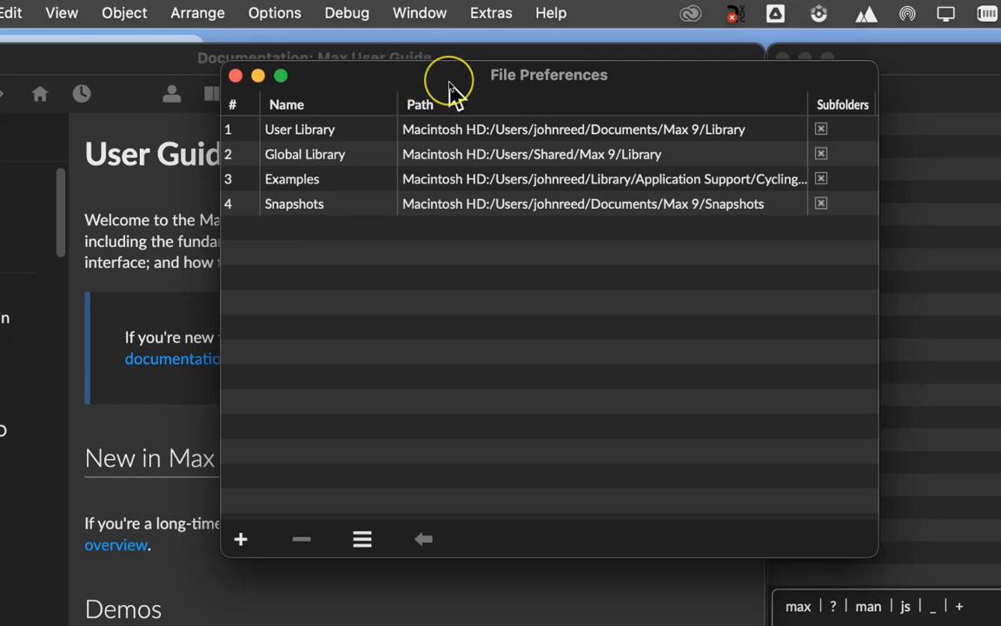
{"action": "mouse_move", "coordinate": [461, 90]}
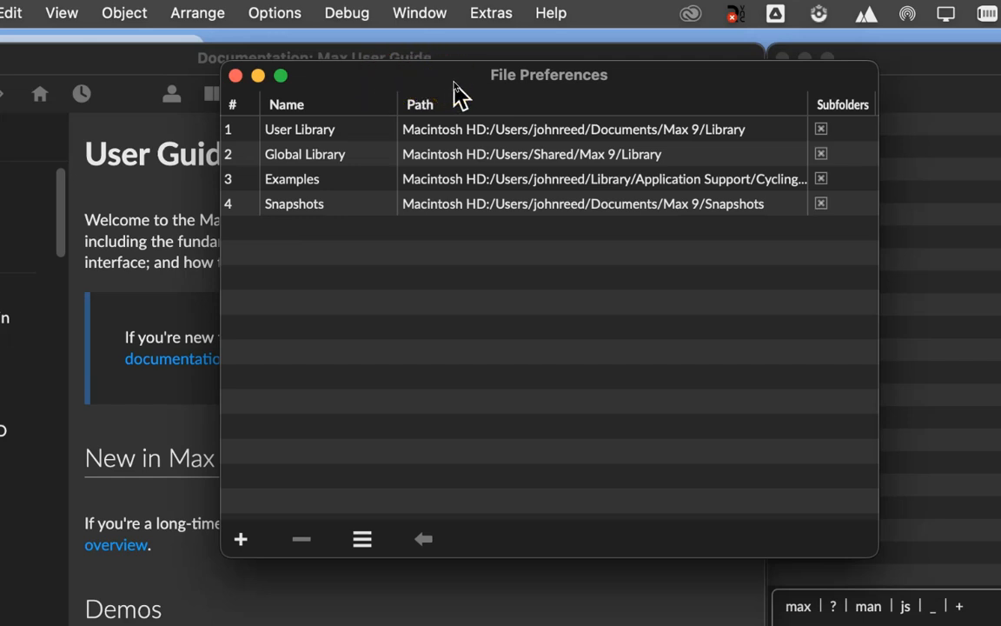
{"action": "mouse_move", "coordinate": [480, 94]}
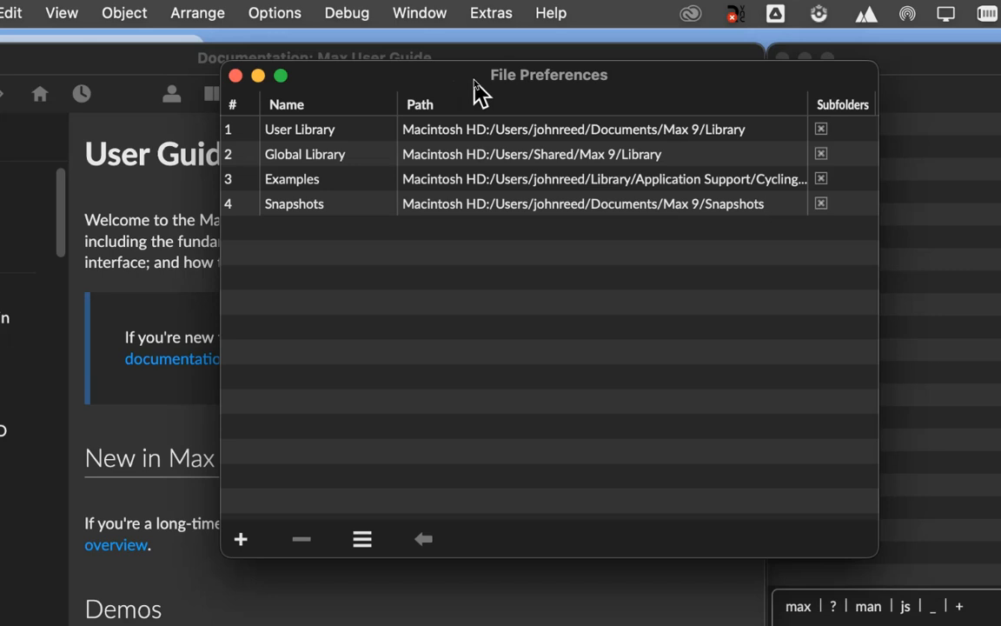
{"action": "mouse_move", "coordinate": [469, 96]}
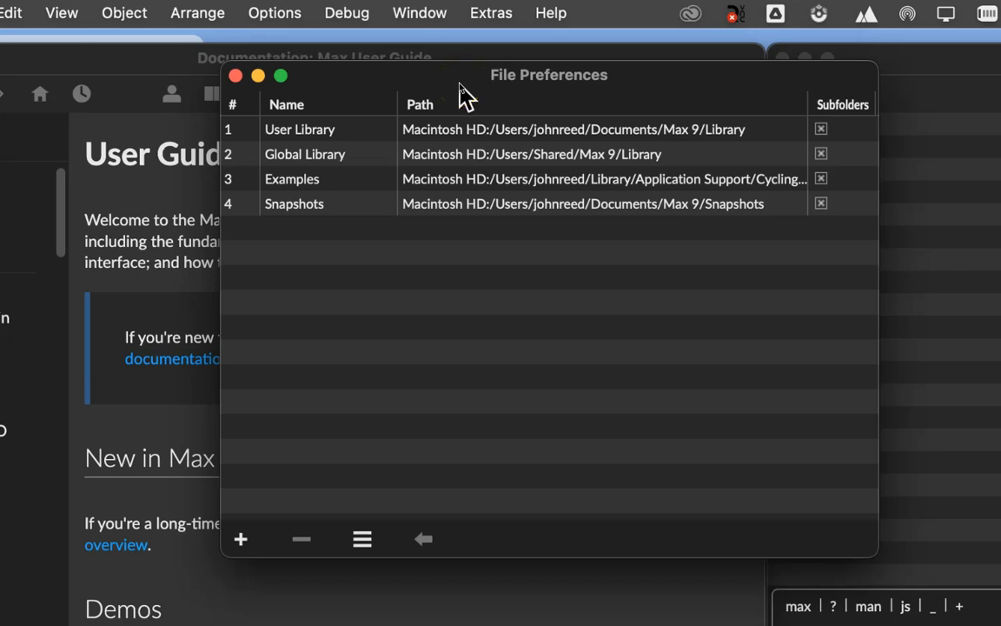
{"action": "mouse_move", "coordinate": [280, 141]}
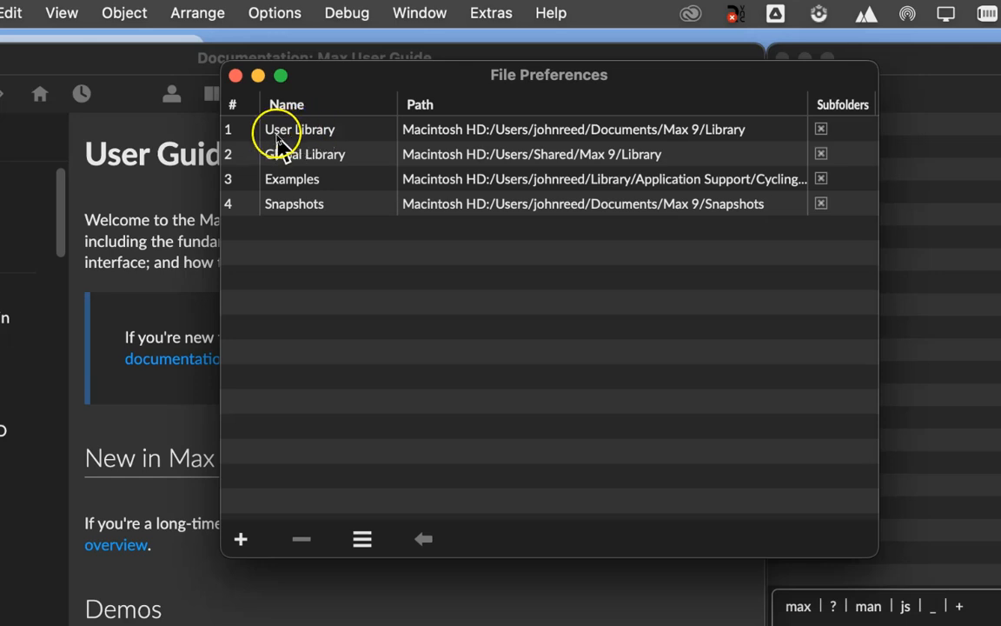
{"action": "mouse_move", "coordinate": [379, 139]}
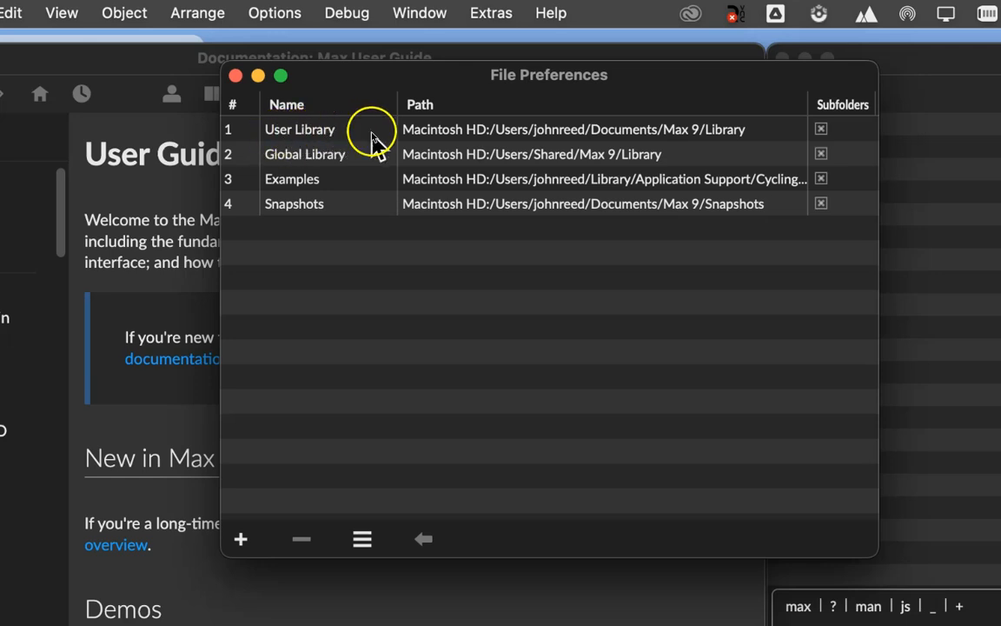
{"action": "mouse_move", "coordinate": [560, 139]}
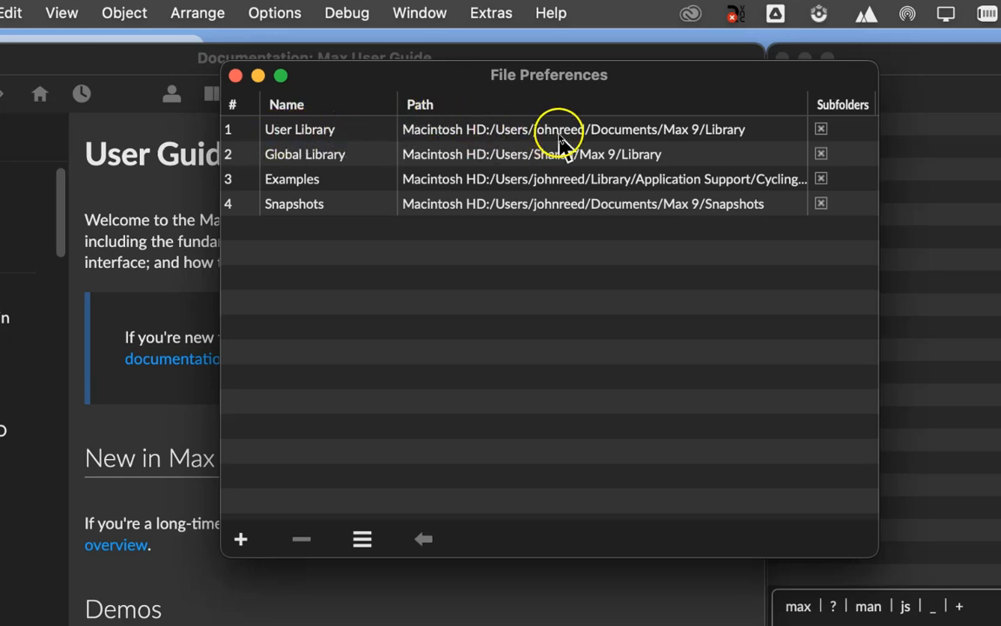
{"action": "mouse_move", "coordinate": [611, 139]}
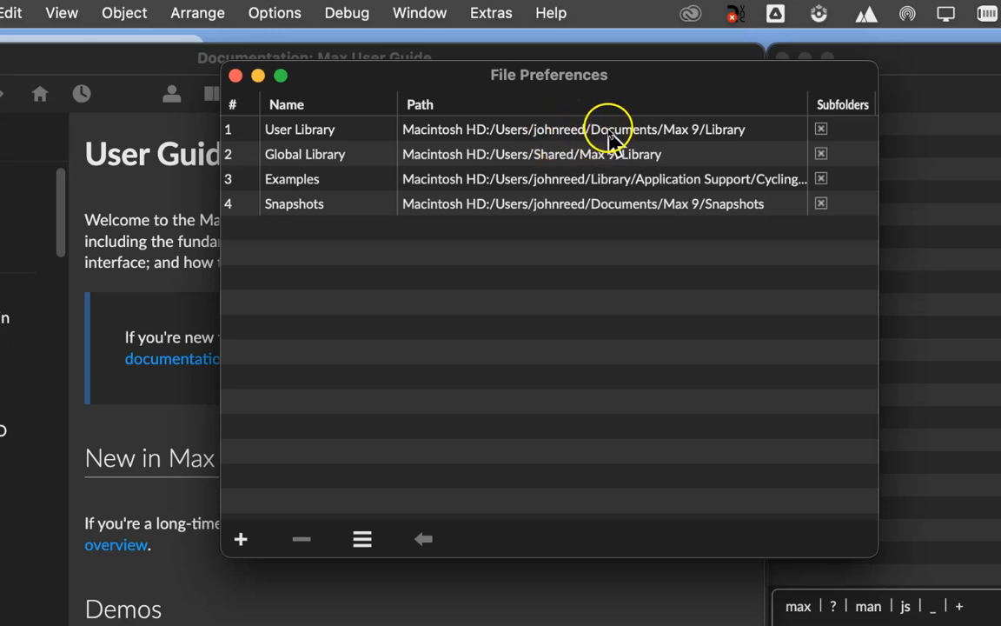
{"action": "mouse_move", "coordinate": [704, 139]}
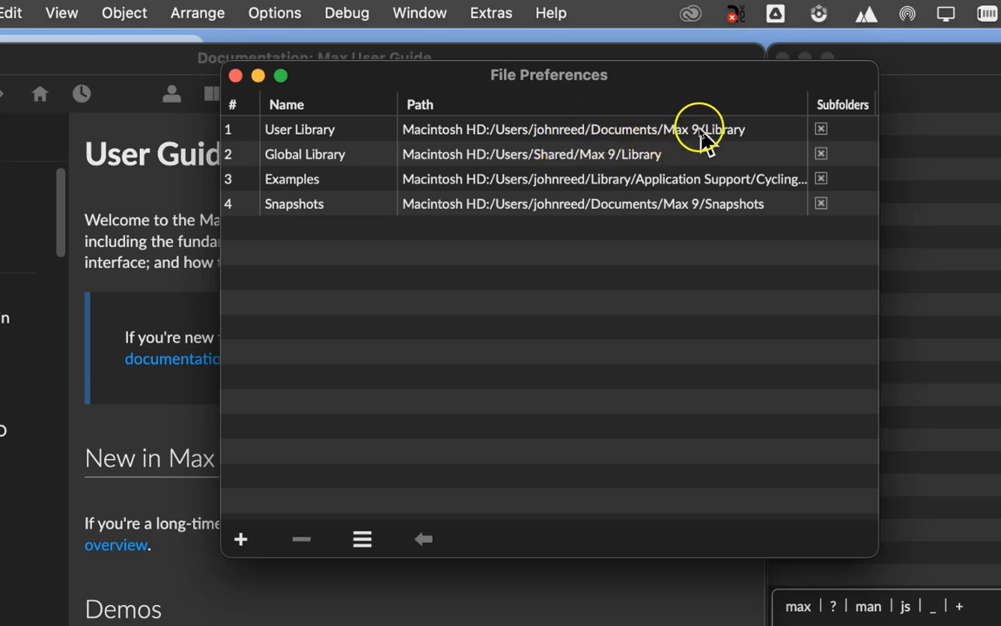
{"action": "mouse_move", "coordinate": [729, 139]}
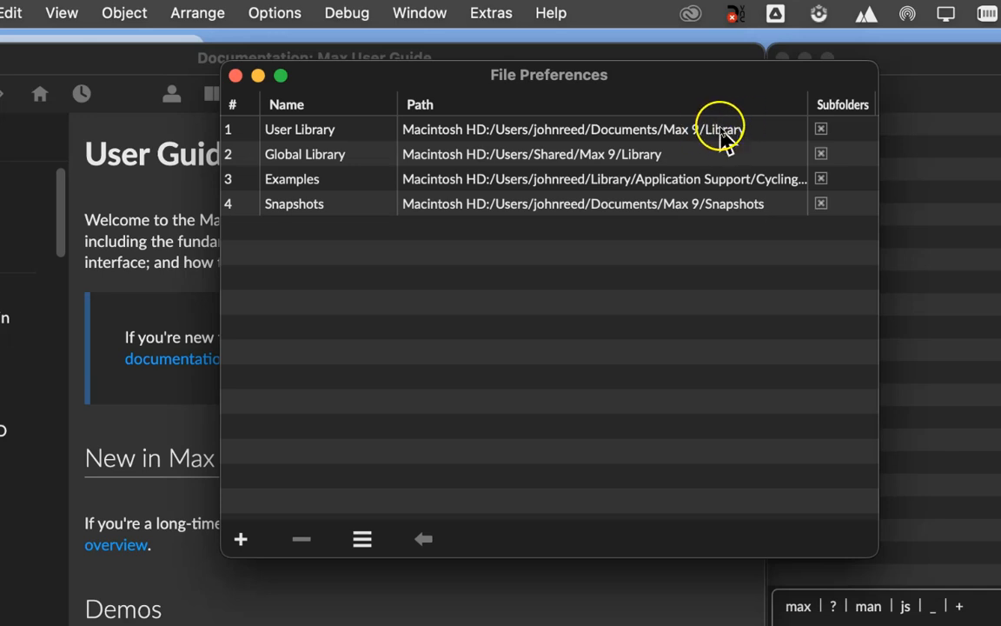
{"action": "mouse_move", "coordinate": [739, 137]}
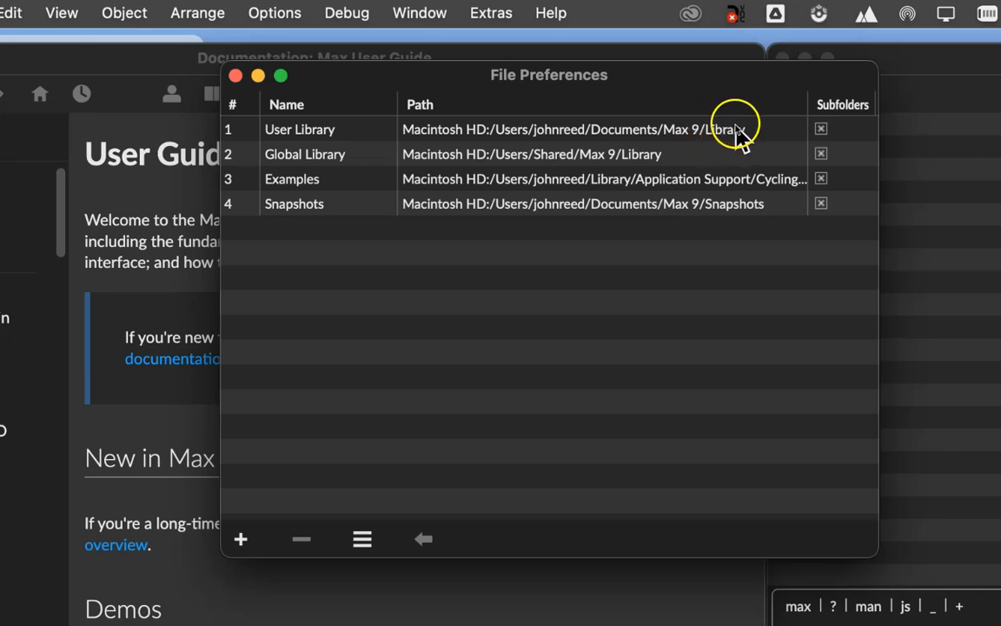
{"action": "mouse_move", "coordinate": [572, 170]}
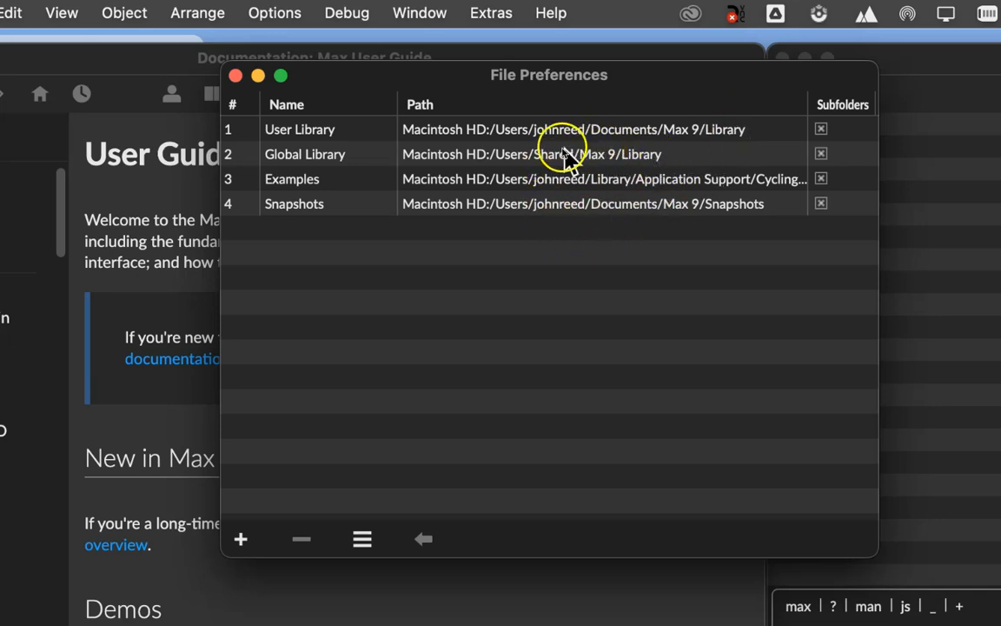
{"action": "mouse_move", "coordinate": [600, 217]}
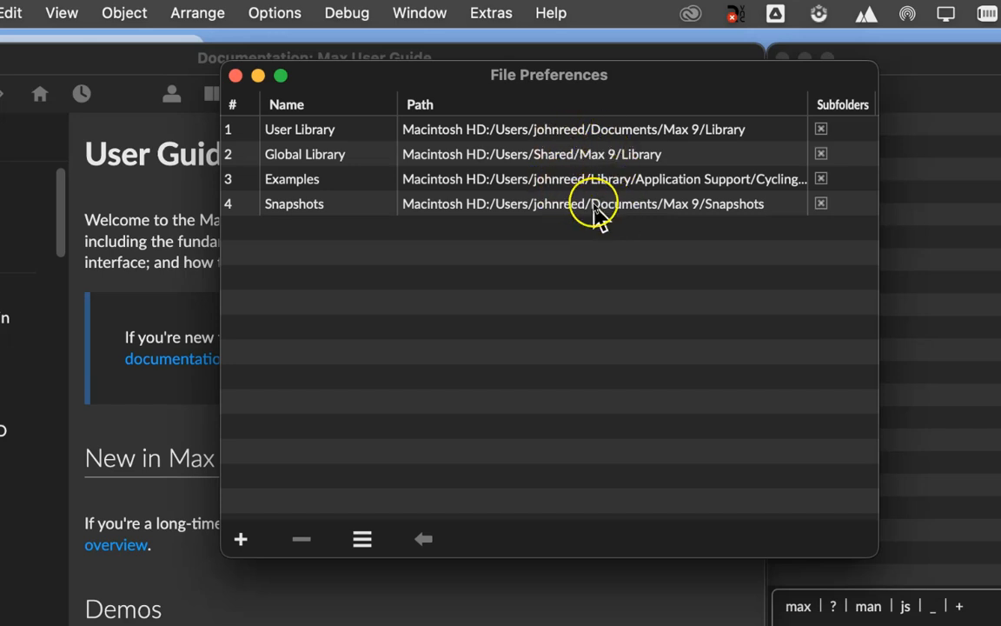
{"action": "mouse_move", "coordinate": [598, 217]}
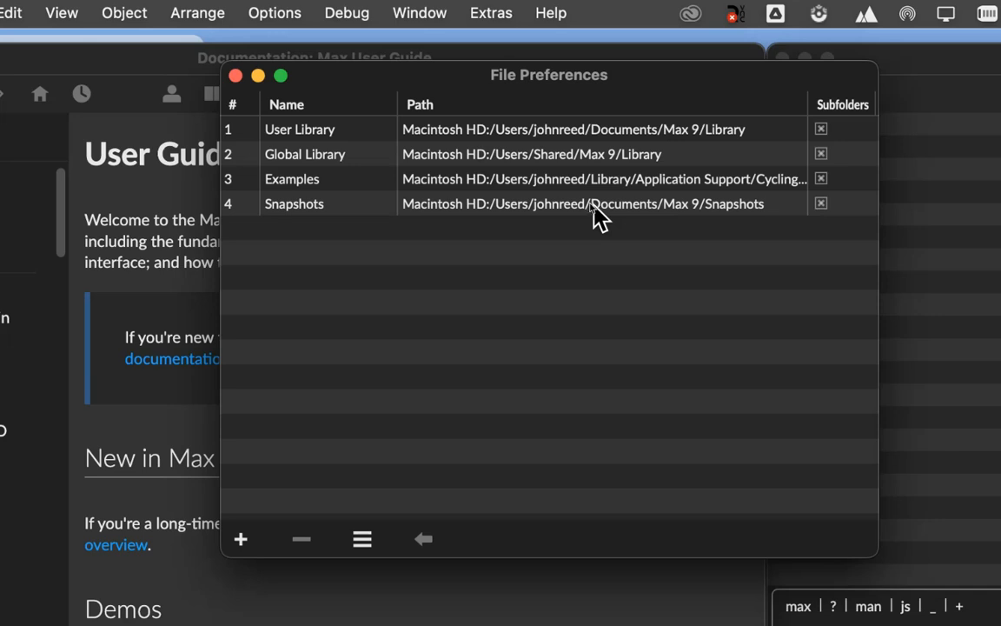
{"action": "mouse_move", "coordinate": [548, 139]}
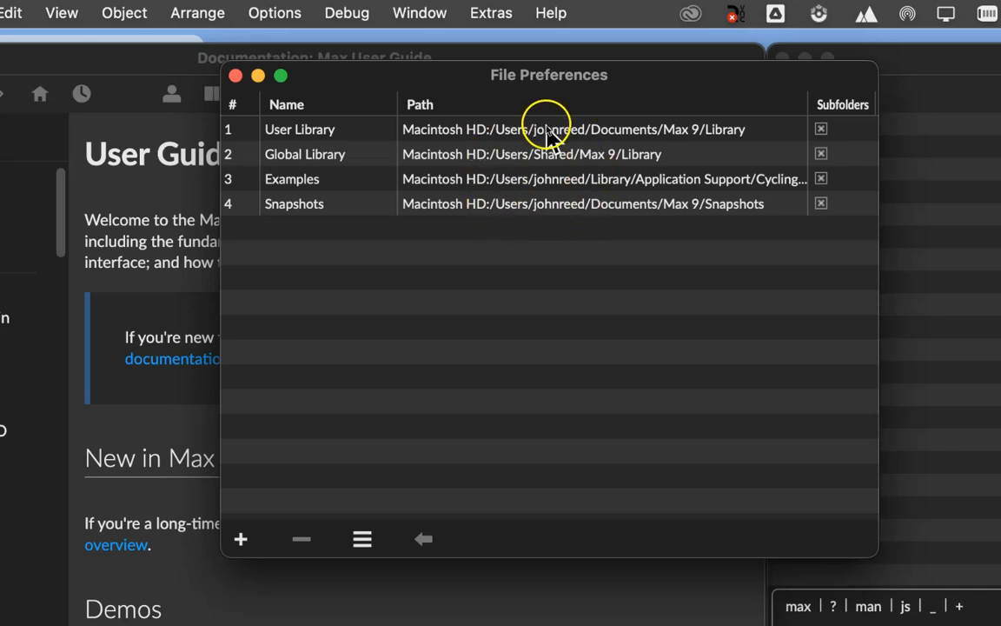
{"action": "mouse_move", "coordinate": [552, 139]}
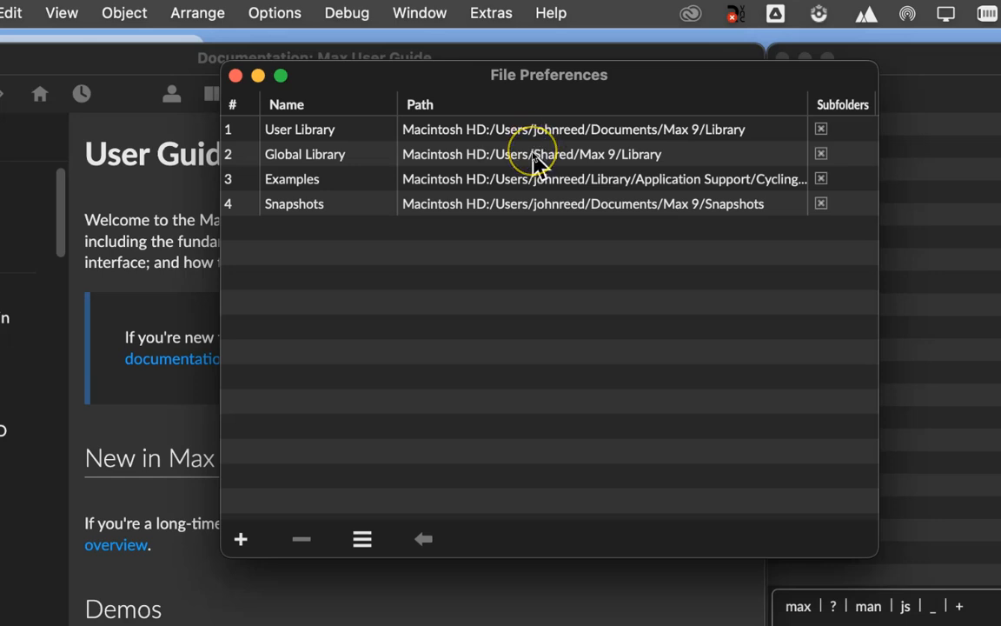
{"action": "mouse_move", "coordinate": [532, 172]}
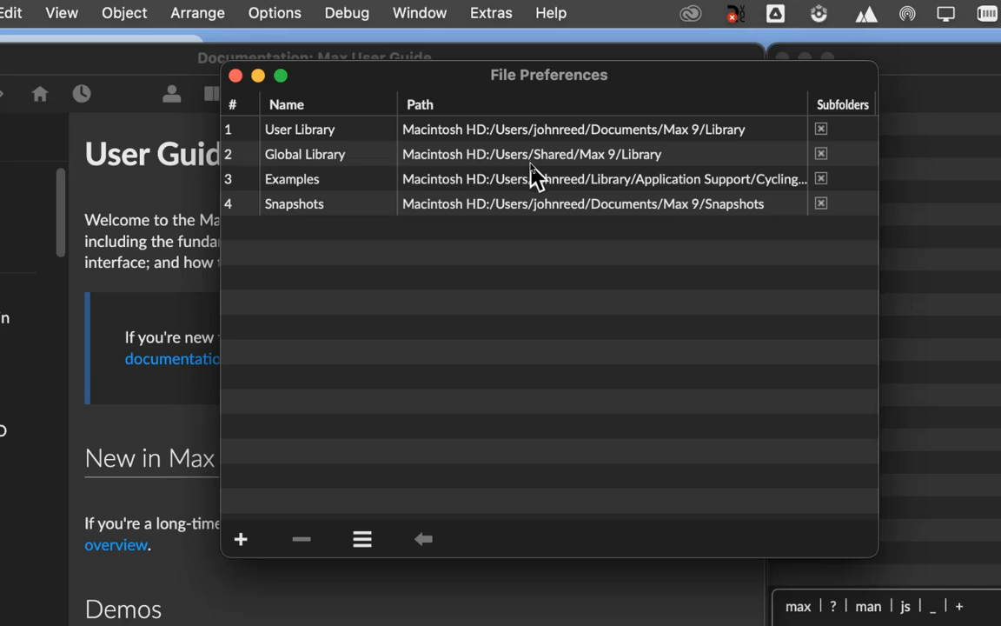
{"action": "mouse_move", "coordinate": [329, 408]}
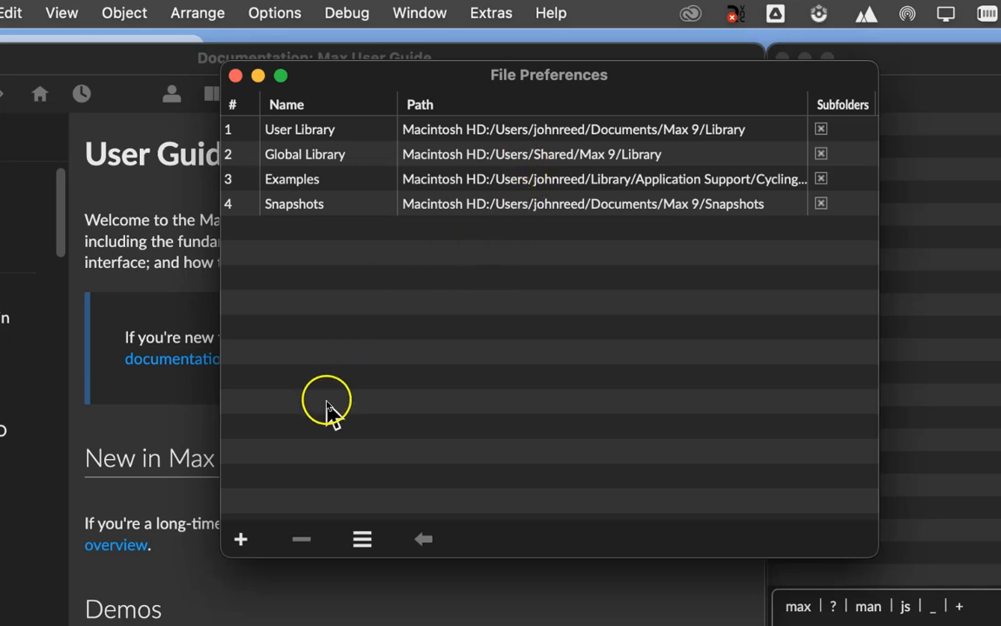
{"action": "mouse_move", "coordinate": [240, 539]}
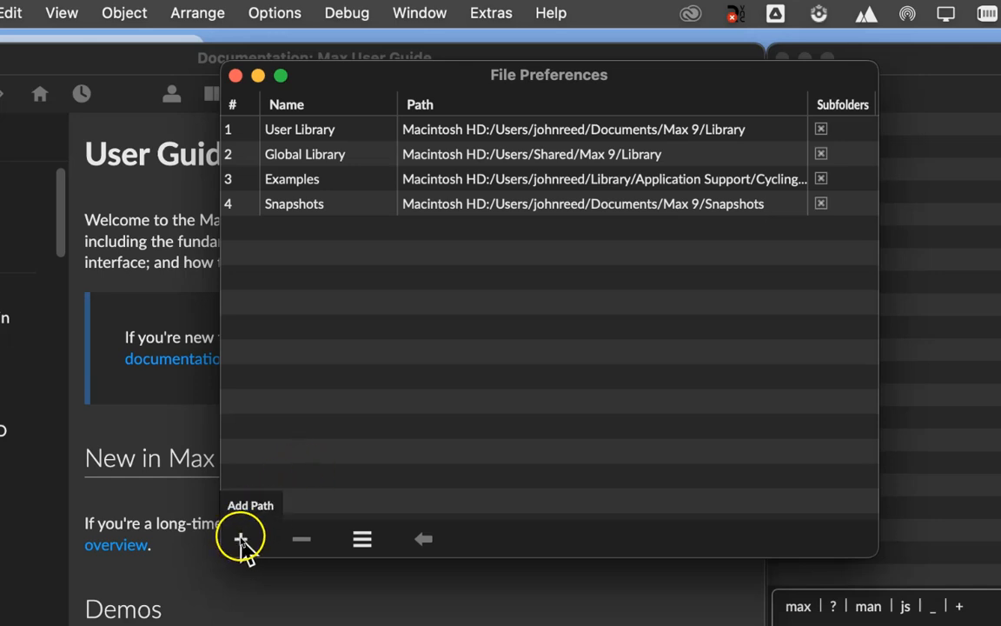
Step: Add a new search path row, userpath_5, with no folder assigned yet
{"action": "left_click", "coordinate": [240, 539]}
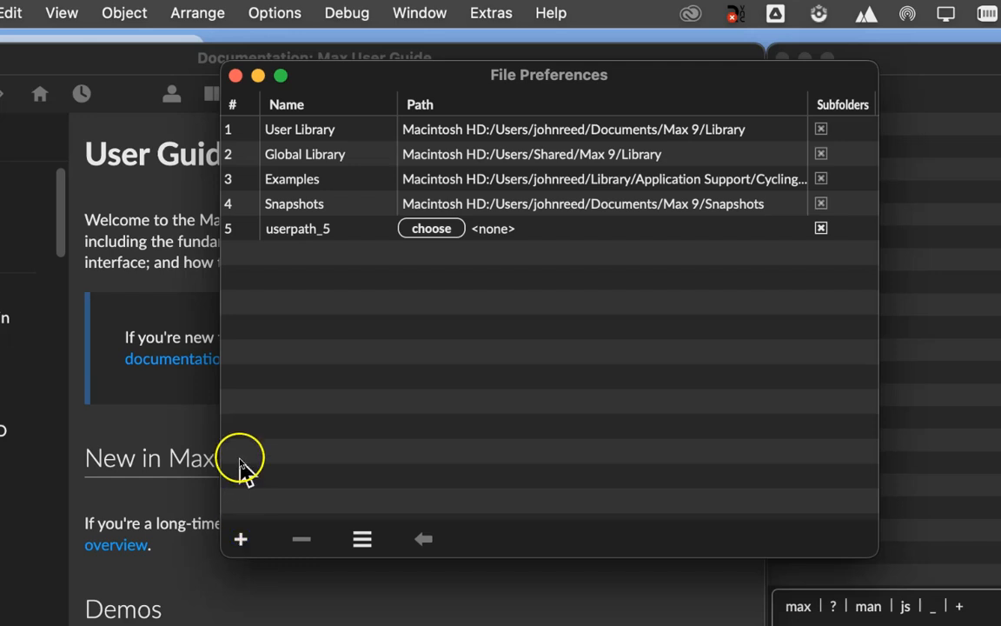
{"action": "mouse_move", "coordinate": [331, 240]}
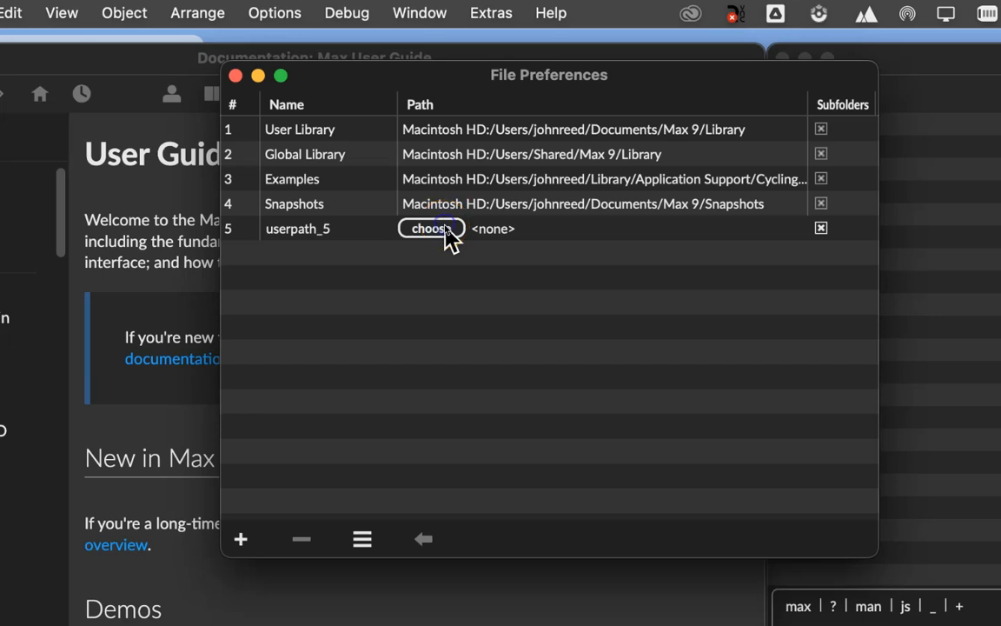
Step: Start choosing a folder for the new path and browse into Documents > Max 9
{"action": "left_click", "coordinate": [431, 230]}
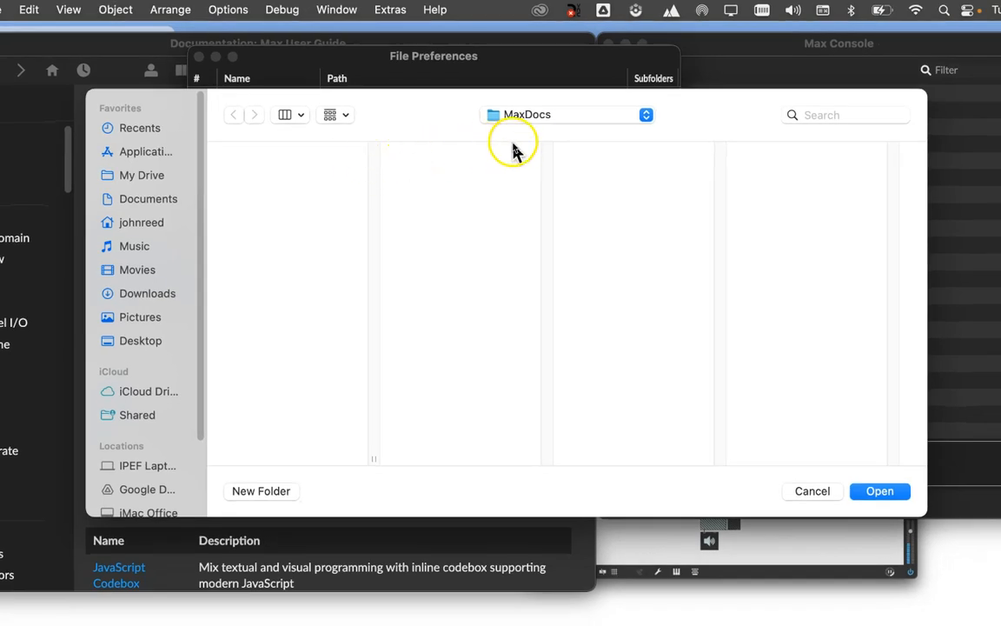
{"action": "mouse_move", "coordinate": [542, 115]}
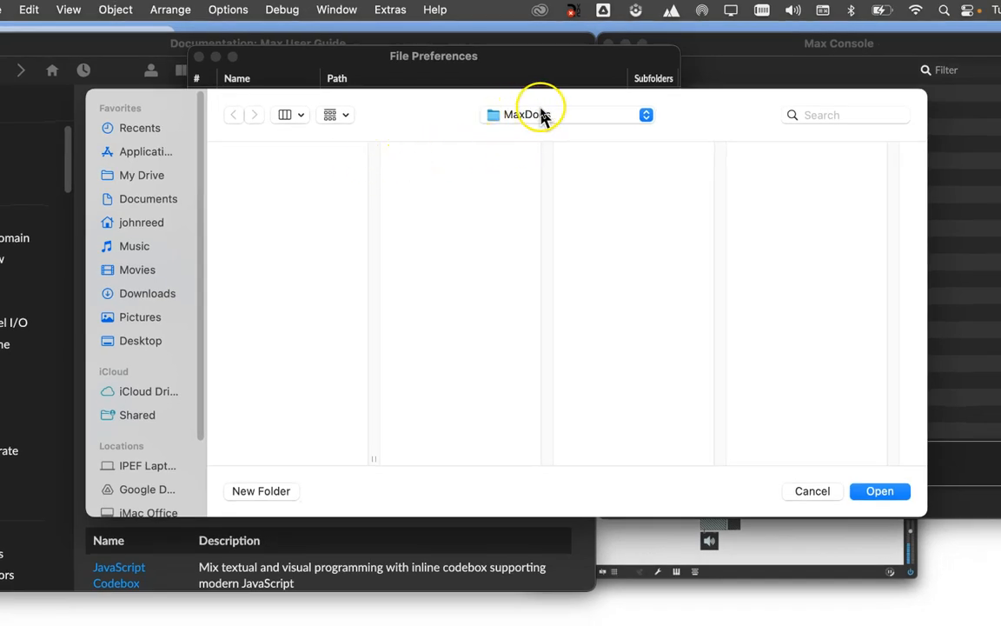
{"action": "mouse_move", "coordinate": [131, 205]}
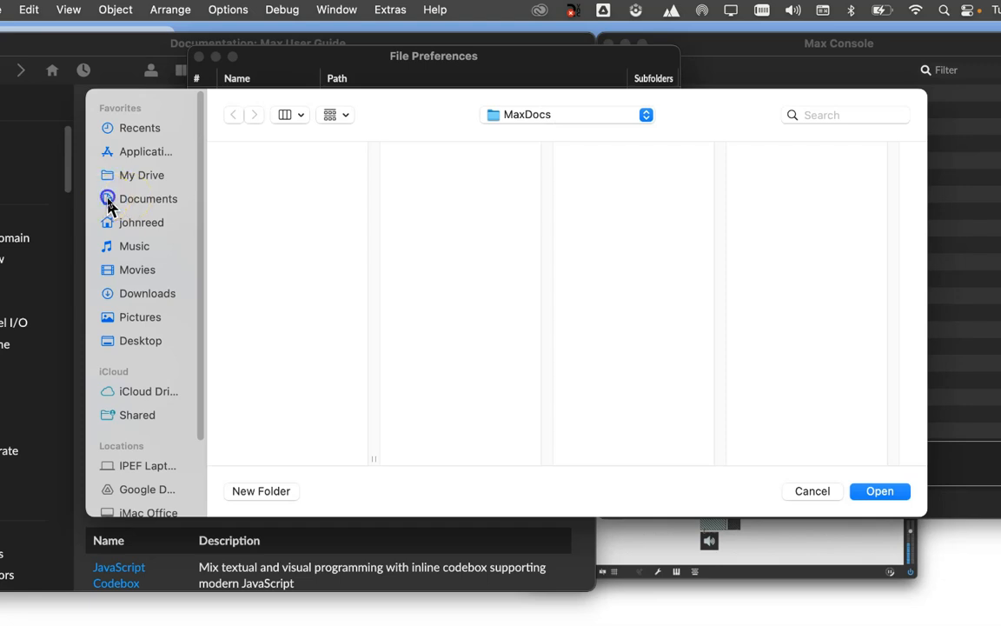
{"action": "left_click", "coordinate": [150, 199]}
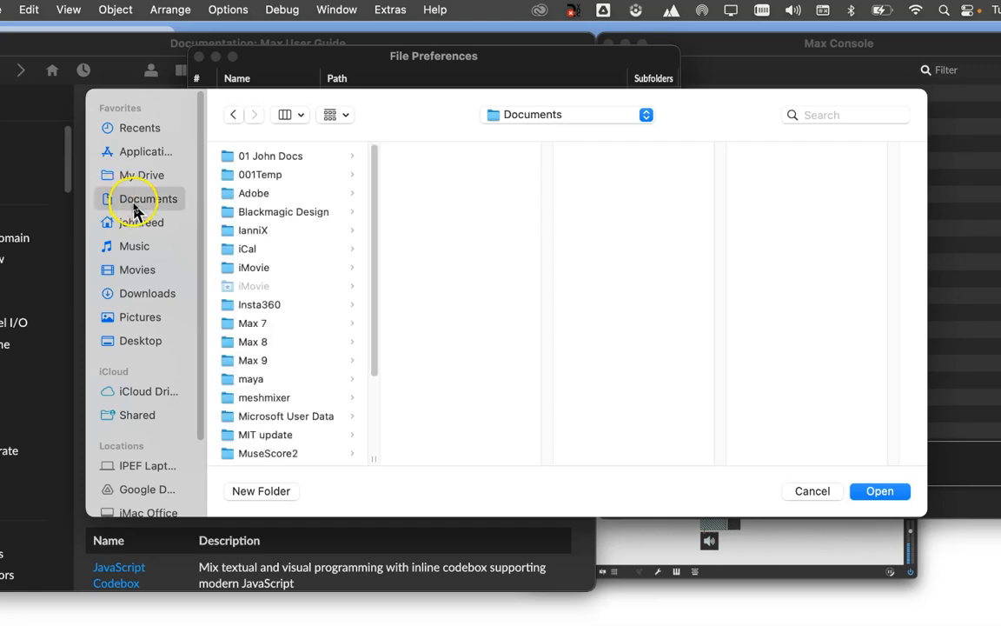
{"action": "mouse_move", "coordinate": [239, 341]}
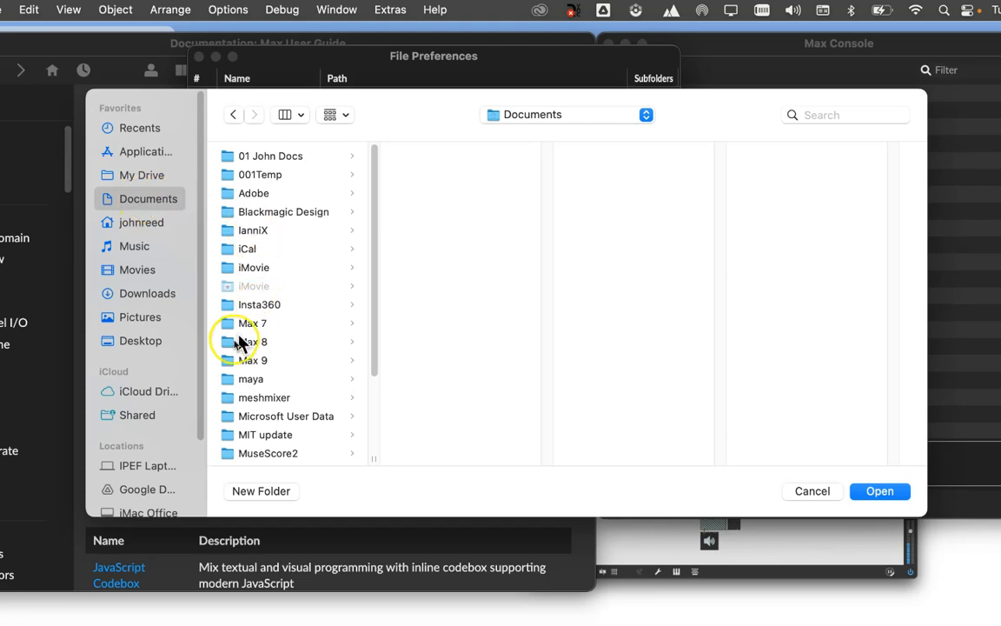
{"action": "left_click", "coordinate": [254, 360]}
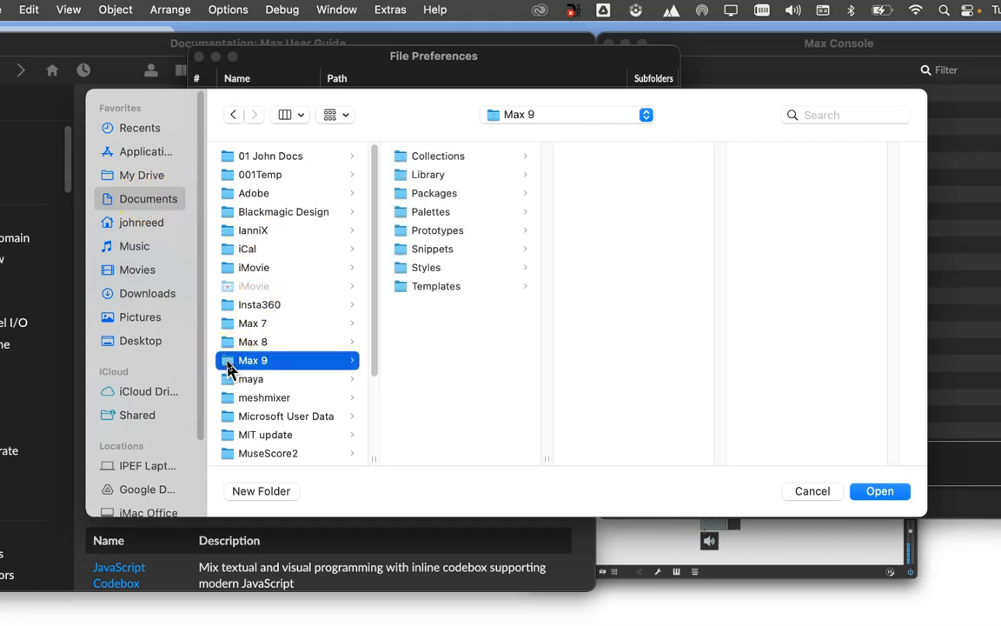
{"action": "mouse_move", "coordinate": [414, 275]}
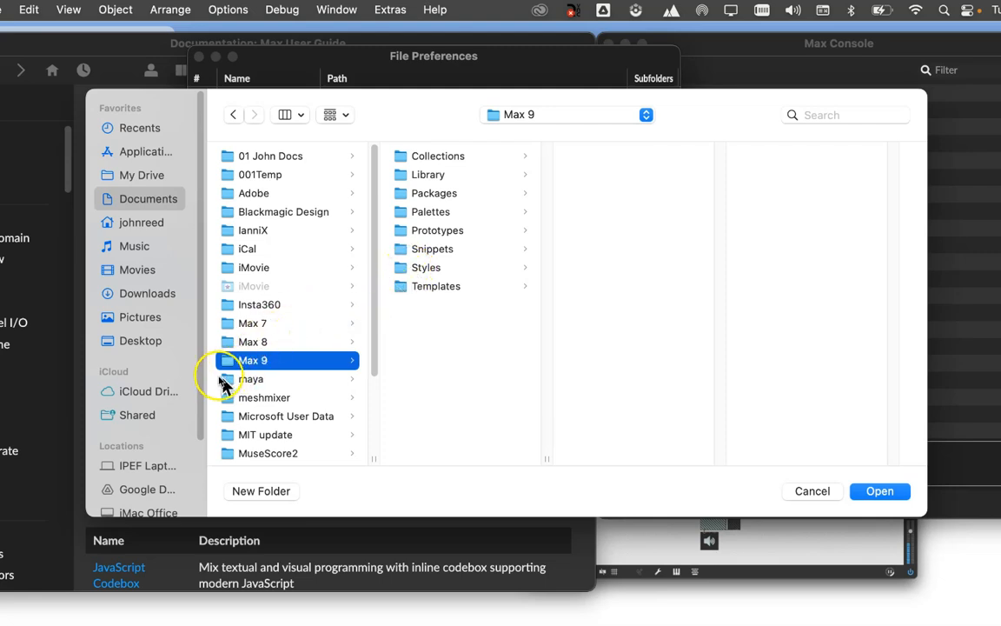
{"action": "mouse_move", "coordinate": [390, 360]}
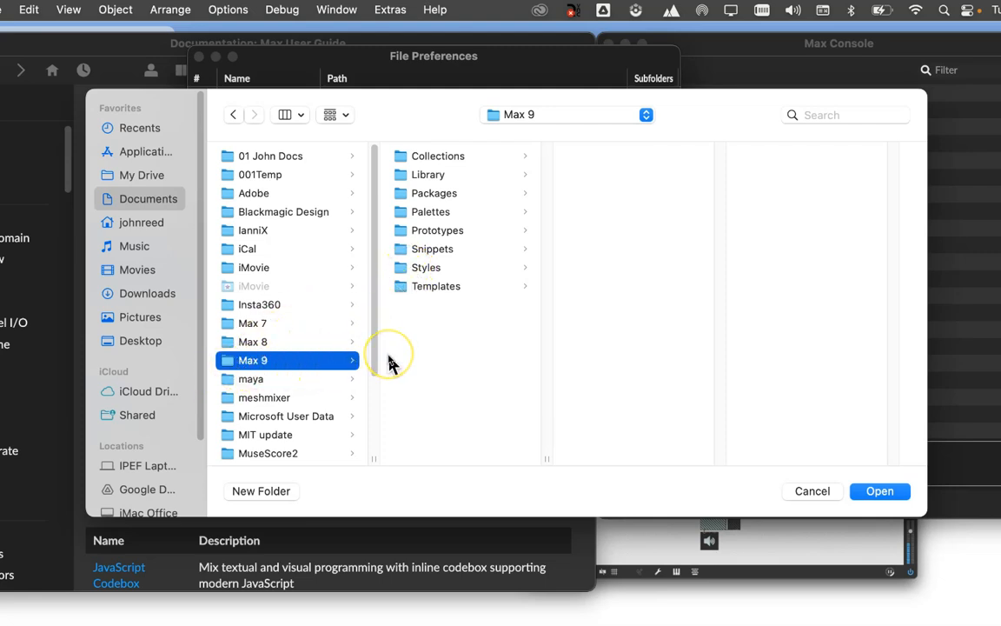
{"action": "mouse_move", "coordinate": [259, 495]}
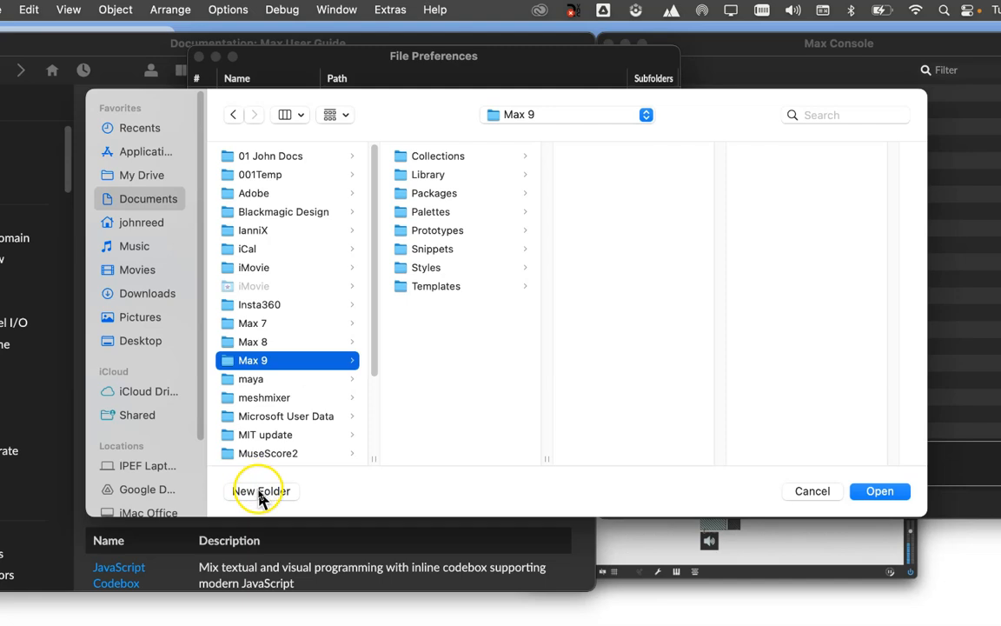
Step: Create a new folder named Projects inside Max 9 and leave it selected
{"action": "left_click", "coordinate": [261, 490]}
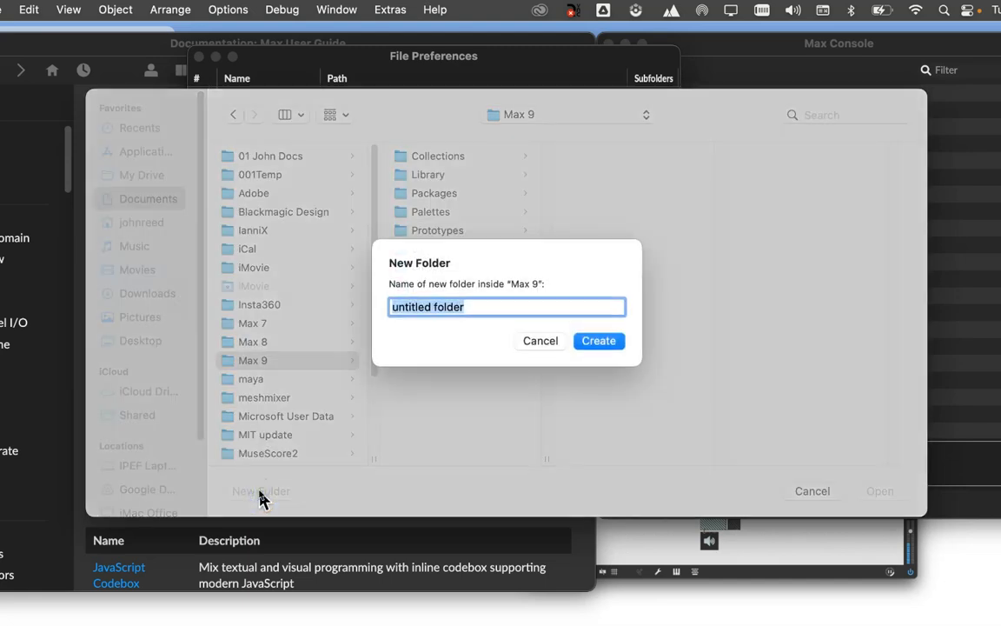
{"action": "type", "text": "Project"}
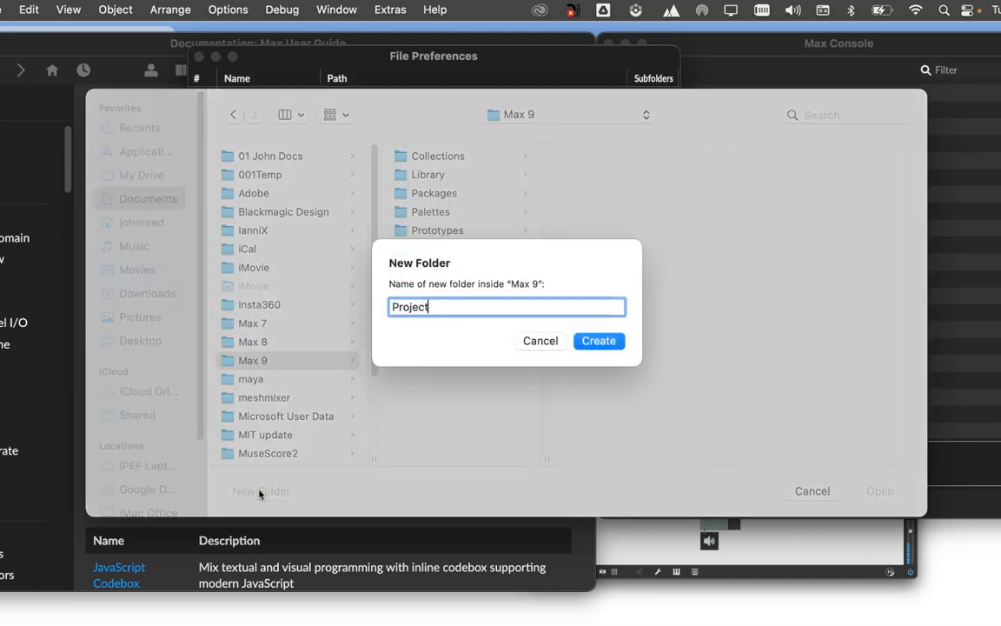
{"action": "type", "text": "s"}
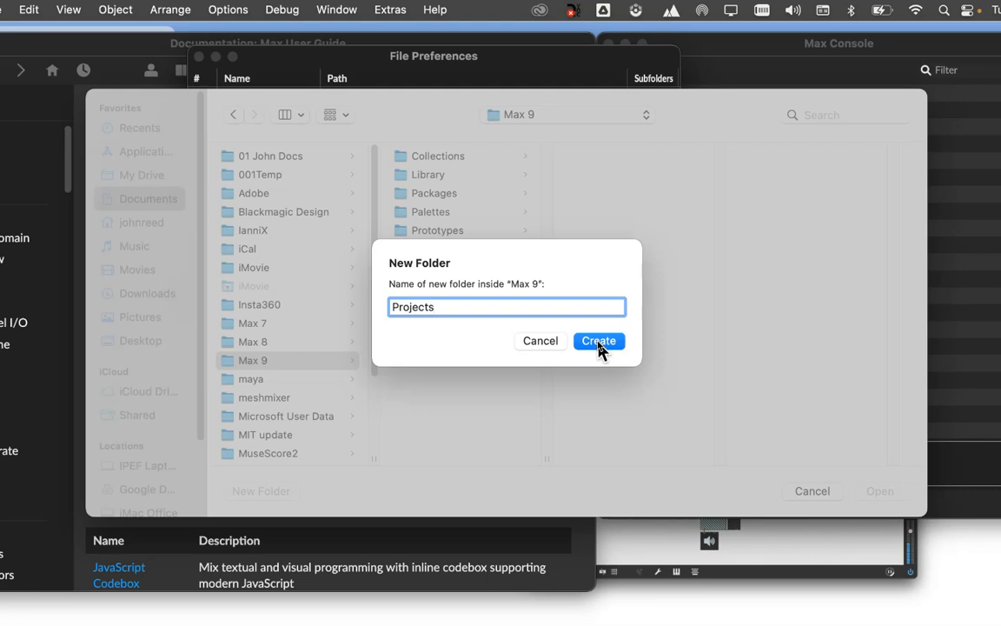
{"action": "left_click", "coordinate": [598, 341]}
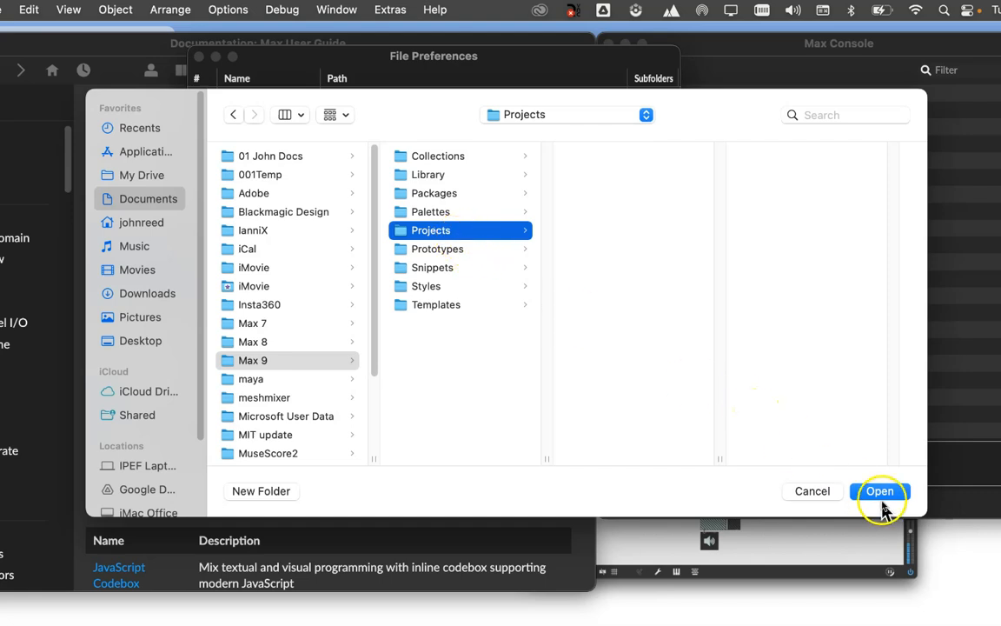
Step: Confirm Projects so userpath_5 points to Documents/Max 9/Projects
{"action": "left_click", "coordinate": [880, 490]}
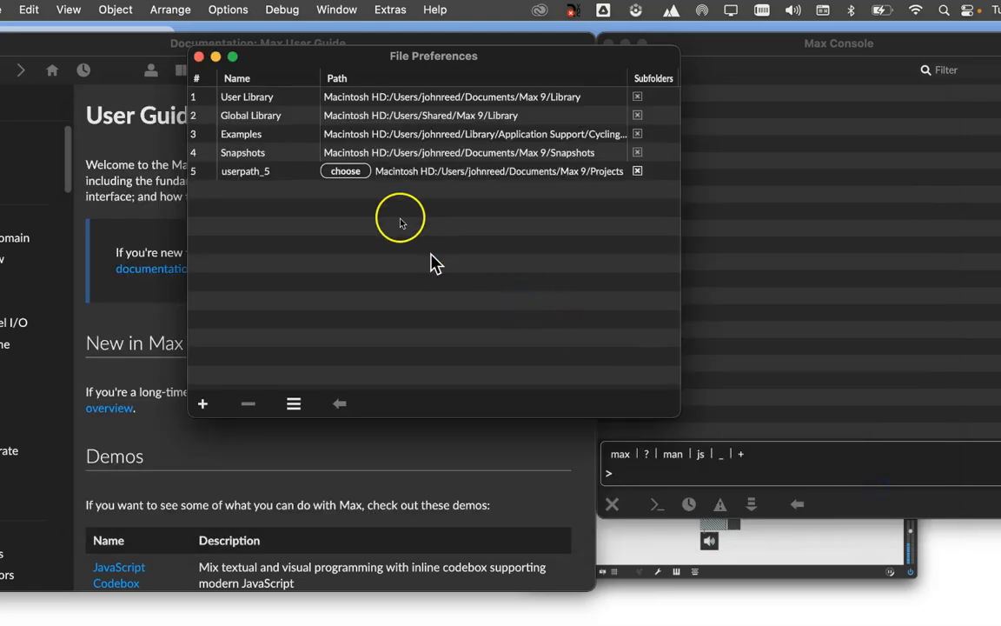
{"action": "mouse_move", "coordinate": [508, 183]}
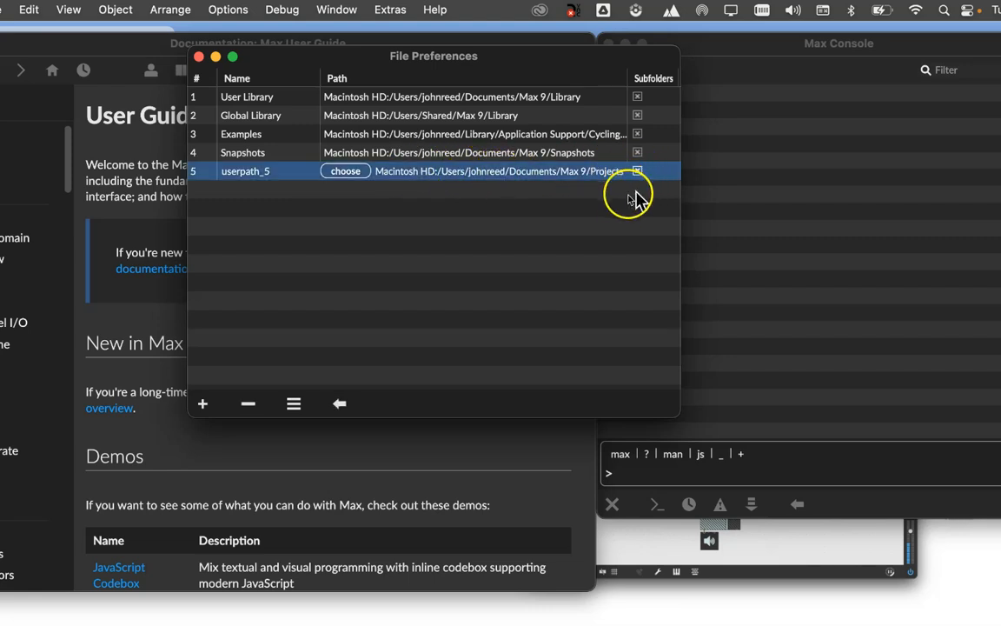
{"action": "mouse_move", "coordinate": [386, 229]}
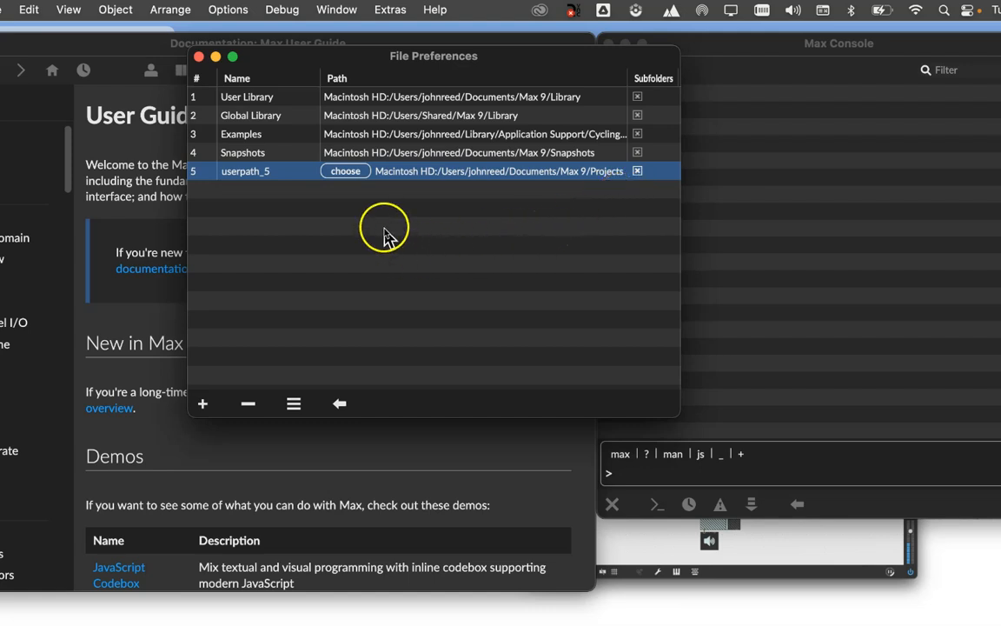
{"action": "mouse_move", "coordinate": [477, 97]}
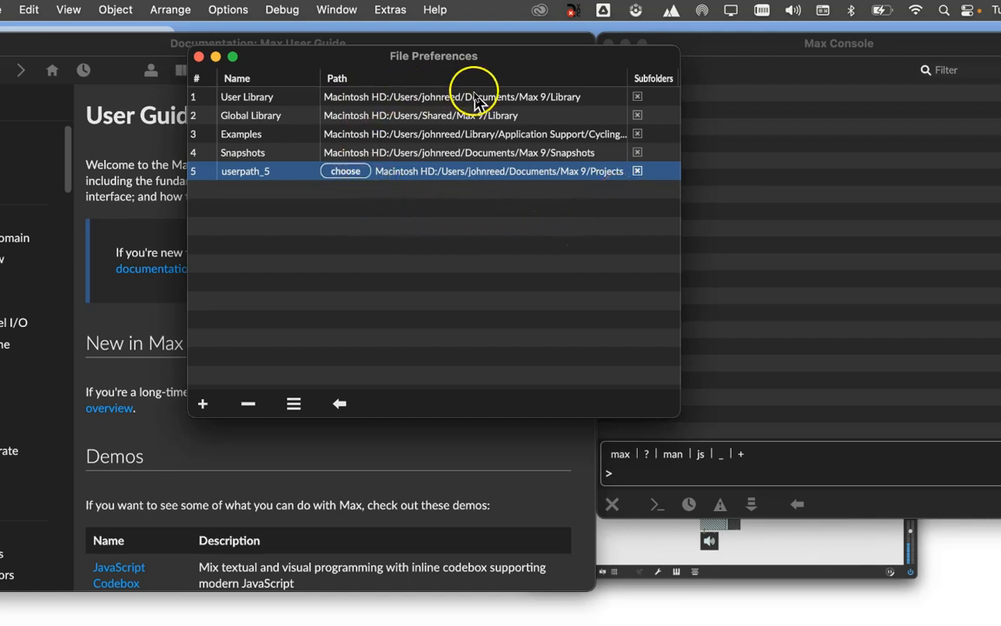
{"action": "mouse_move", "coordinate": [496, 201]}
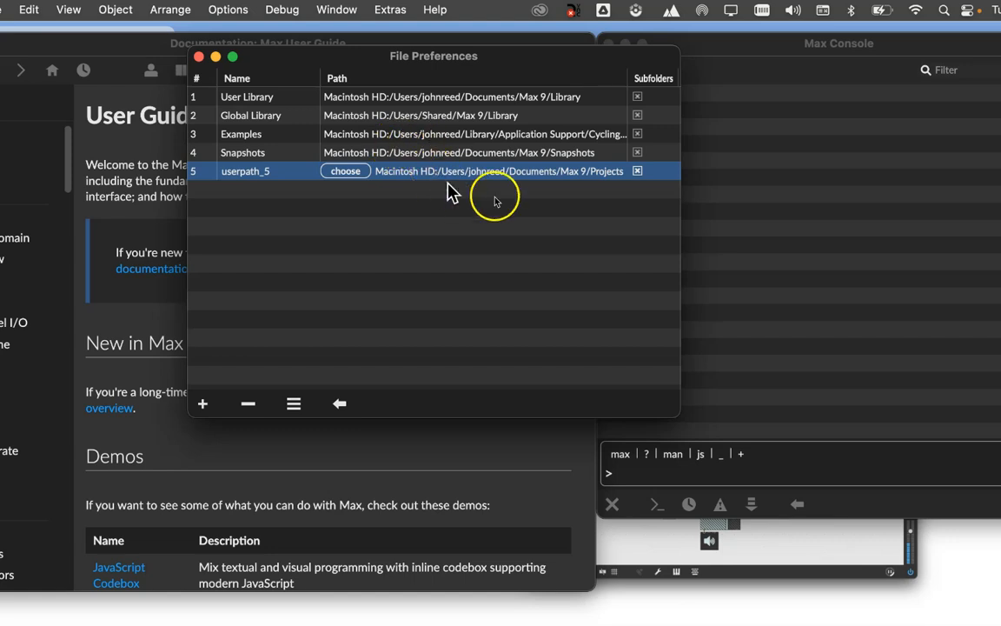
{"action": "mouse_move", "coordinate": [505, 217]}
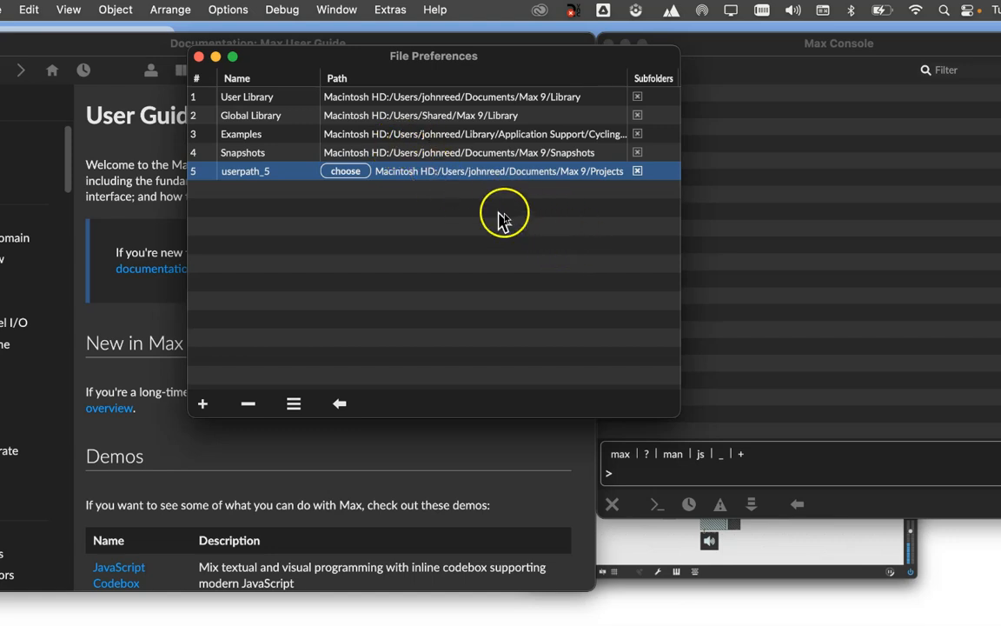
{"action": "mouse_move", "coordinate": [485, 212]}
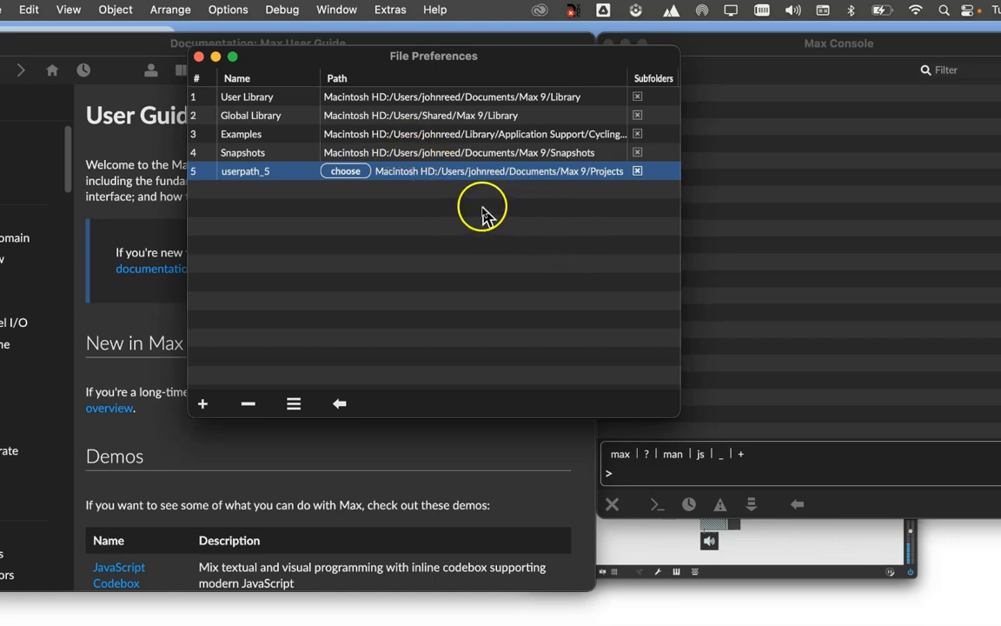
{"action": "mouse_move", "coordinate": [502, 212]}
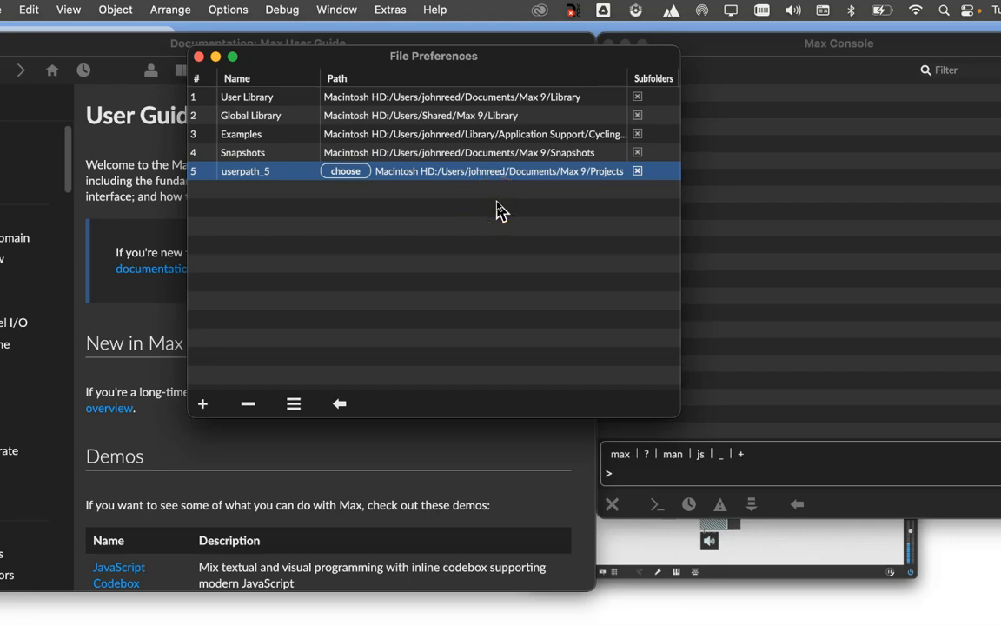
{"action": "mouse_move", "coordinate": [521, 194]}
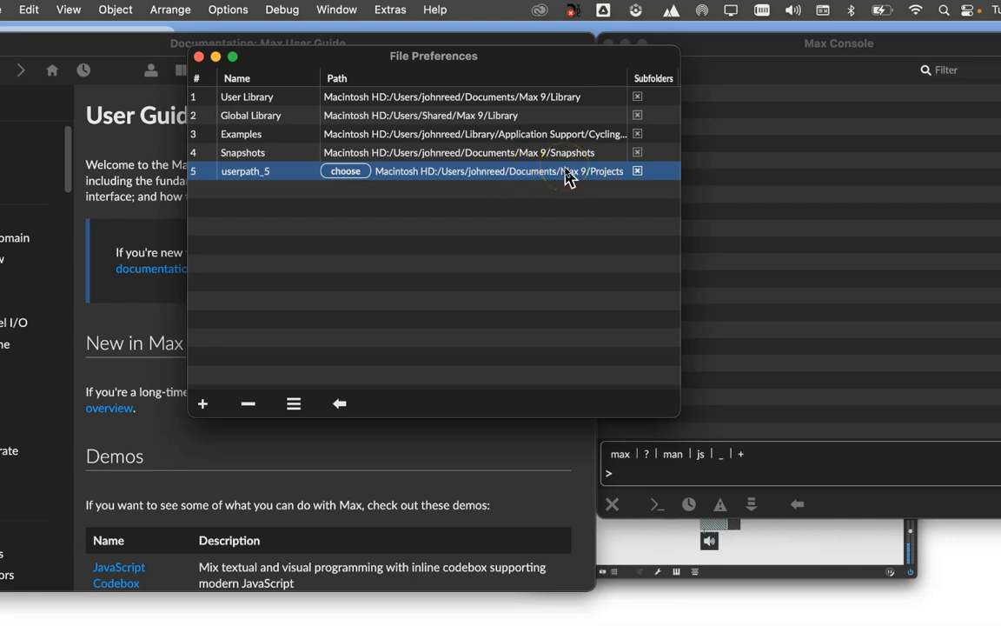
{"action": "mouse_move", "coordinate": [495, 202]}
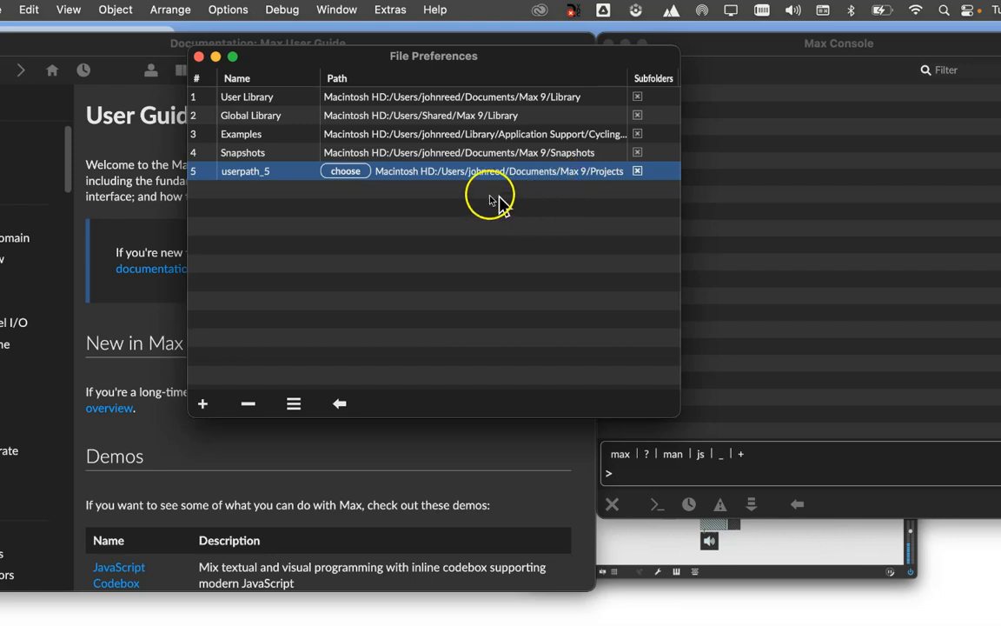
{"action": "mouse_move", "coordinate": [487, 205]}
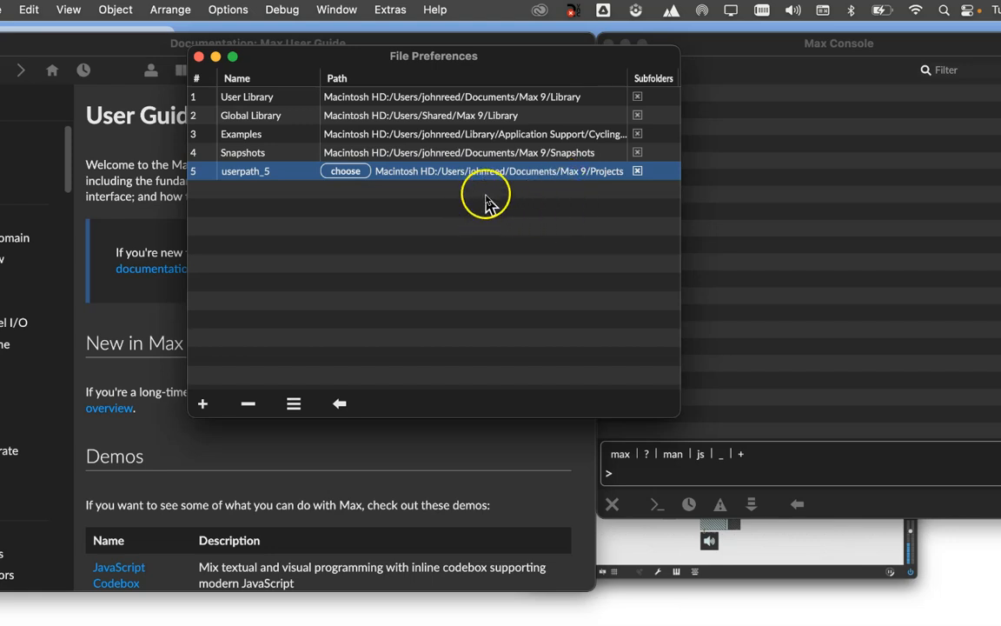
{"action": "mouse_move", "coordinate": [358, 202]}
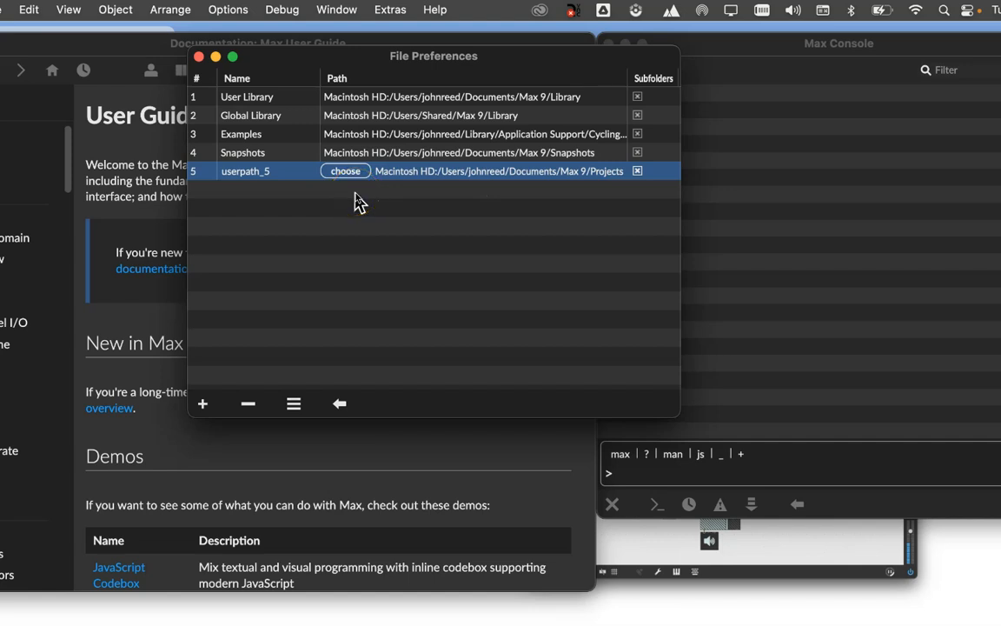
{"action": "mouse_move", "coordinate": [345, 171]}
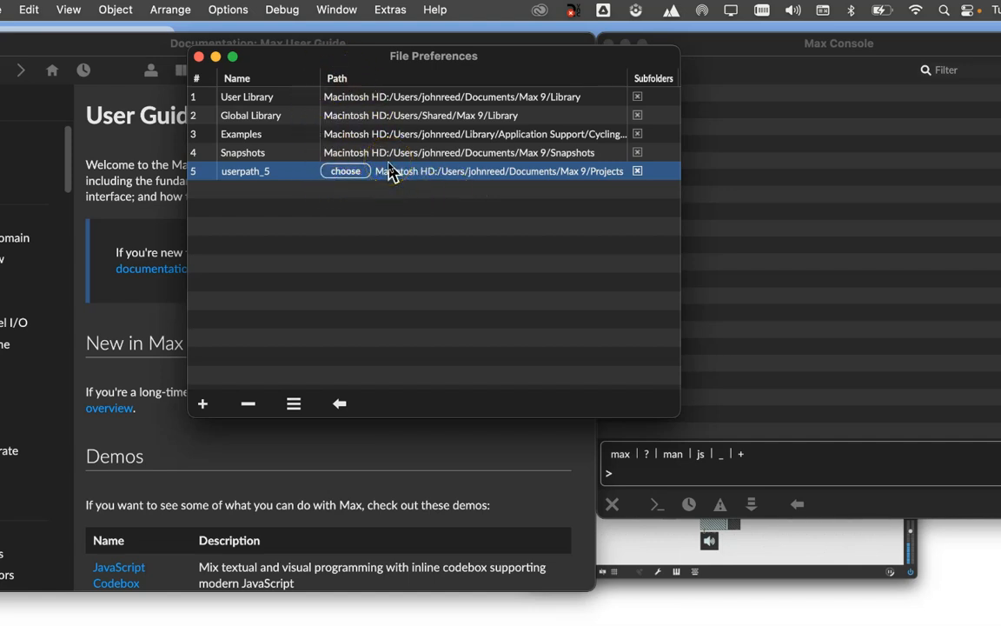
{"action": "mouse_move", "coordinate": [451, 193]}
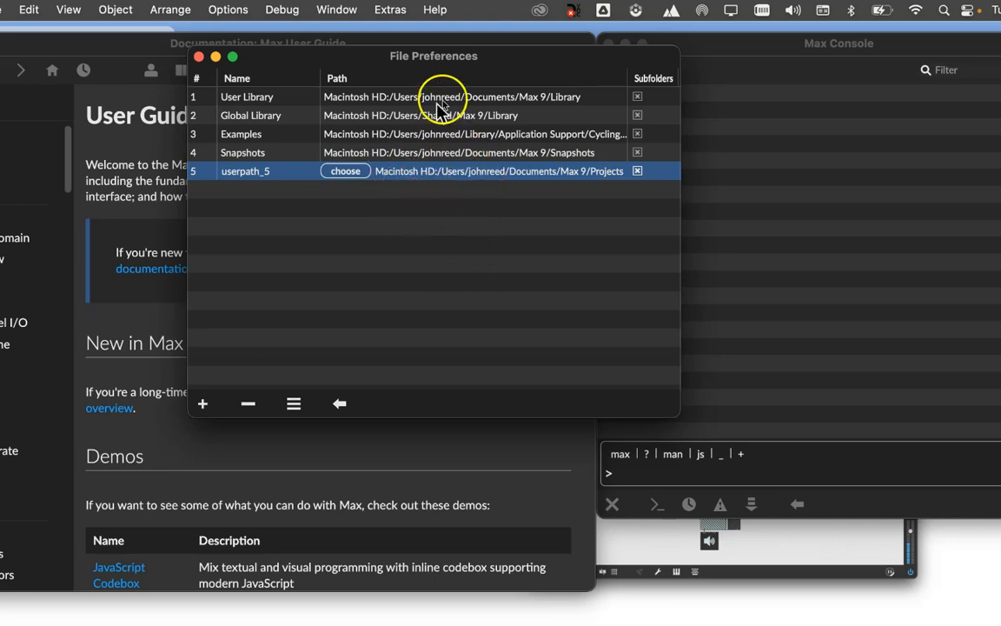
{"action": "mouse_move", "coordinate": [459, 165]}
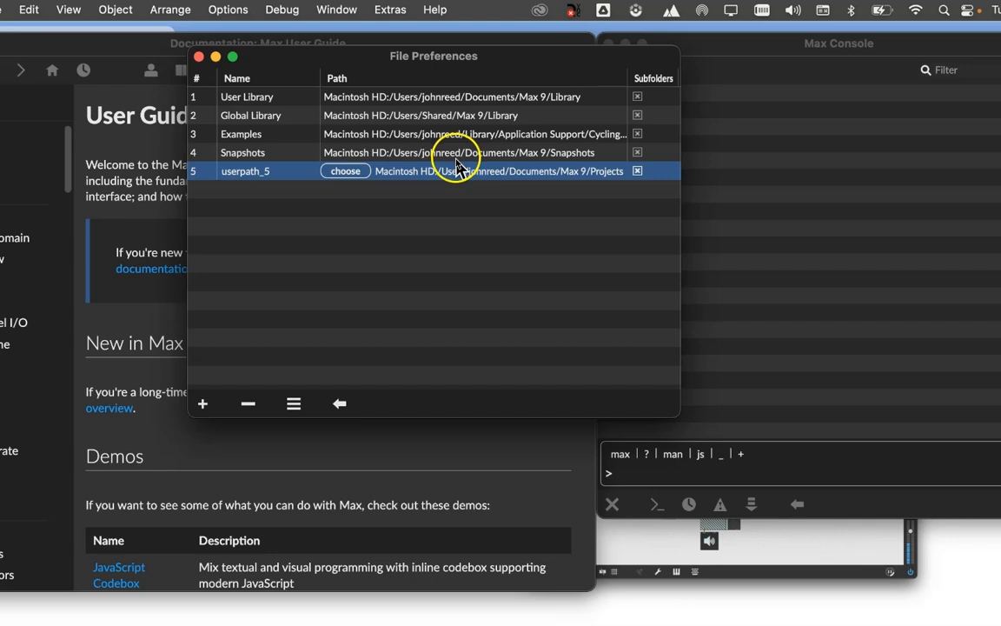
{"action": "mouse_move", "coordinate": [201, 404]}
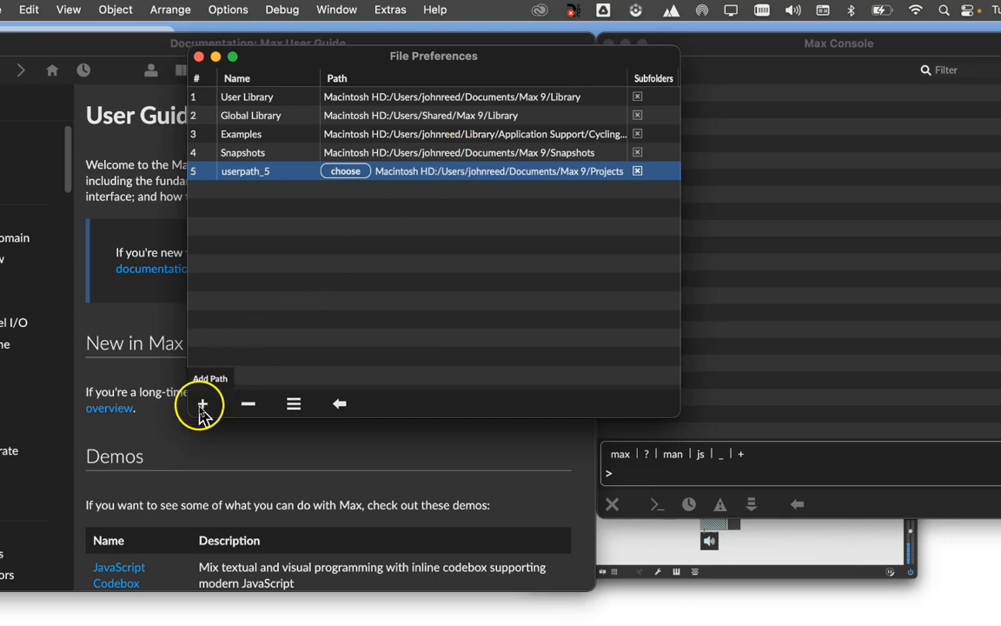
{"action": "mouse_move", "coordinate": [206, 410]}
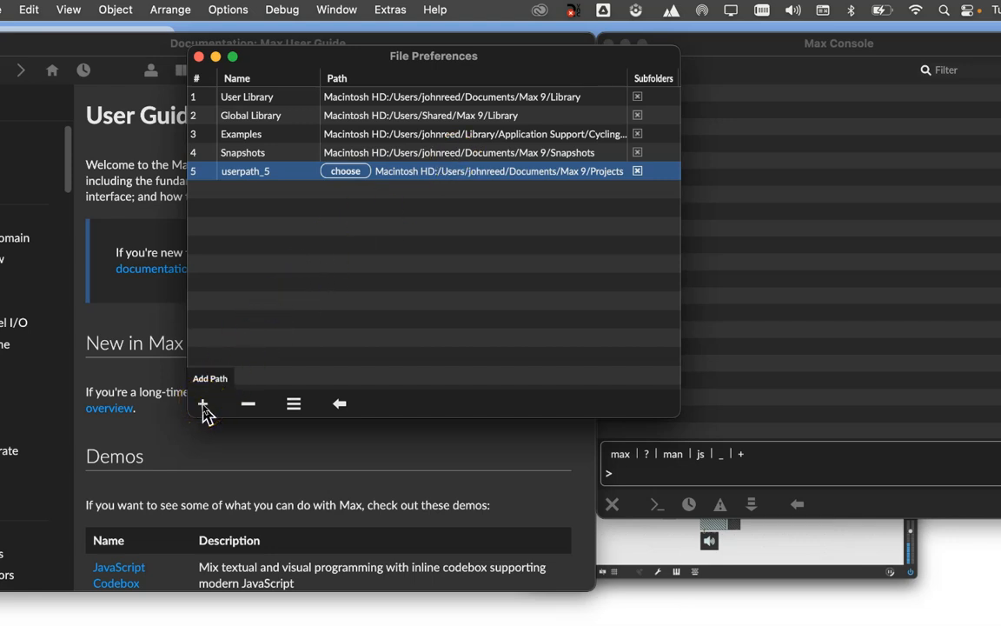
{"action": "mouse_move", "coordinate": [229, 246]}
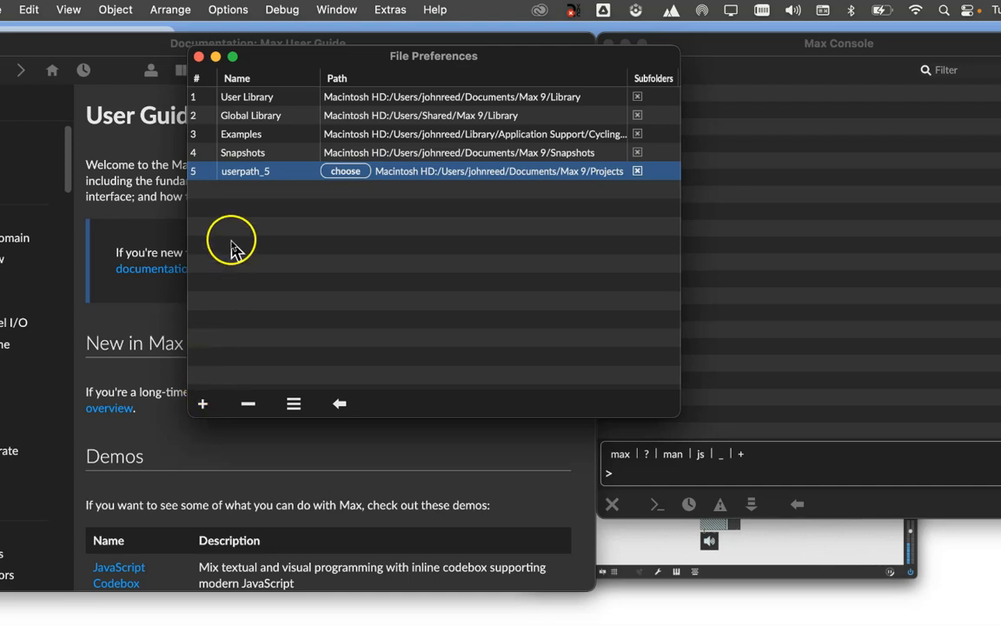
{"action": "mouse_move", "coordinate": [276, 202]}
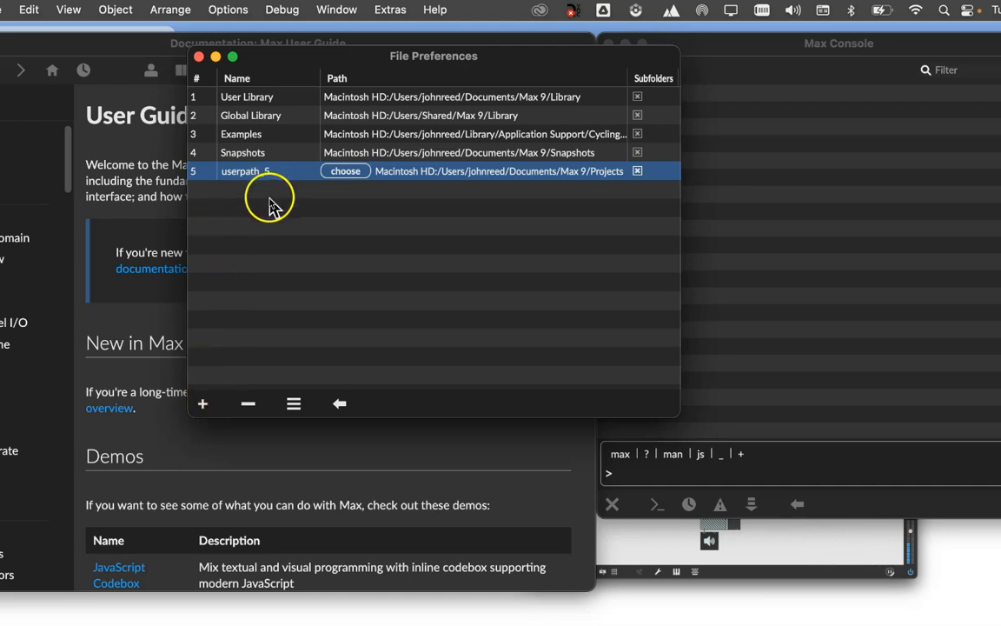
{"action": "mouse_move", "coordinate": [304, 209]}
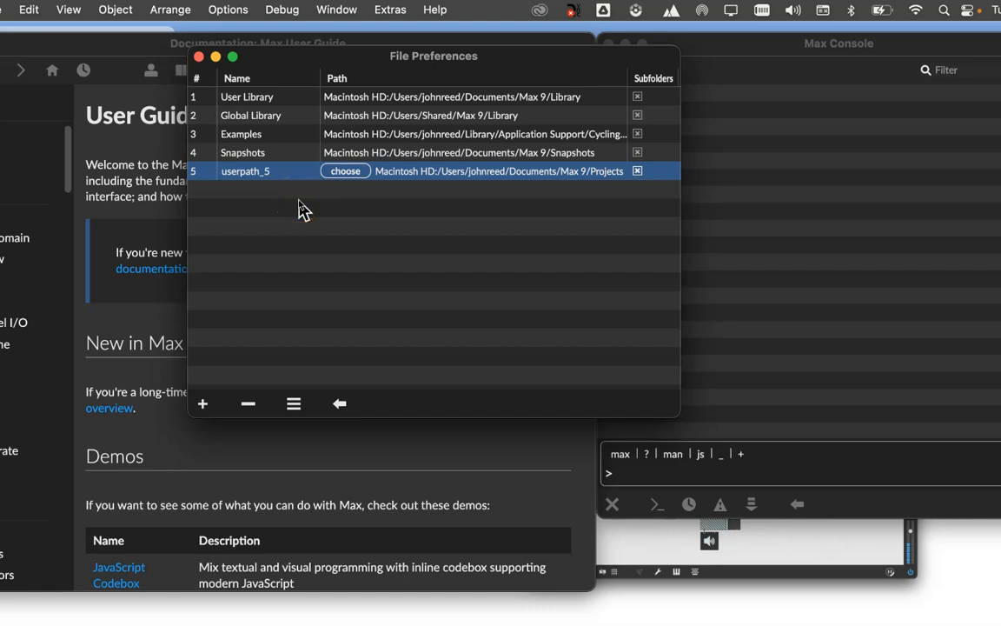
{"action": "mouse_move", "coordinate": [306, 68]}
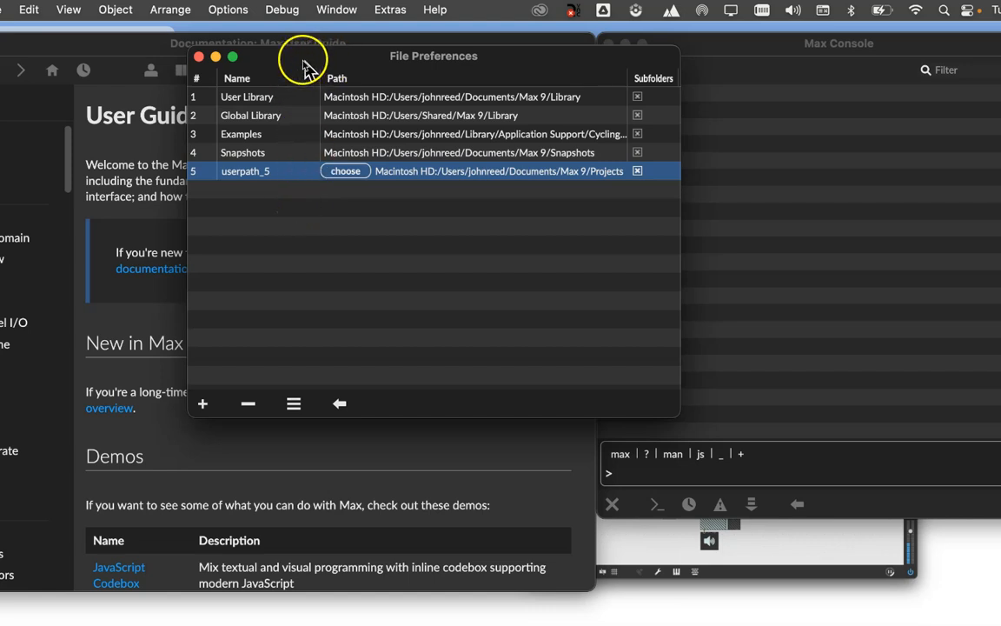
{"action": "mouse_move", "coordinate": [271, 65]}
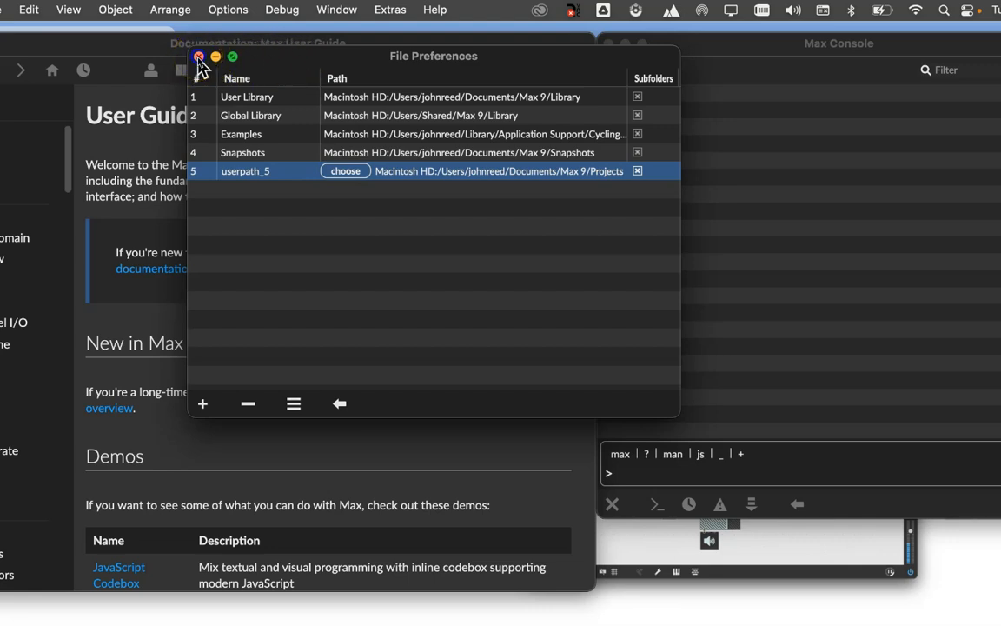
Step: Close File Preferences and bring up the File menu commands
{"action": "left_click", "coordinate": [199, 55]}
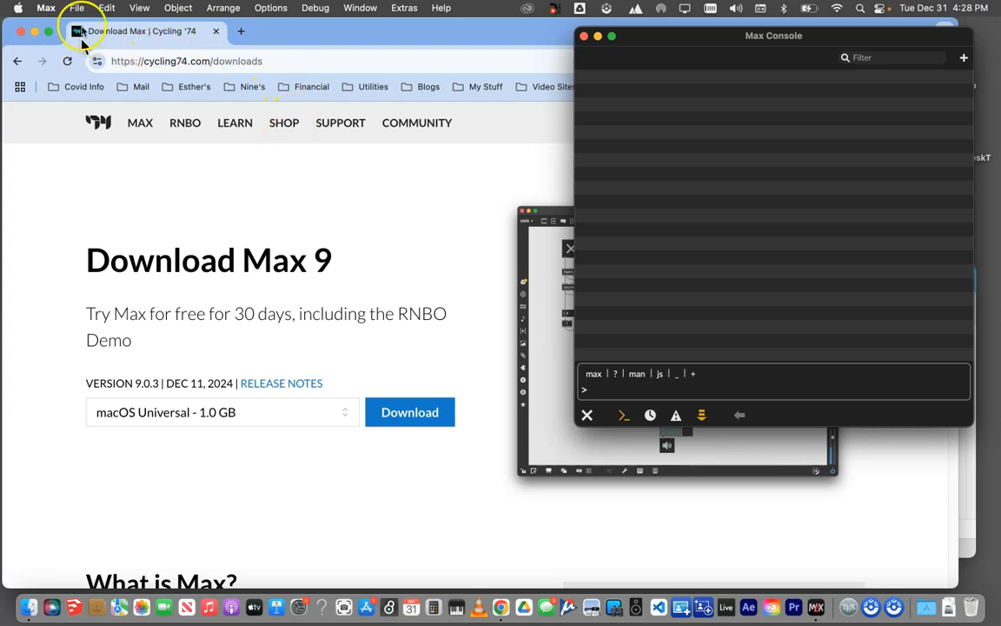
{"action": "left_click", "coordinate": [76, 7]}
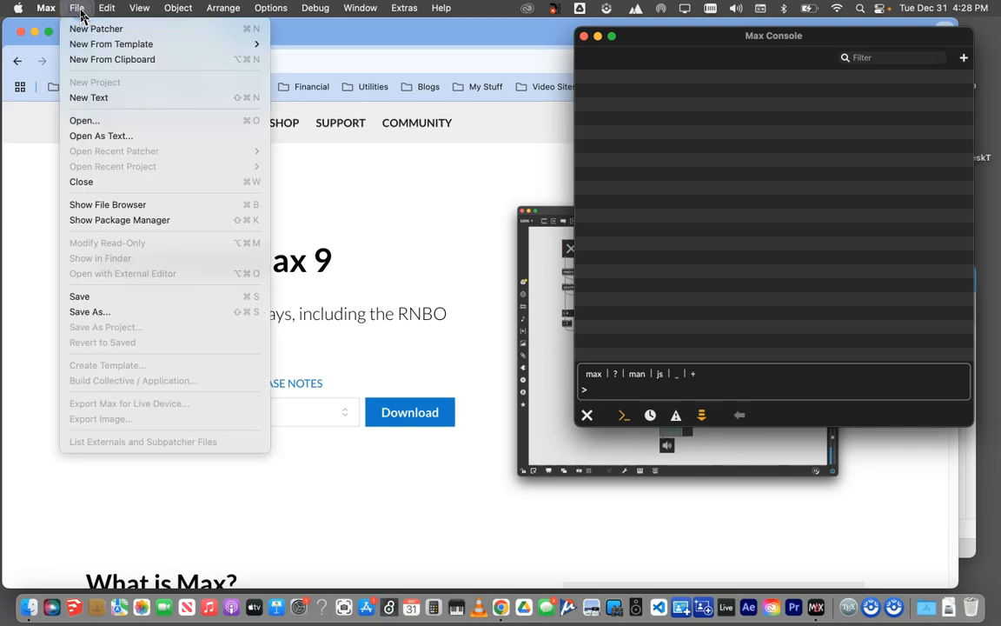
{"action": "mouse_move", "coordinate": [95, 28]}
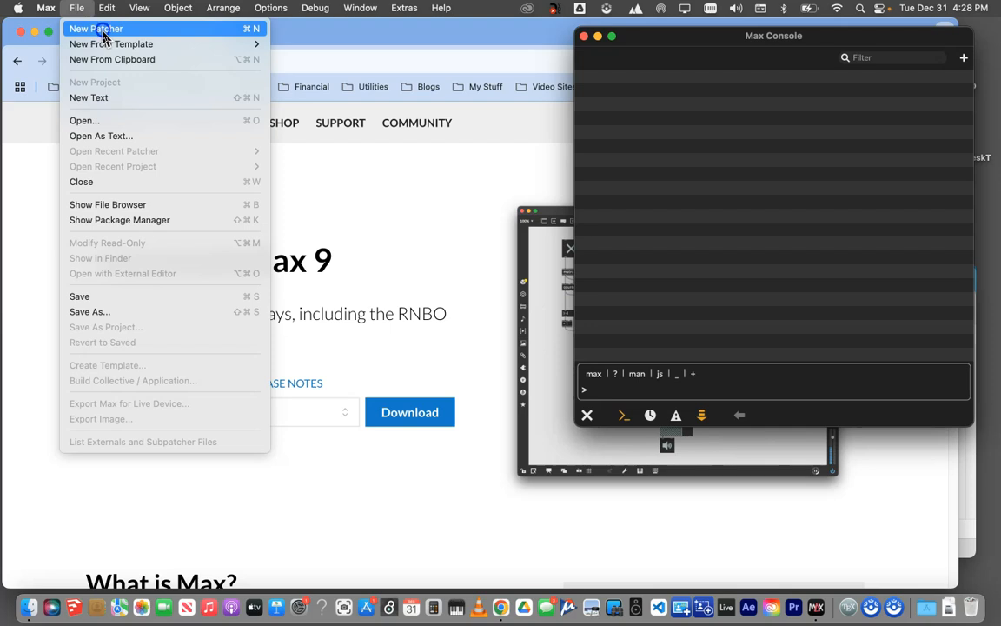
{"action": "left_click", "coordinate": [96, 28]}
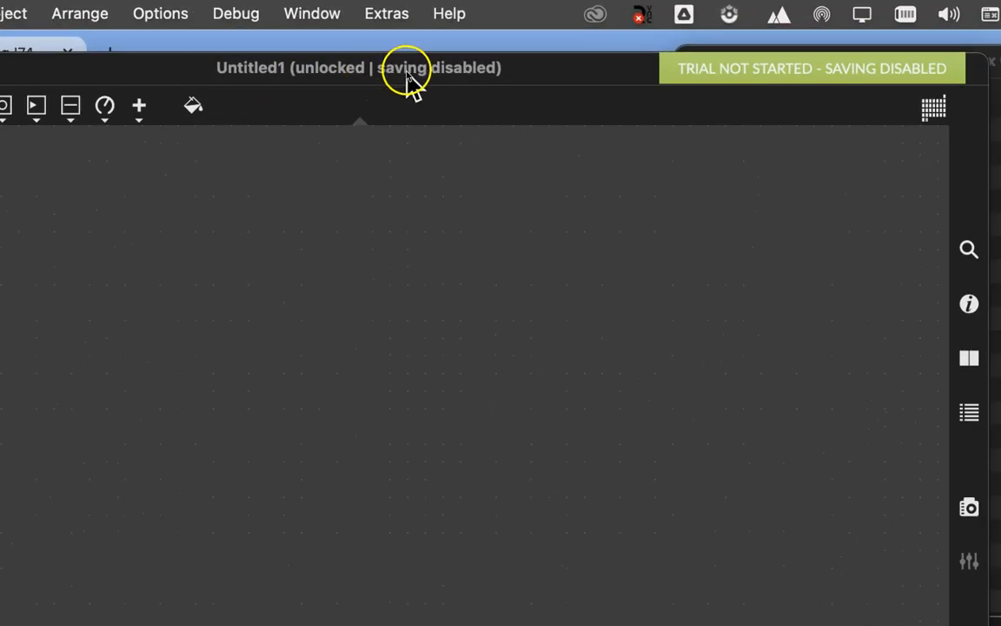
{"action": "mouse_move", "coordinate": [476, 85]}
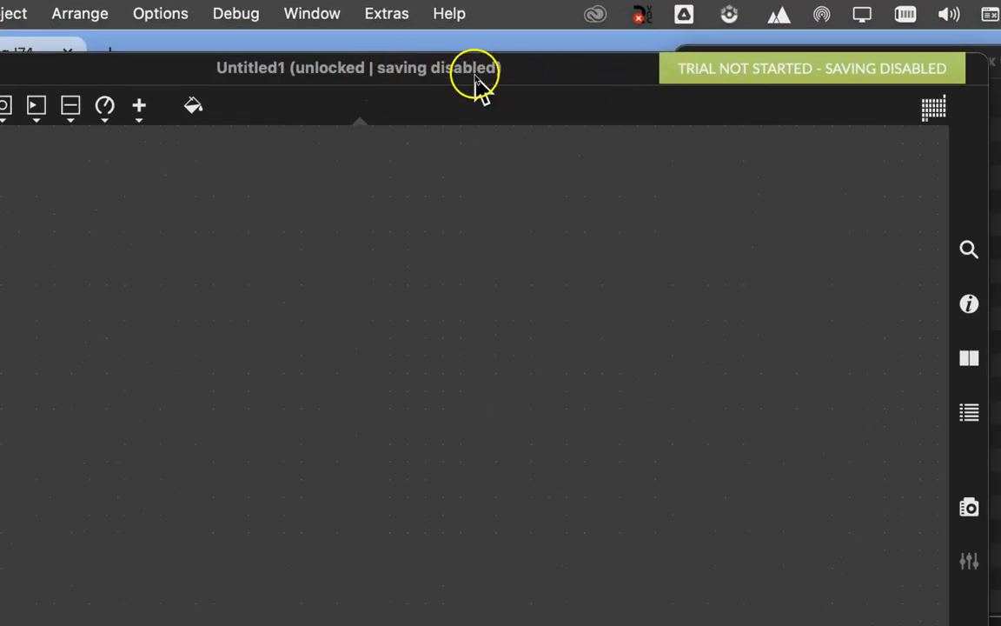
{"action": "mouse_move", "coordinate": [748, 70]}
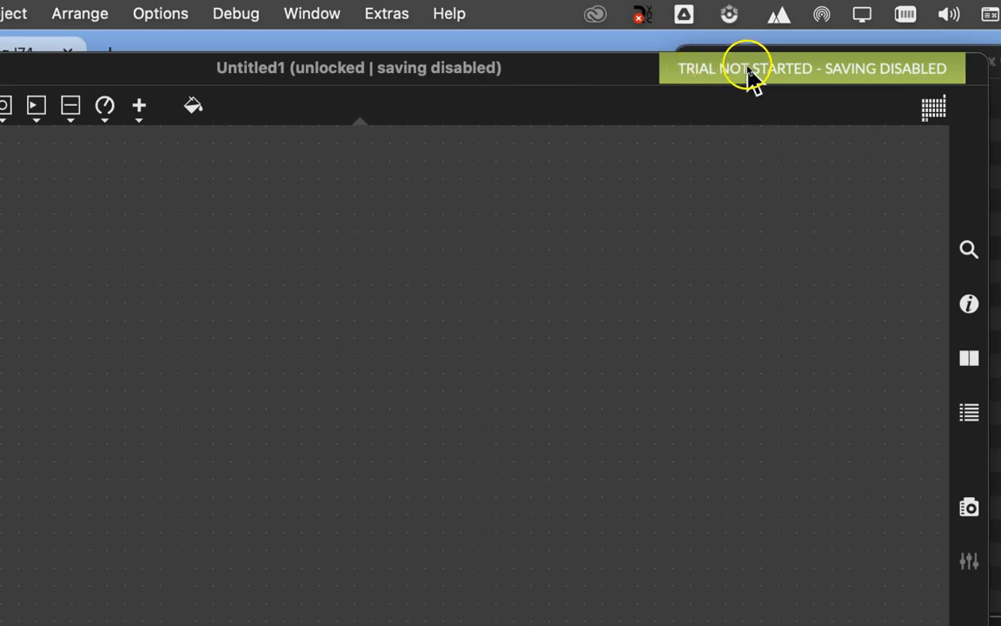
{"action": "mouse_move", "coordinate": [913, 79]}
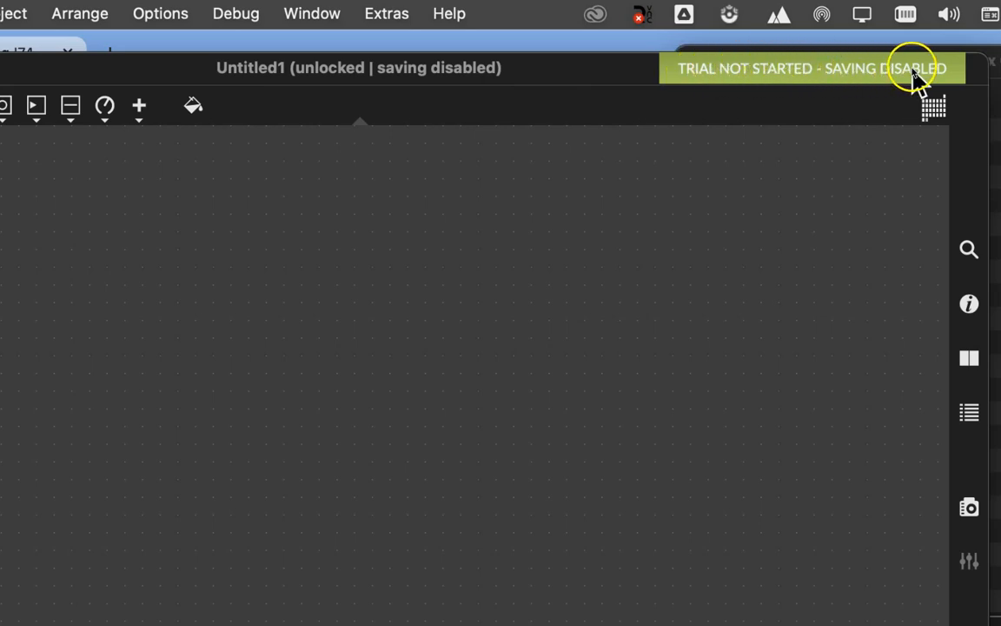
{"action": "mouse_move", "coordinate": [734, 142]}
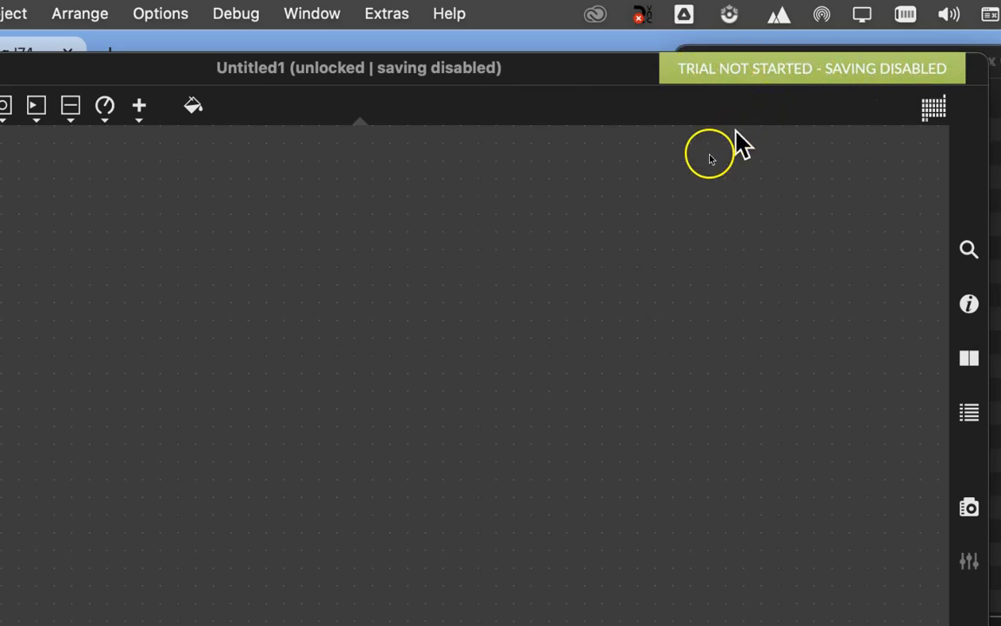
{"action": "mouse_move", "coordinate": [709, 170]}
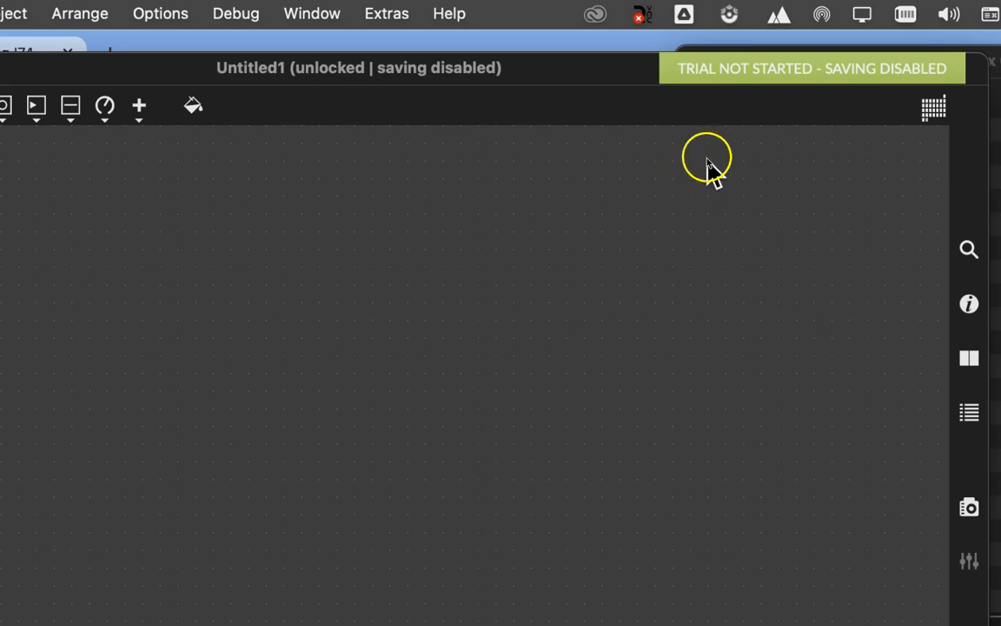
{"action": "mouse_move", "coordinate": [699, 111]}
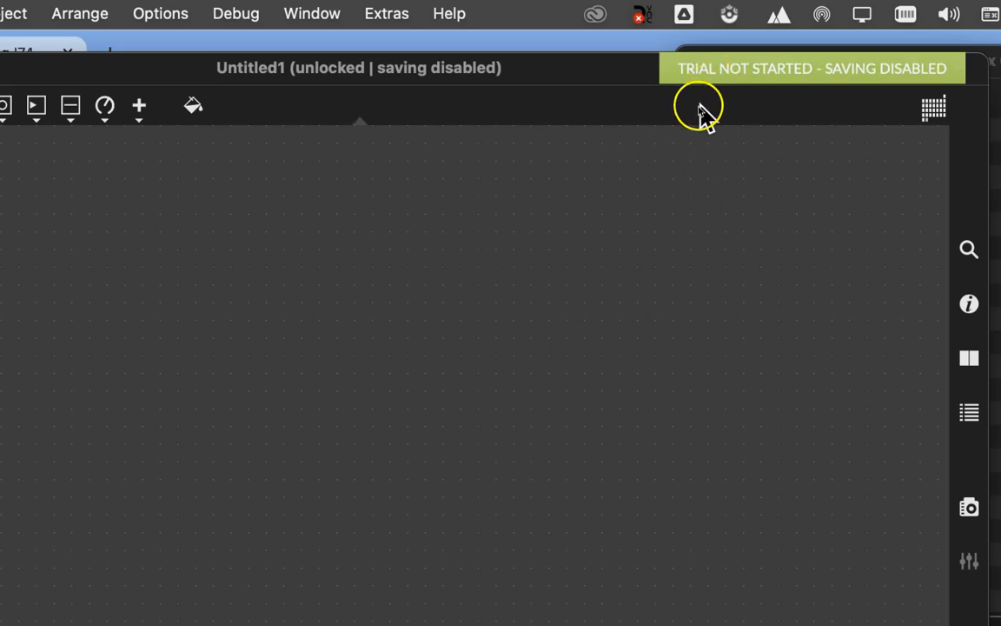
{"action": "mouse_move", "coordinate": [727, 78]}
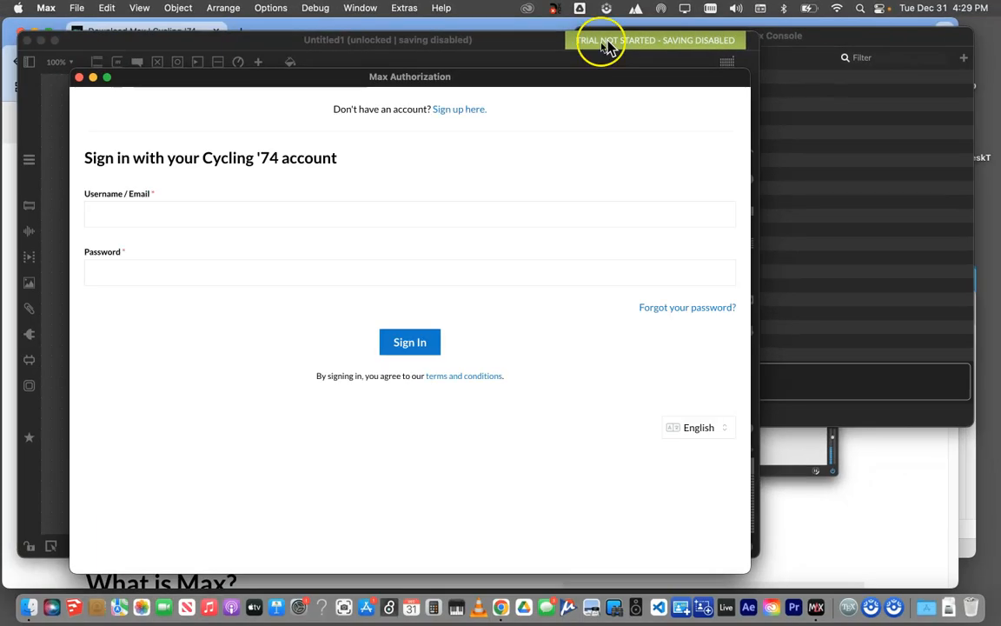
{"action": "mouse_move", "coordinate": [421, 87]}
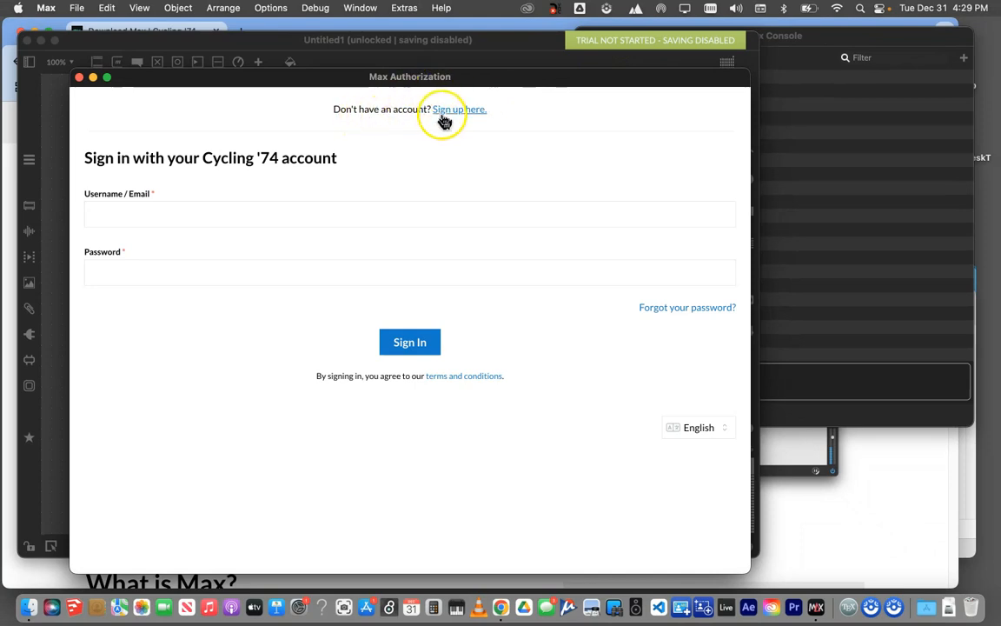
{"action": "mouse_move", "coordinate": [476, 115]}
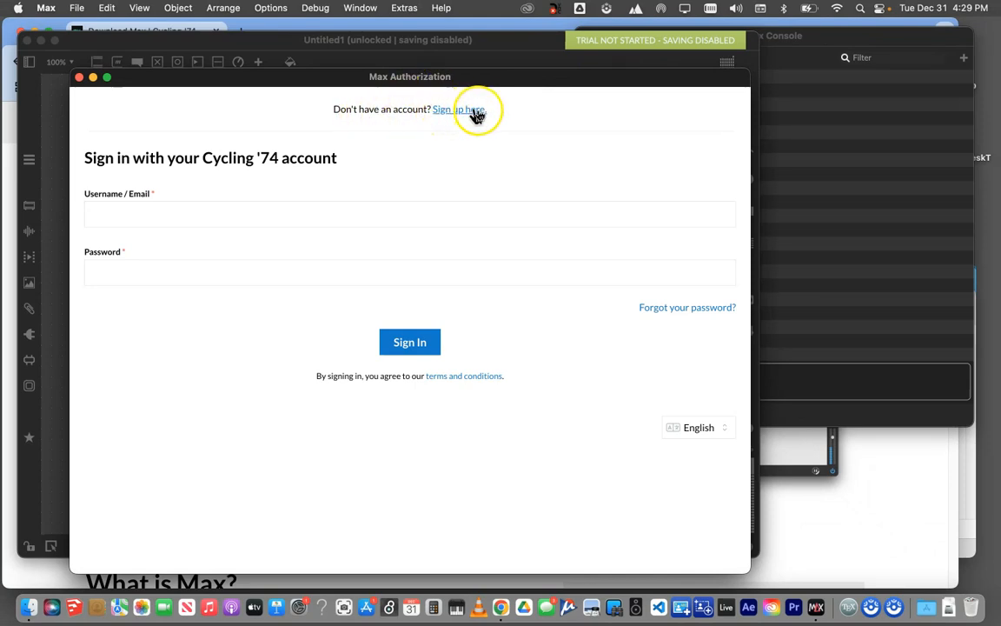
{"action": "mouse_move", "coordinate": [400, 148]}
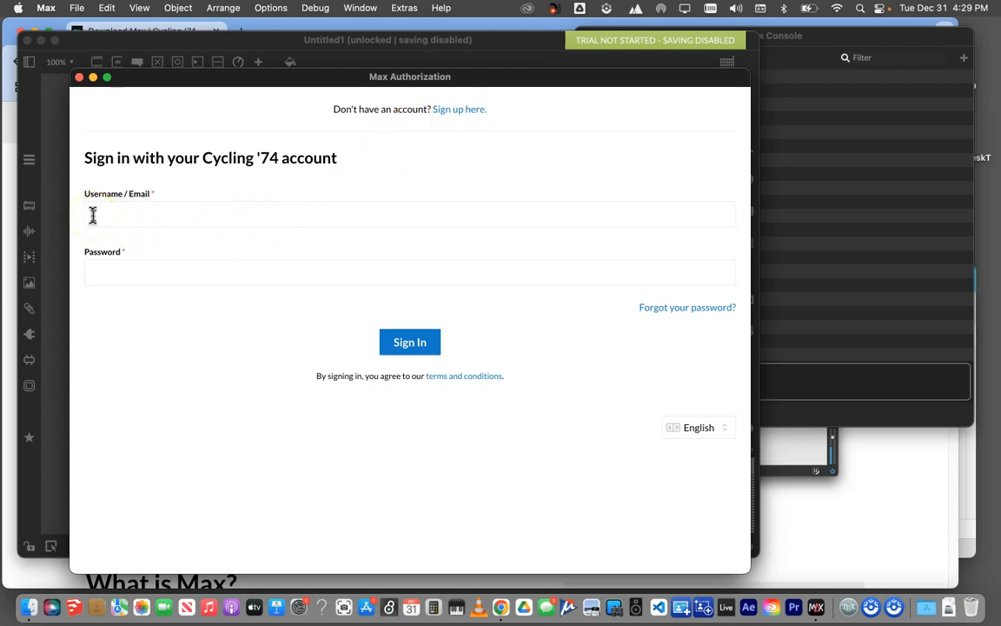
Step: Enter the Cycling '74 username and password and submit the first sign-in attempt
{"action": "left_click", "coordinate": [113, 215]}
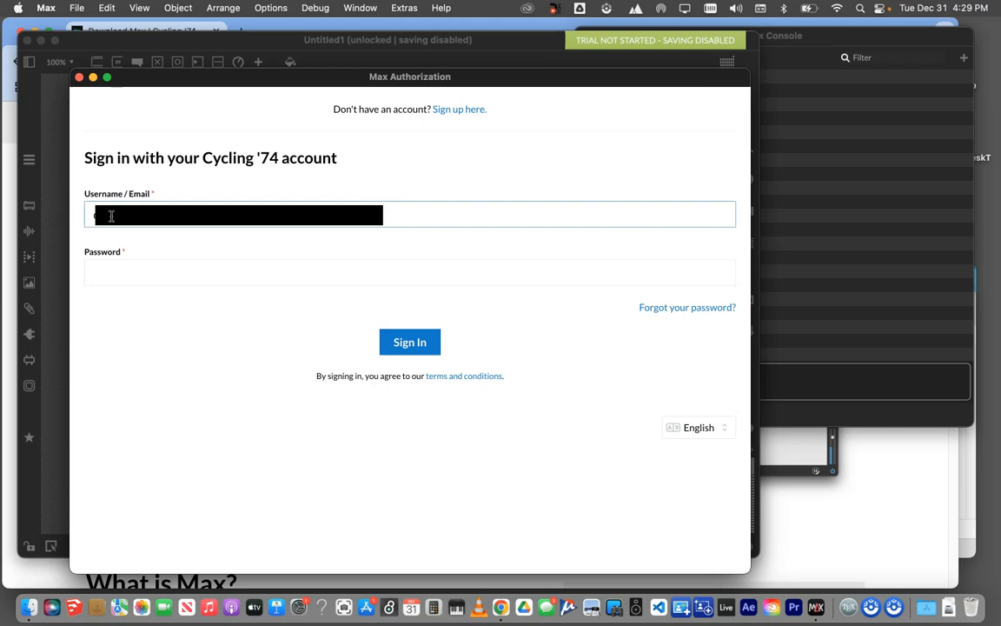
{"action": "left_click", "coordinate": [410, 271]}
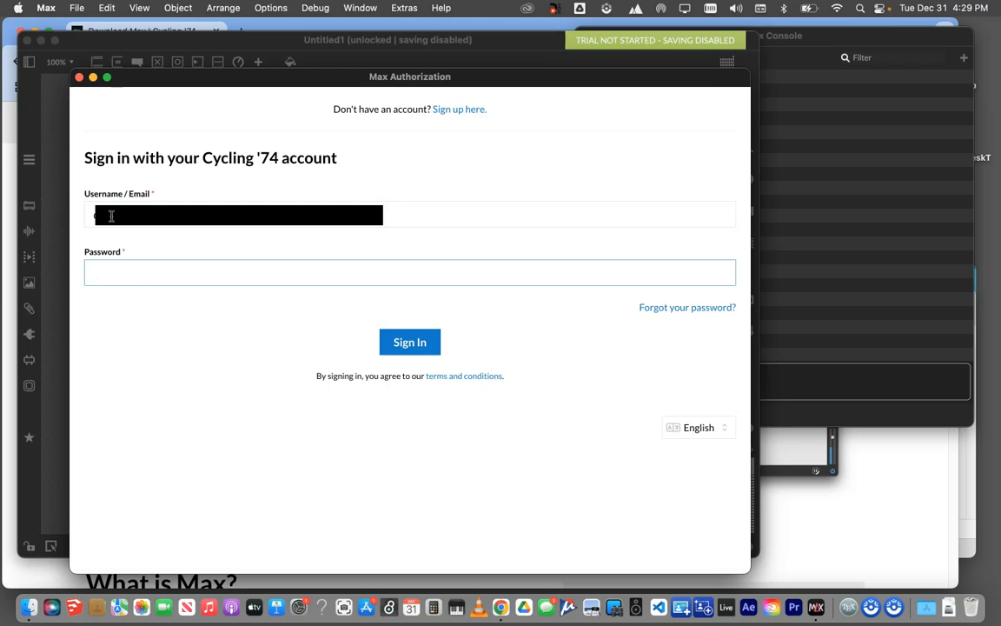
{"action": "left_click", "coordinate": [410, 272]}
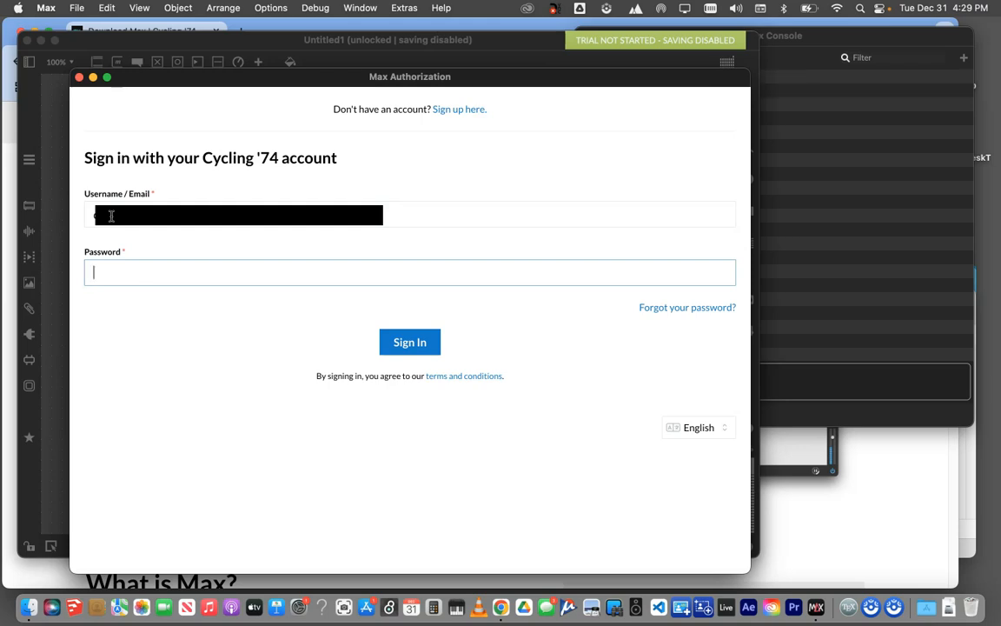
{"action": "type", "text": "•••"}
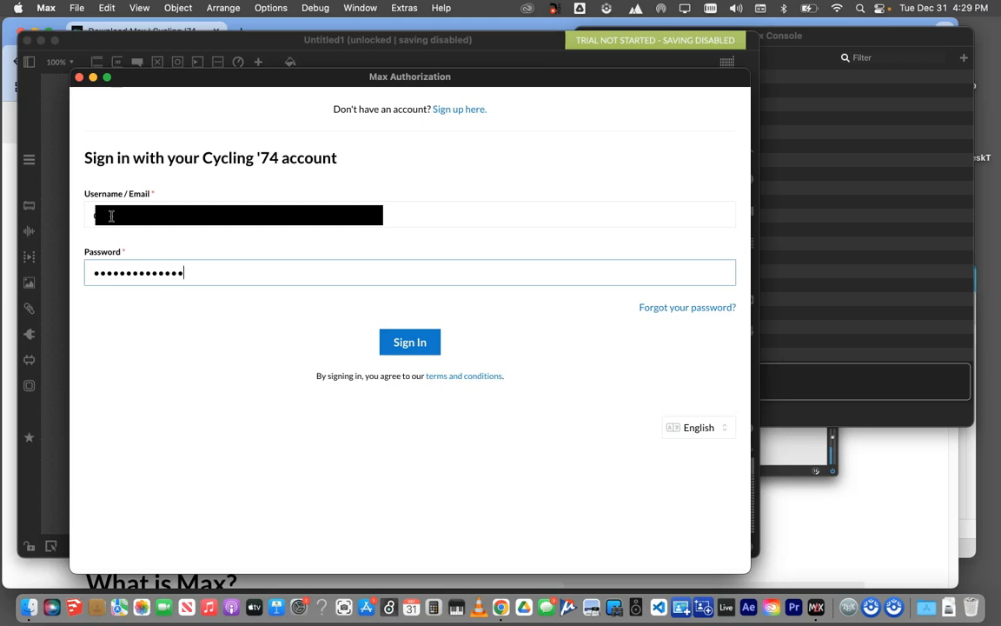
{"action": "type", "text": "••"}
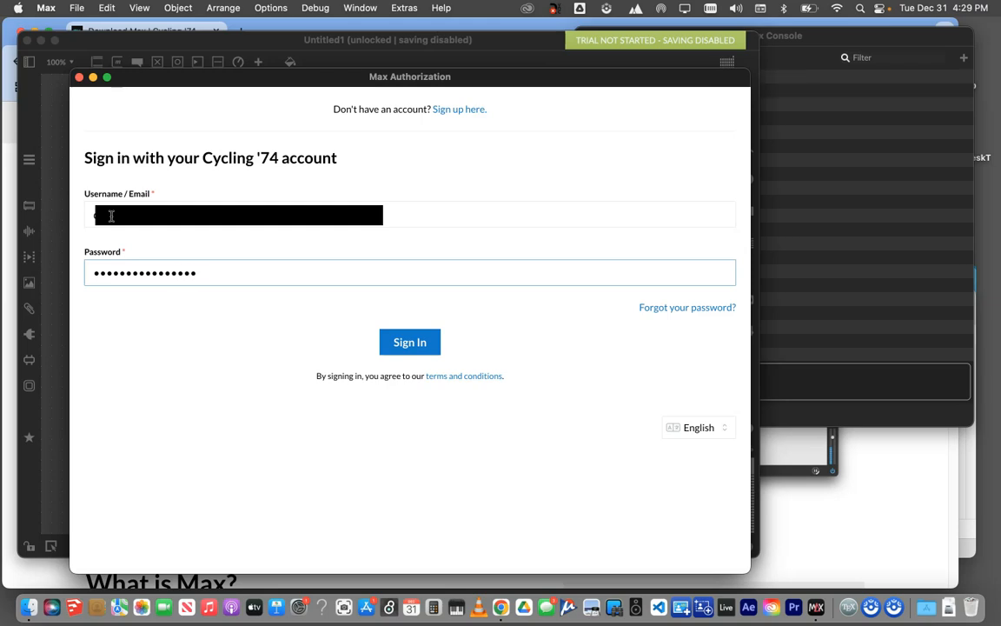
{"action": "left_click", "coordinate": [410, 341]}
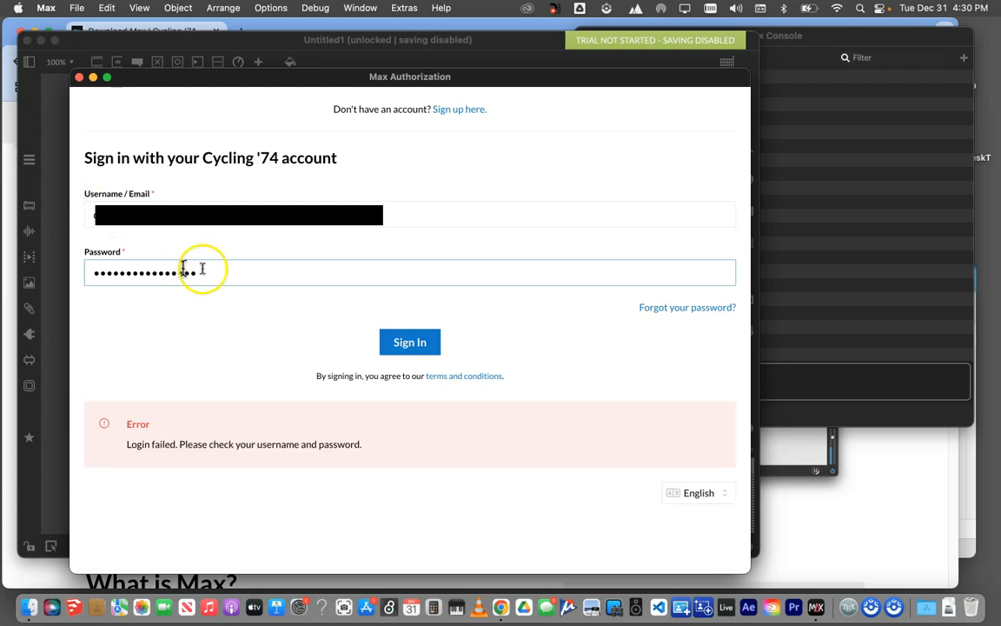
Step: Retype the password after the failed login and sign in successfully
{"action": "triple_click", "coordinate": [174, 273]}
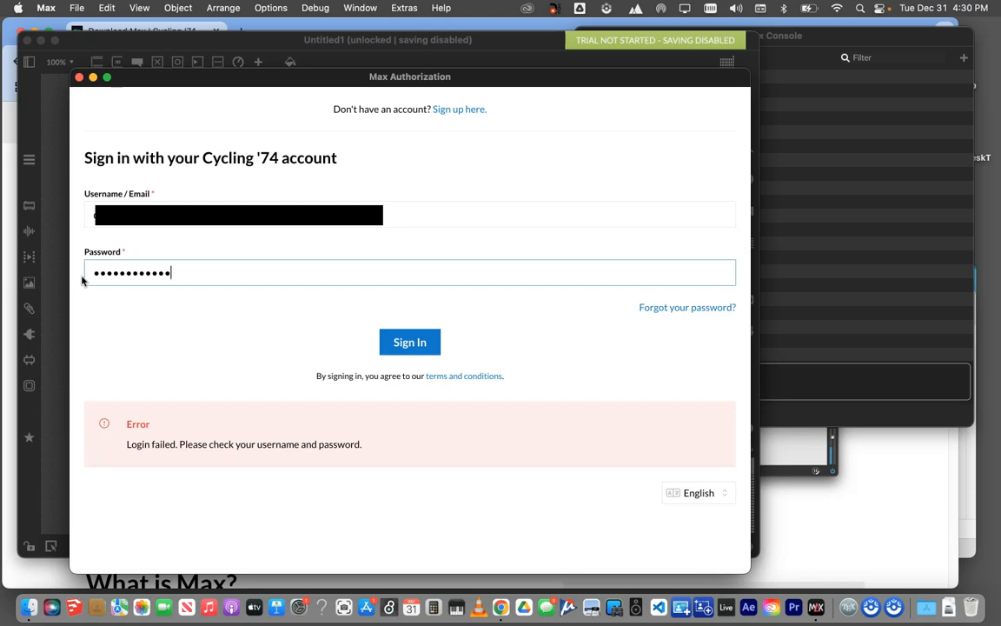
{"action": "left_click", "coordinate": [410, 340]}
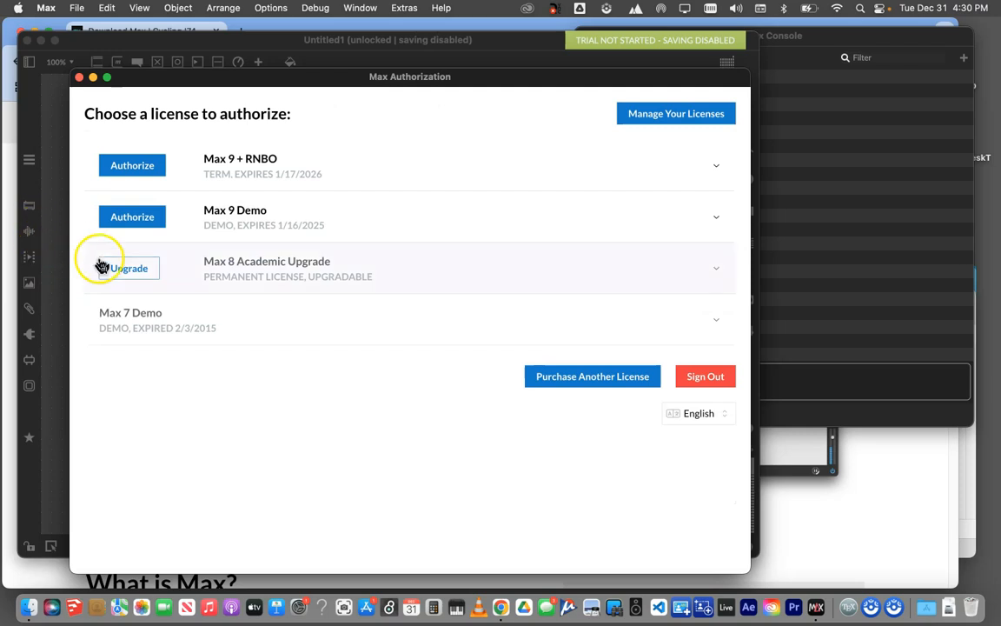
{"action": "mouse_move", "coordinate": [153, 288]}
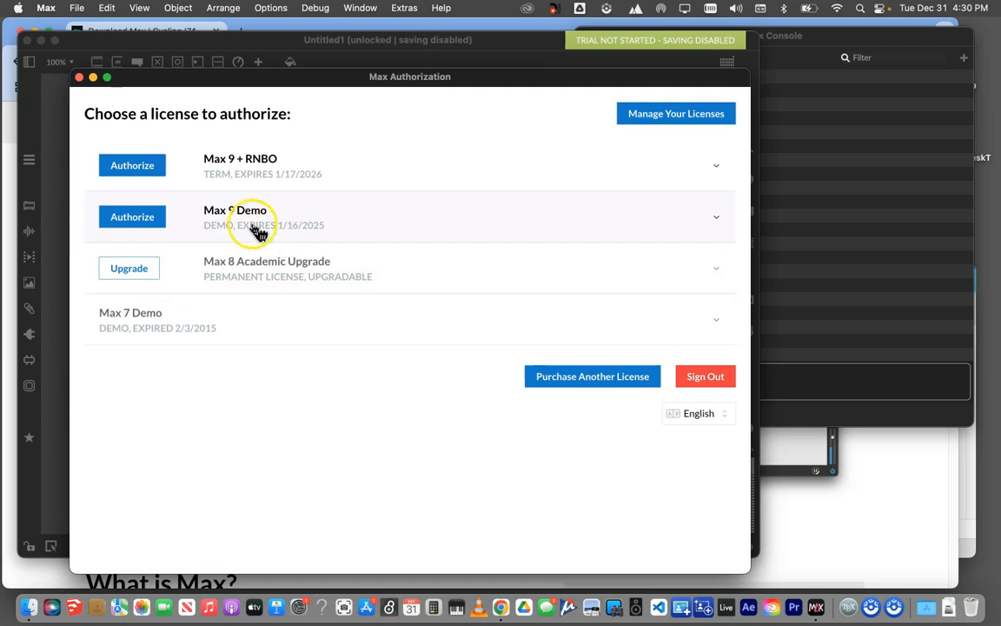
{"action": "mouse_move", "coordinate": [328, 233]}
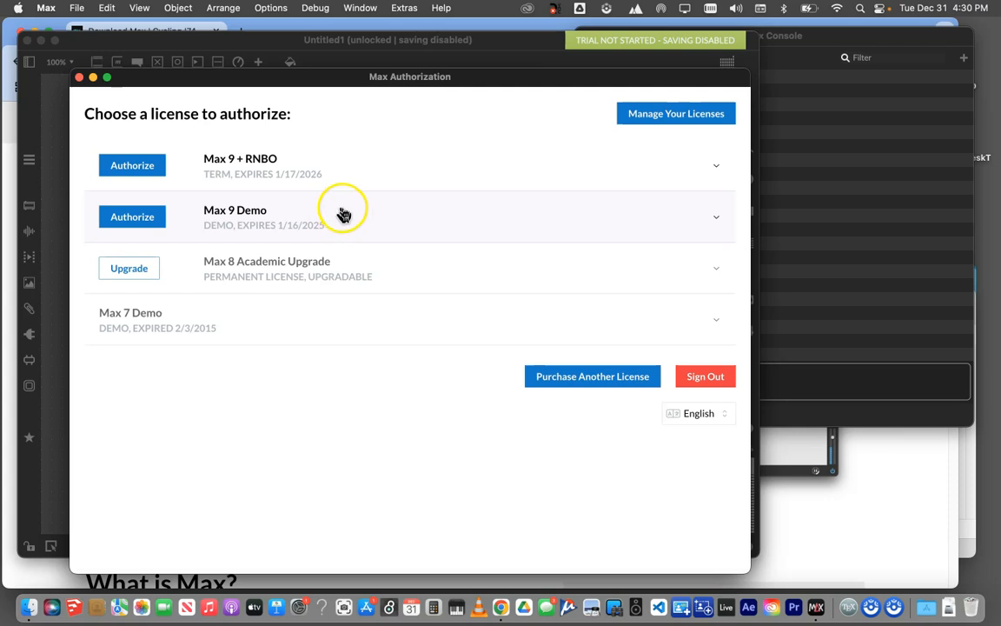
{"action": "mouse_move", "coordinate": [352, 216]}
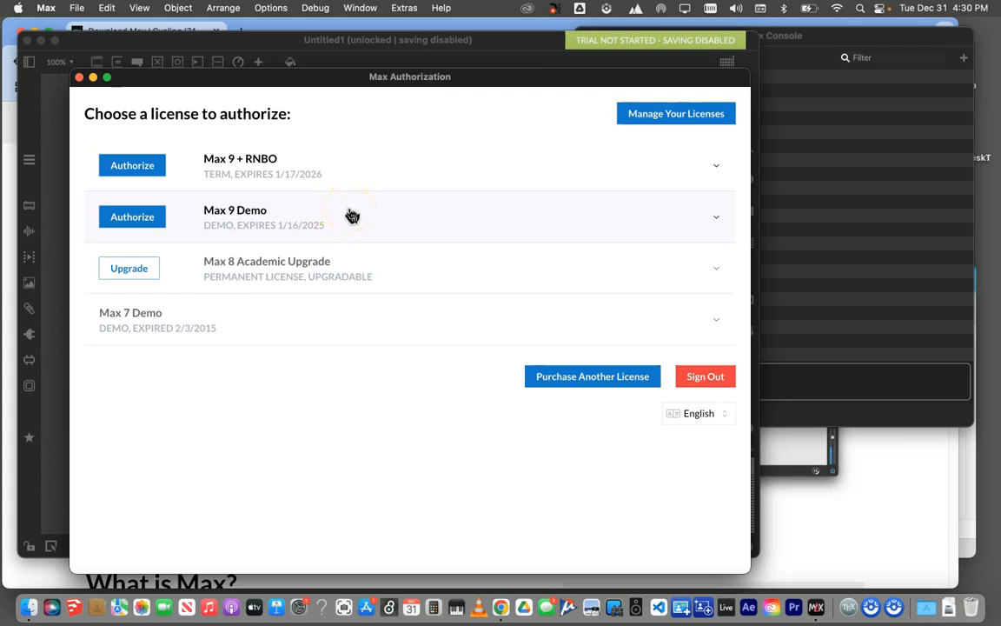
{"action": "mouse_move", "coordinate": [346, 148]}
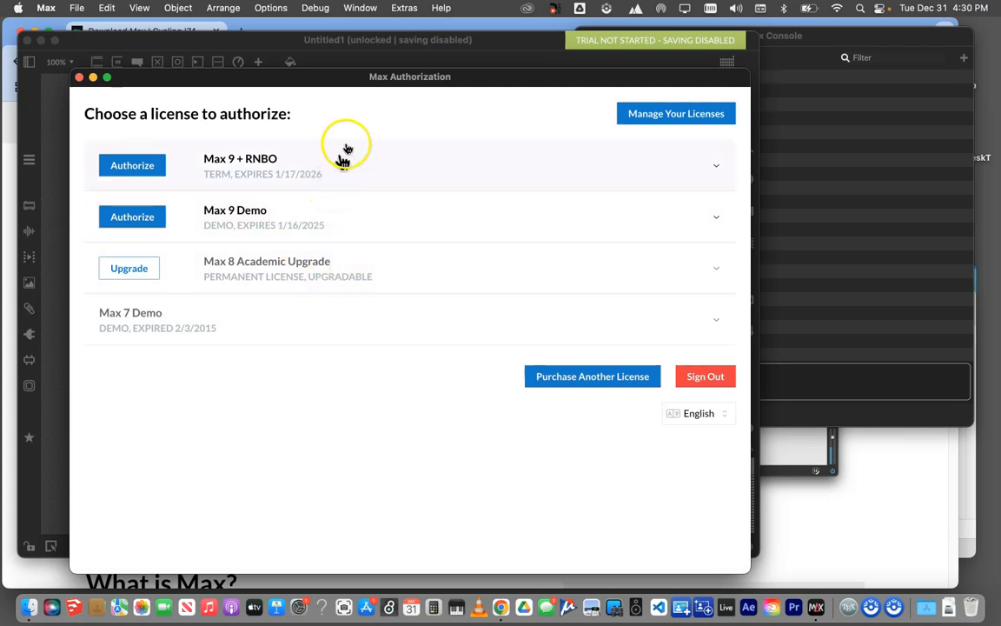
{"action": "mouse_move", "coordinate": [445, 146]}
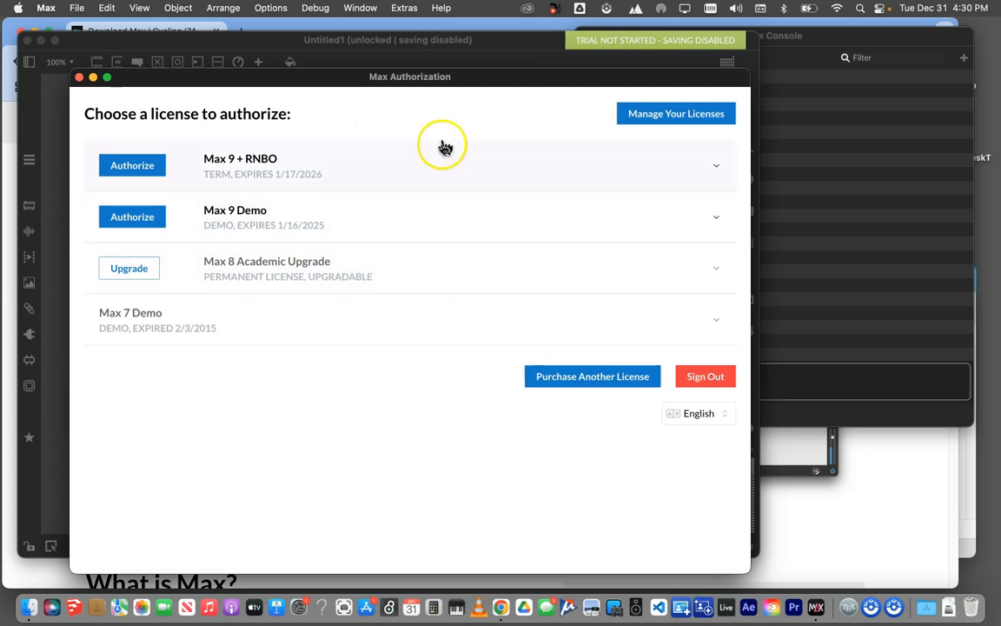
{"action": "mouse_move", "coordinate": [400, 355]}
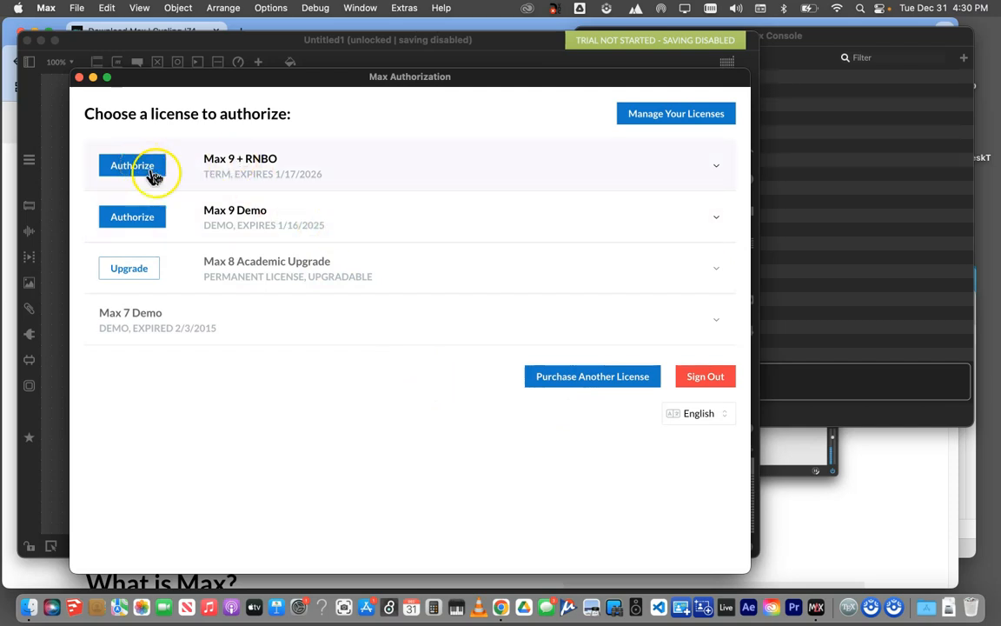
{"action": "mouse_move", "coordinate": [261, 243]}
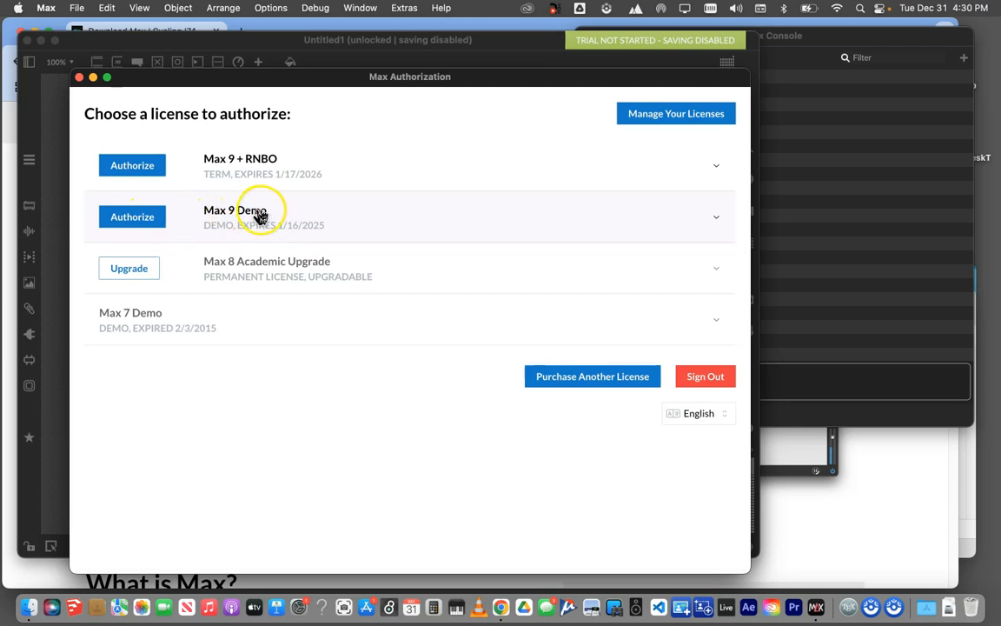
{"action": "mouse_move", "coordinate": [289, 235]}
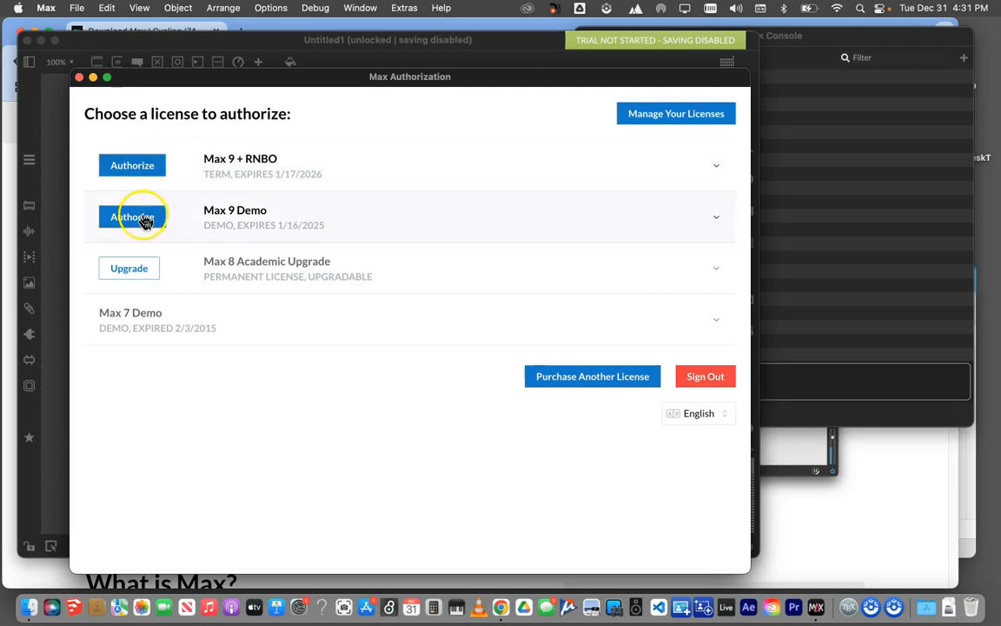
{"action": "mouse_move", "coordinate": [132, 166]}
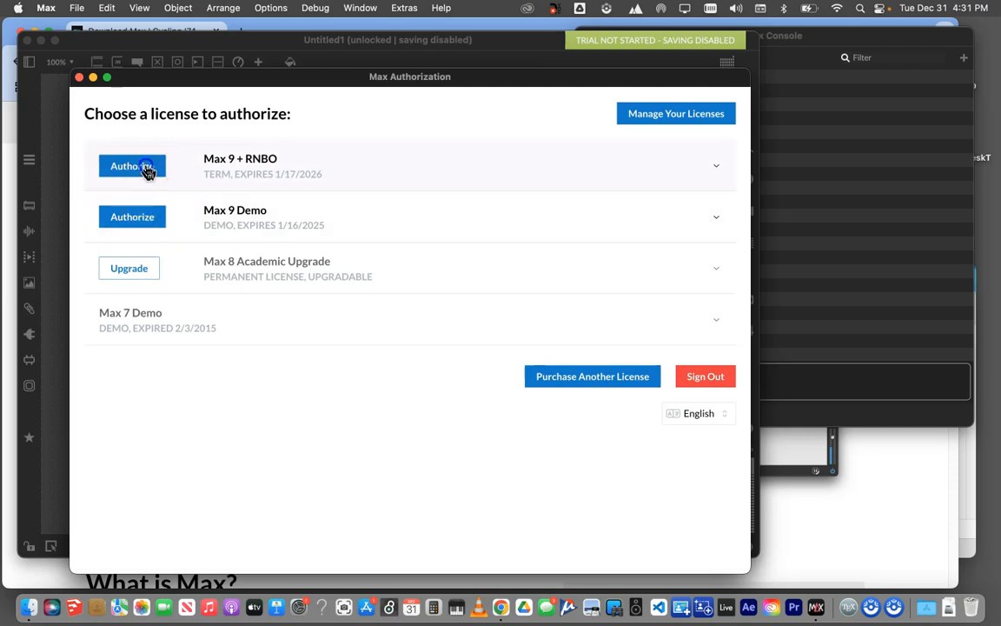
{"action": "left_click", "coordinate": [132, 167]}
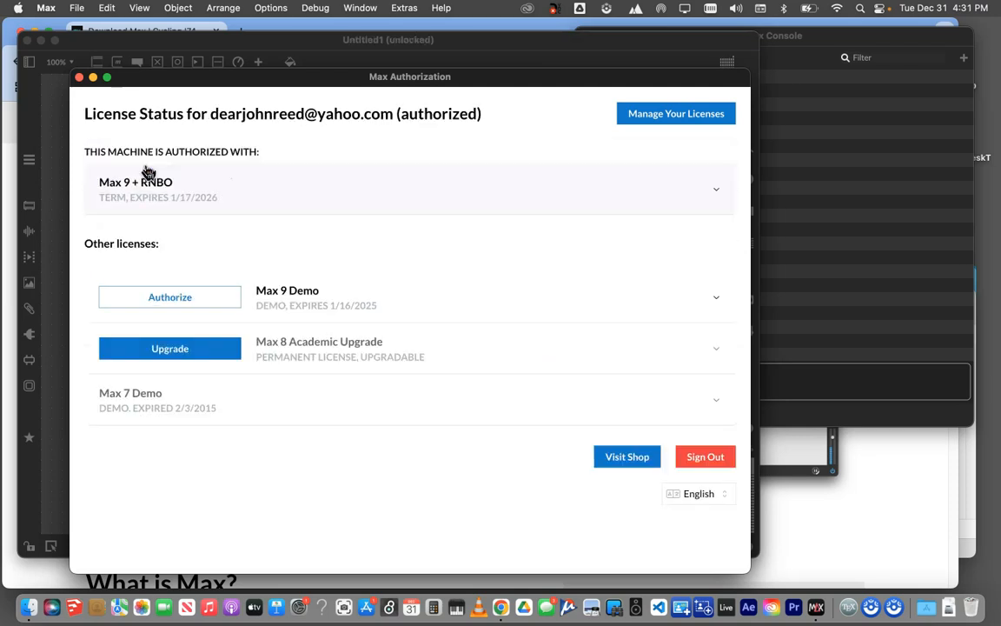
{"action": "mouse_move", "coordinate": [215, 171]}
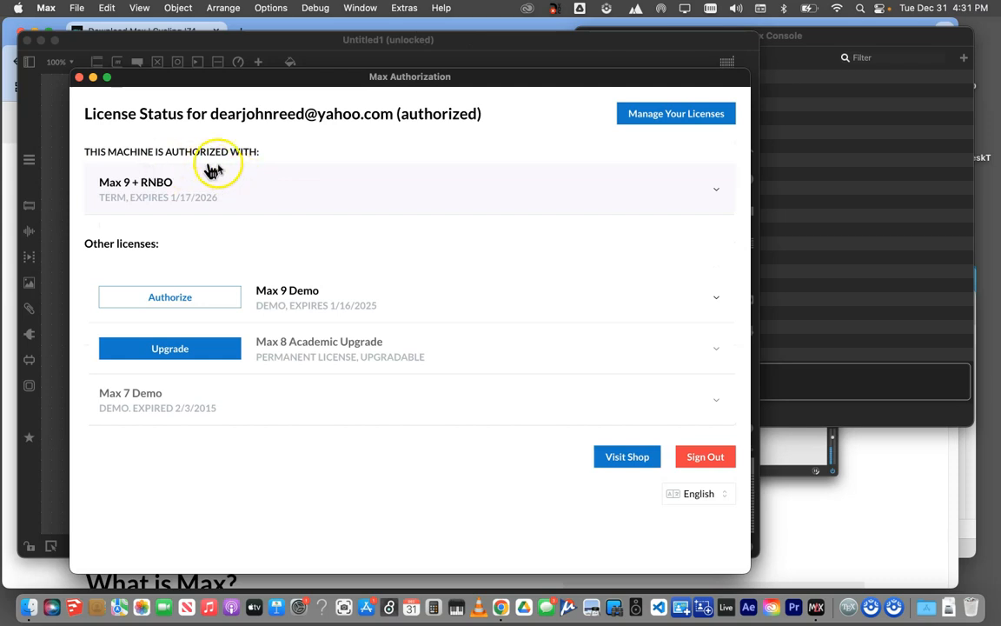
{"action": "mouse_move", "coordinate": [404, 410]}
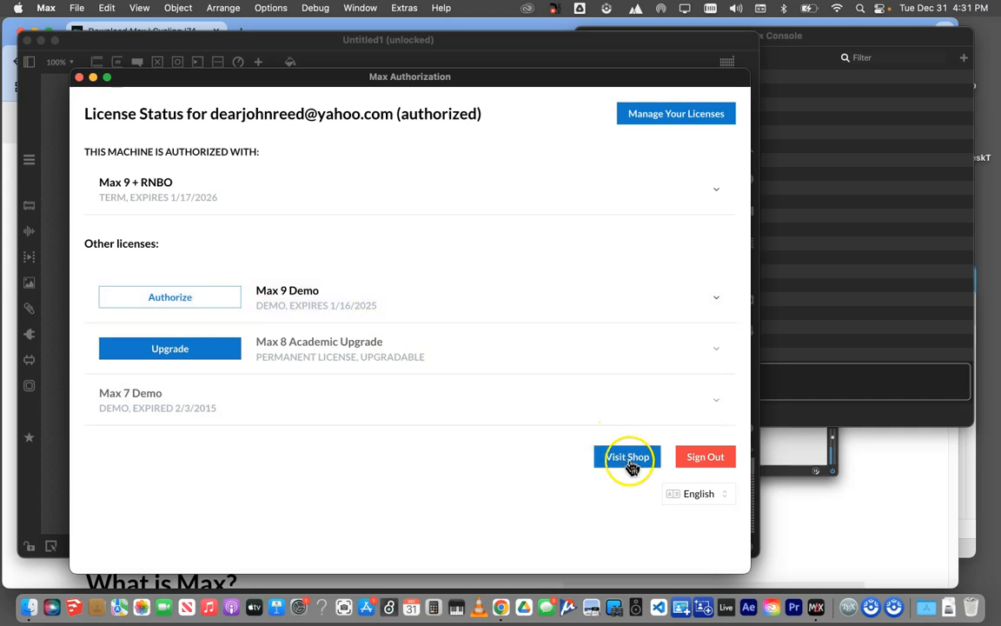
{"action": "left_click", "coordinate": [706, 455]}
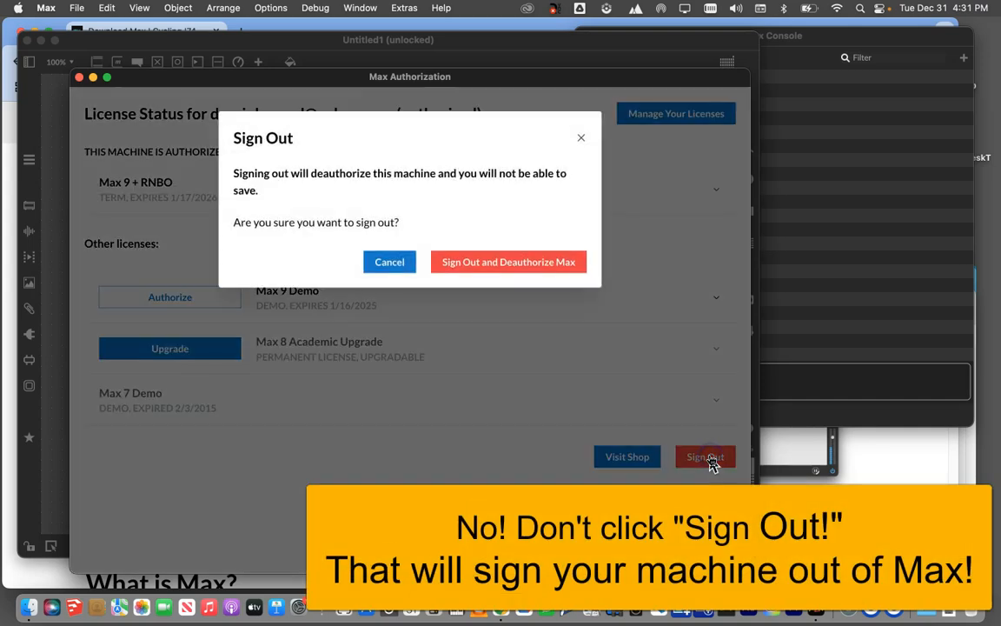
{"action": "mouse_move", "coordinate": [435, 313]}
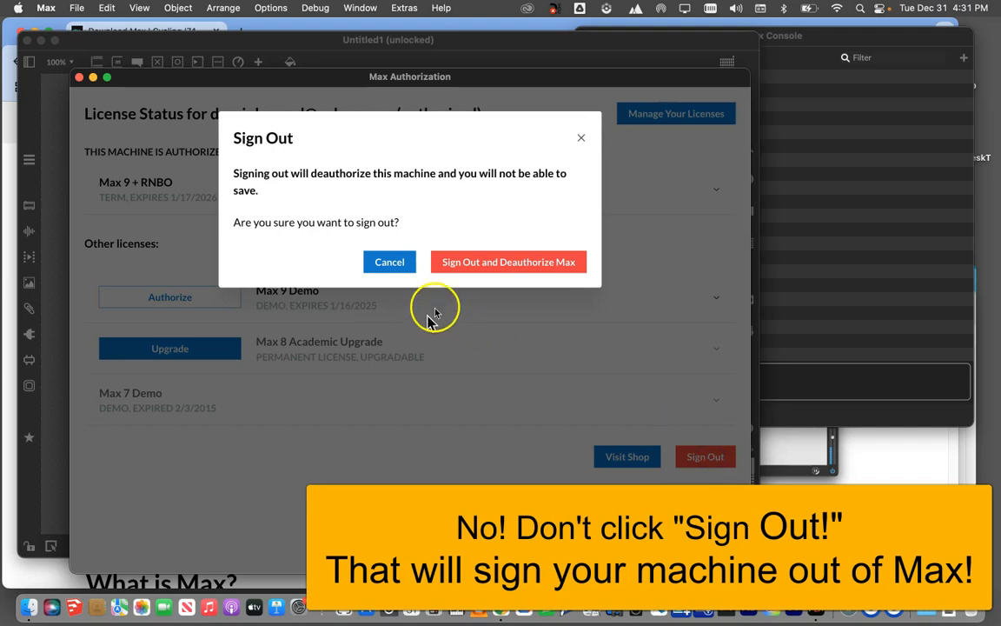
{"action": "left_click", "coordinate": [389, 260]}
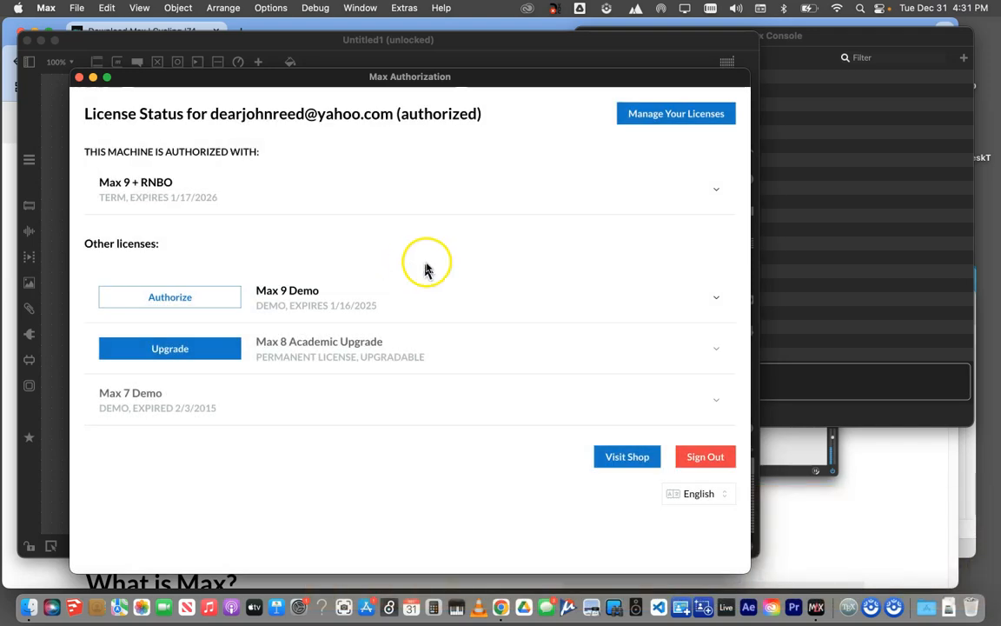
{"action": "mouse_move", "coordinate": [448, 477]}
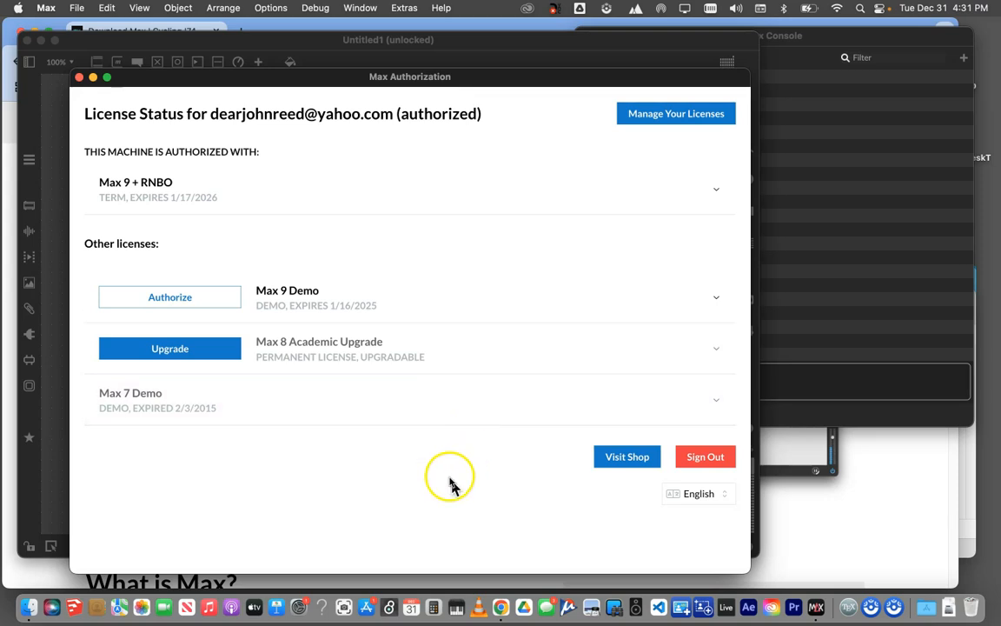
{"action": "mouse_move", "coordinate": [125, 118]}
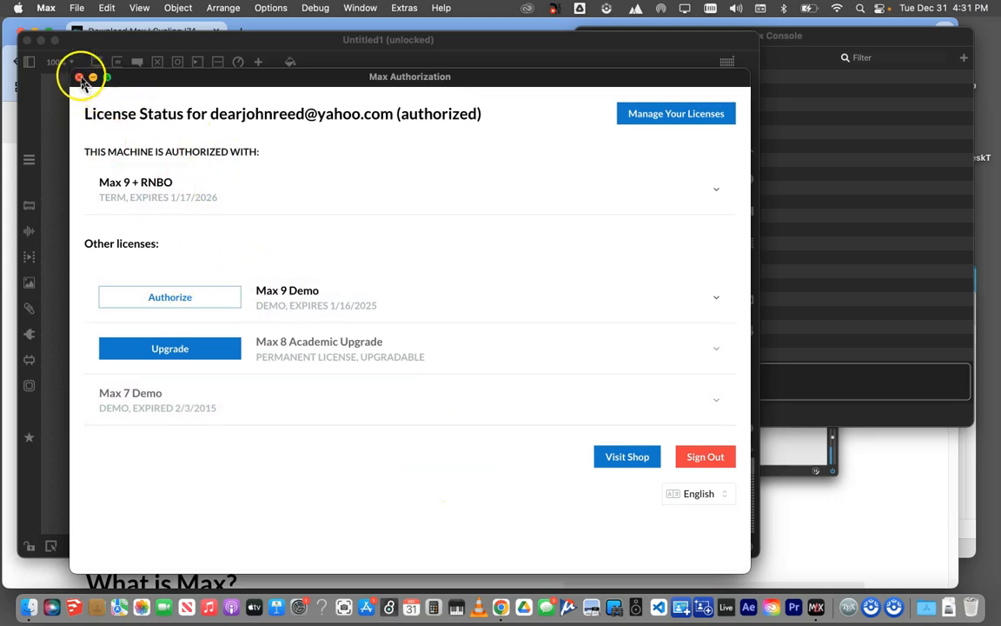
Step: Close the license status window to reveal the empty Untitled1 patcher
{"action": "left_click", "coordinate": [80, 76]}
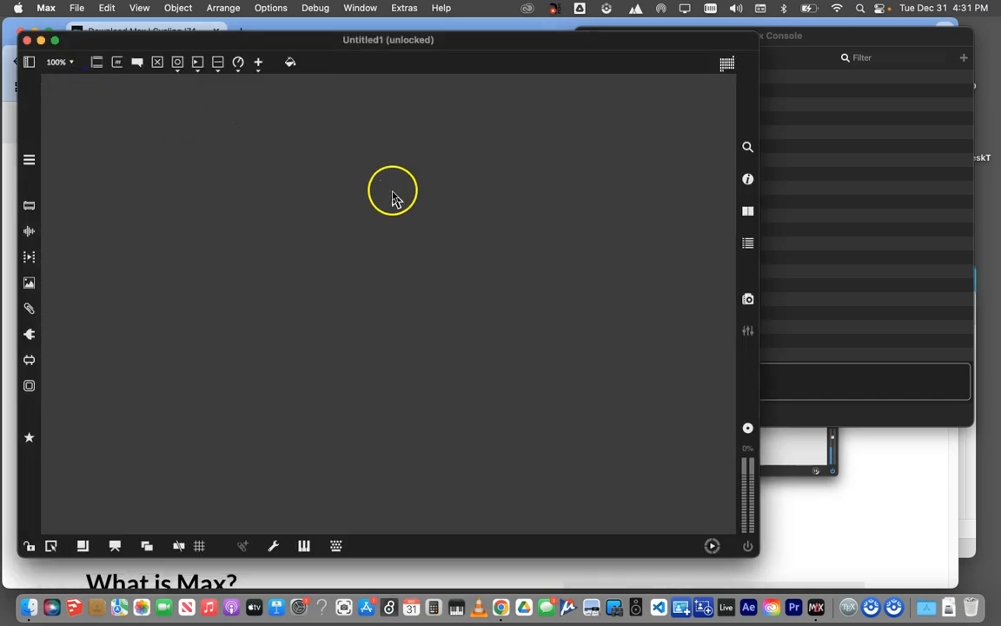
{"action": "mouse_move", "coordinate": [525, 99]}
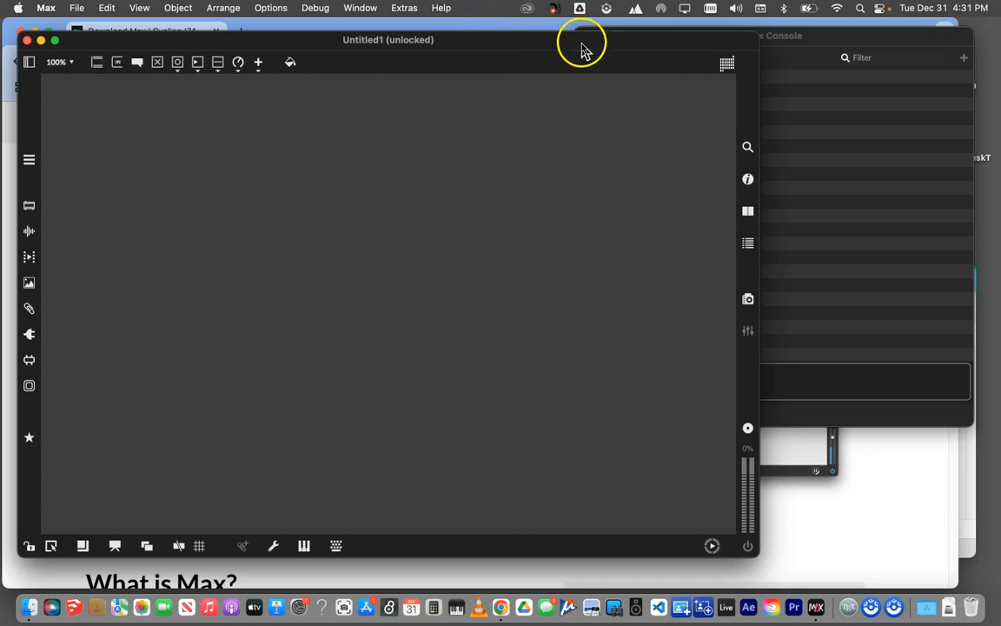
{"action": "mouse_move", "coordinate": [712, 46]}
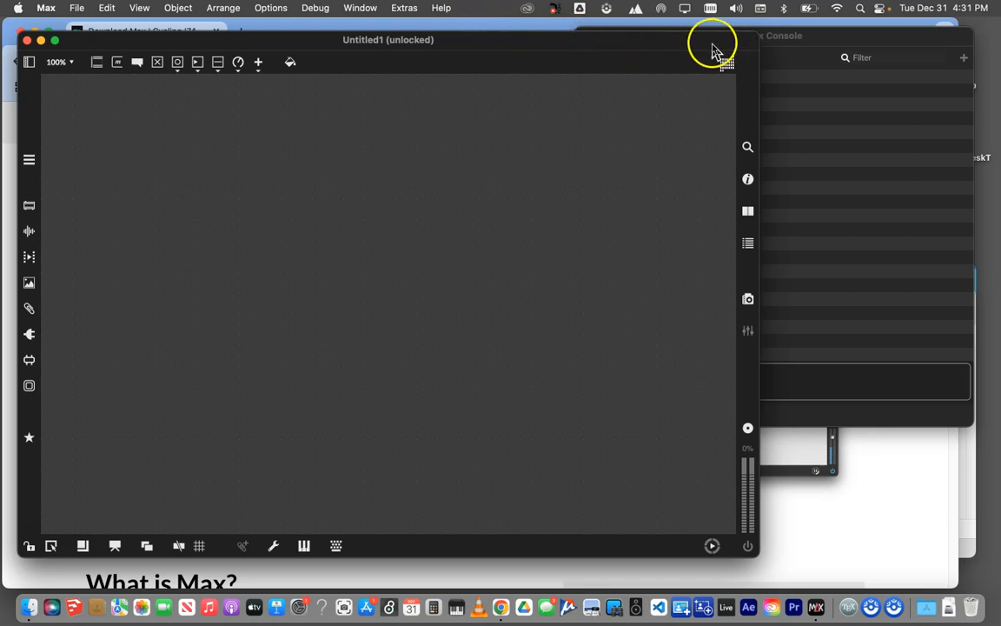
{"action": "mouse_move", "coordinate": [632, 42]}
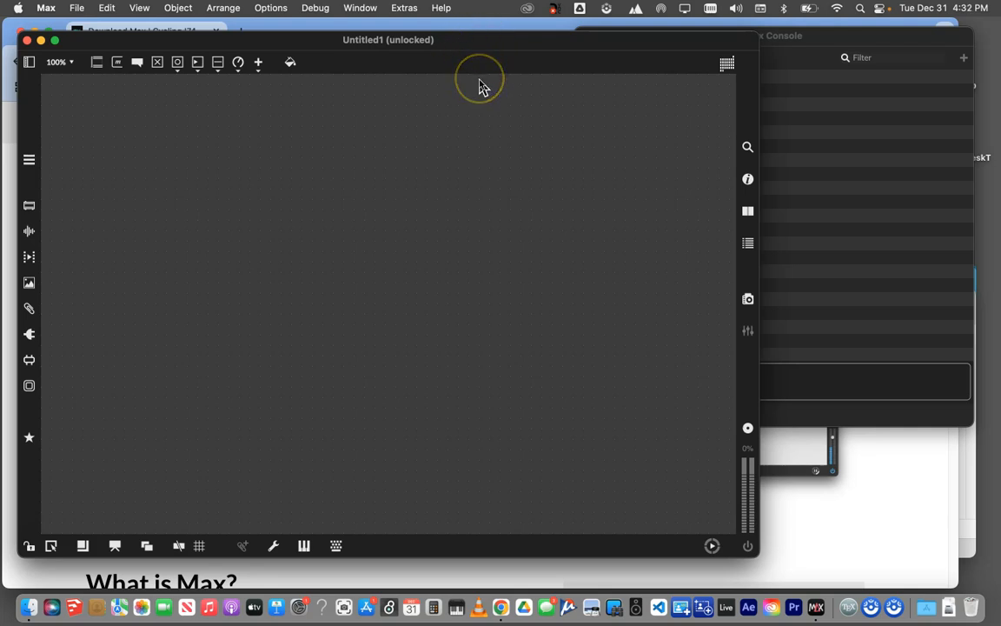
{"action": "mouse_move", "coordinate": [302, 118]}
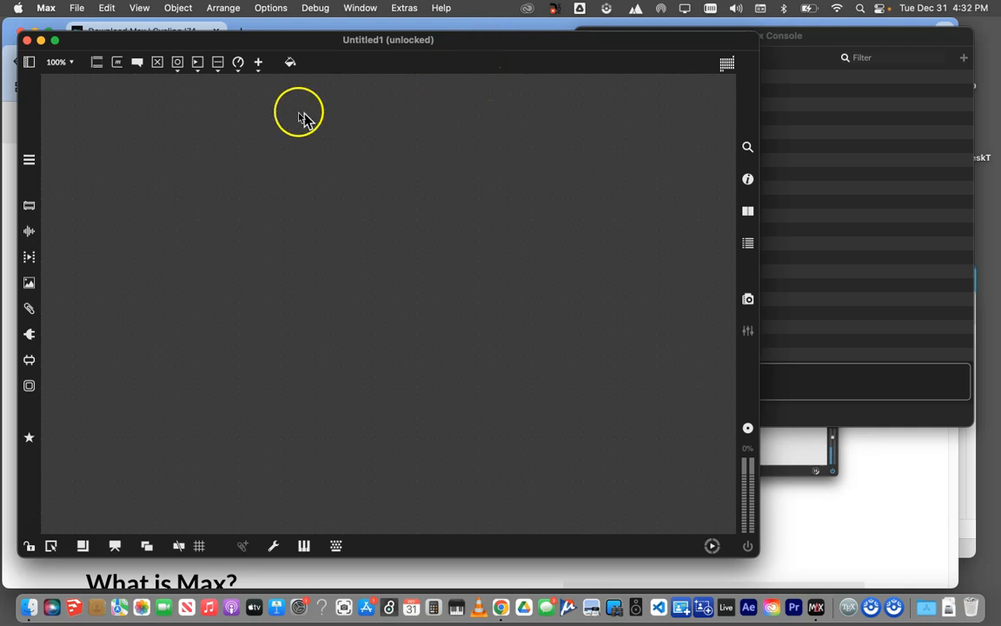
Step: Start Save As, keep Projects as the location and enter the name Tutorial0Reed
{"action": "left_click", "coordinate": [77, 7]}
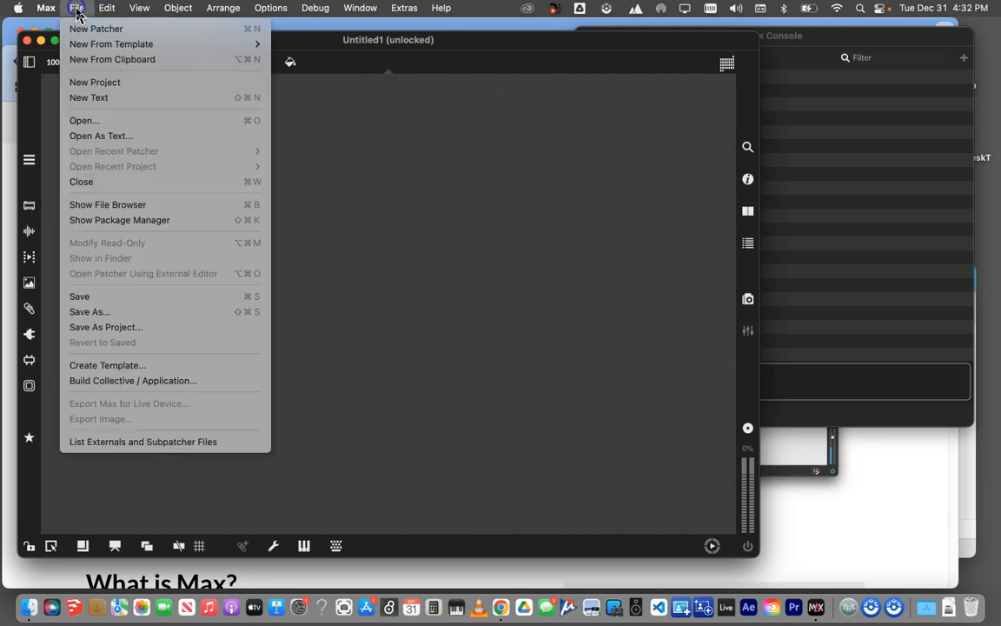
{"action": "mouse_move", "coordinate": [101, 136]}
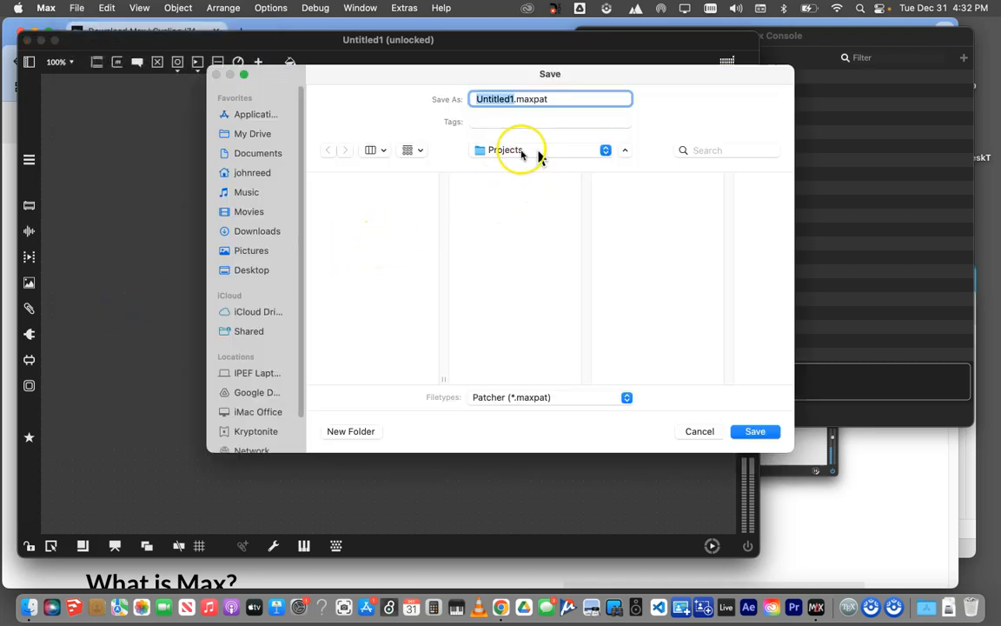
{"action": "mouse_move", "coordinate": [535, 157]}
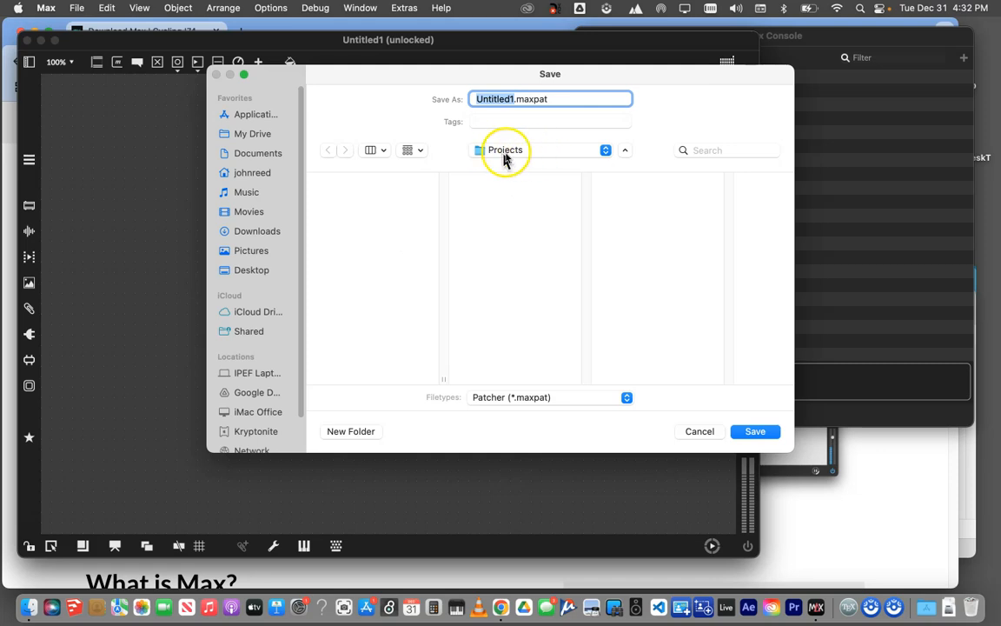
{"action": "mouse_move", "coordinate": [522, 154]}
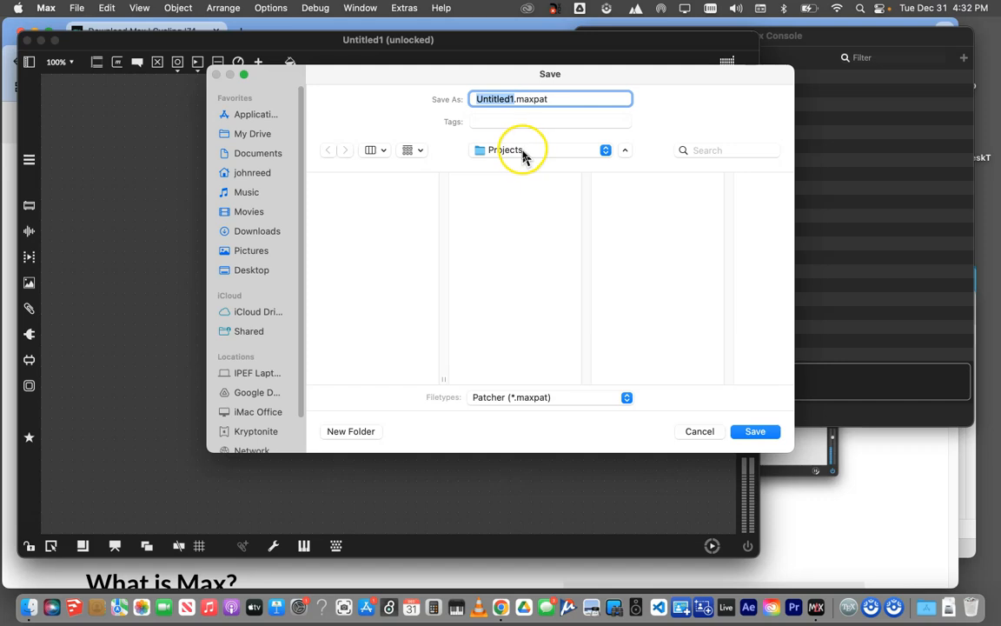
{"action": "mouse_move", "coordinate": [511, 157]}
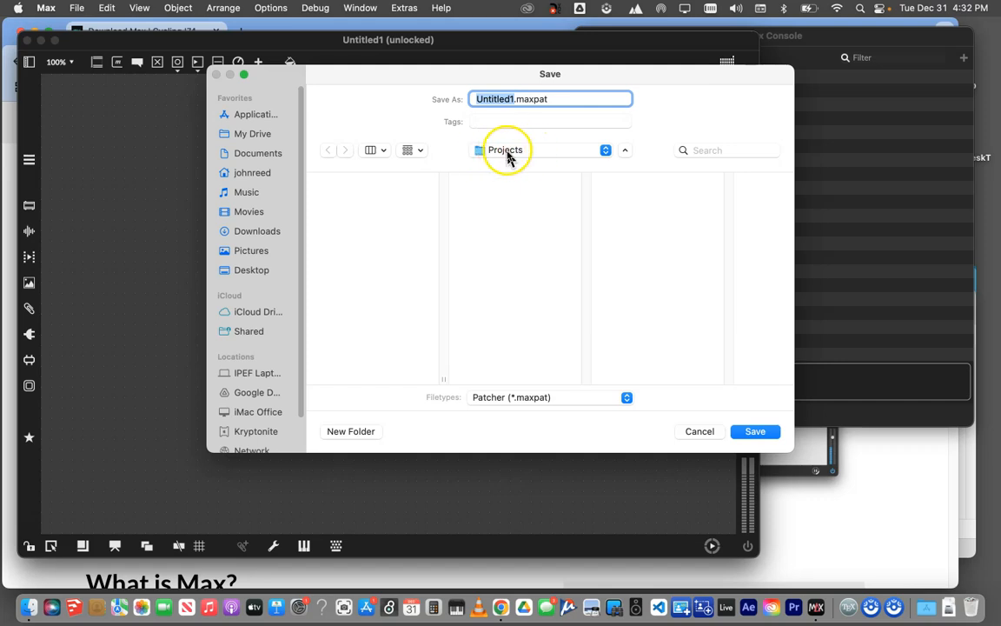
{"action": "left_click", "coordinate": [604, 150]}
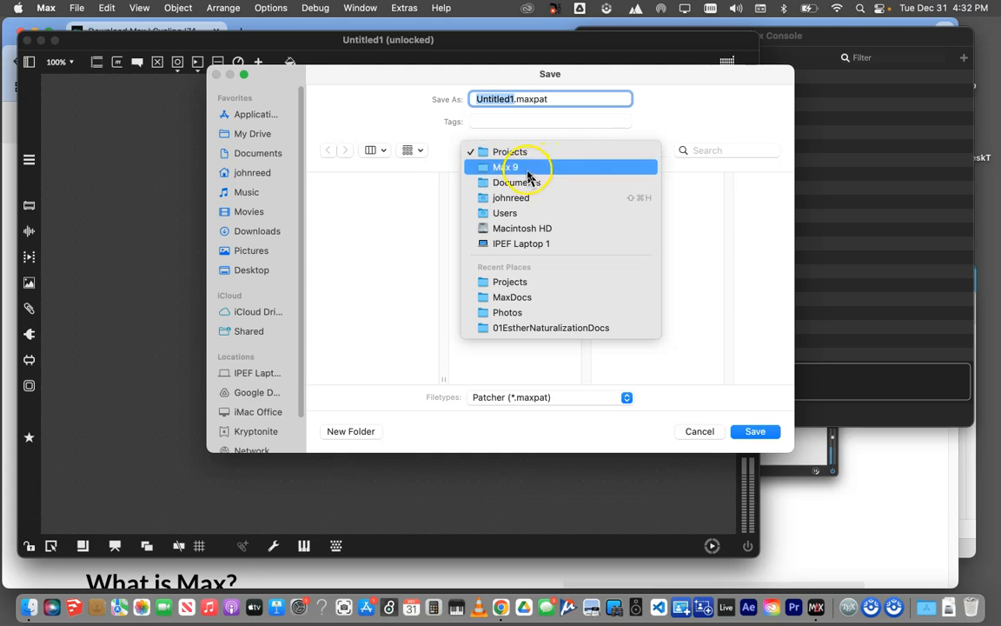
{"action": "left_click", "coordinate": [509, 150]}
{"action": "type", "text": "Tutor"}
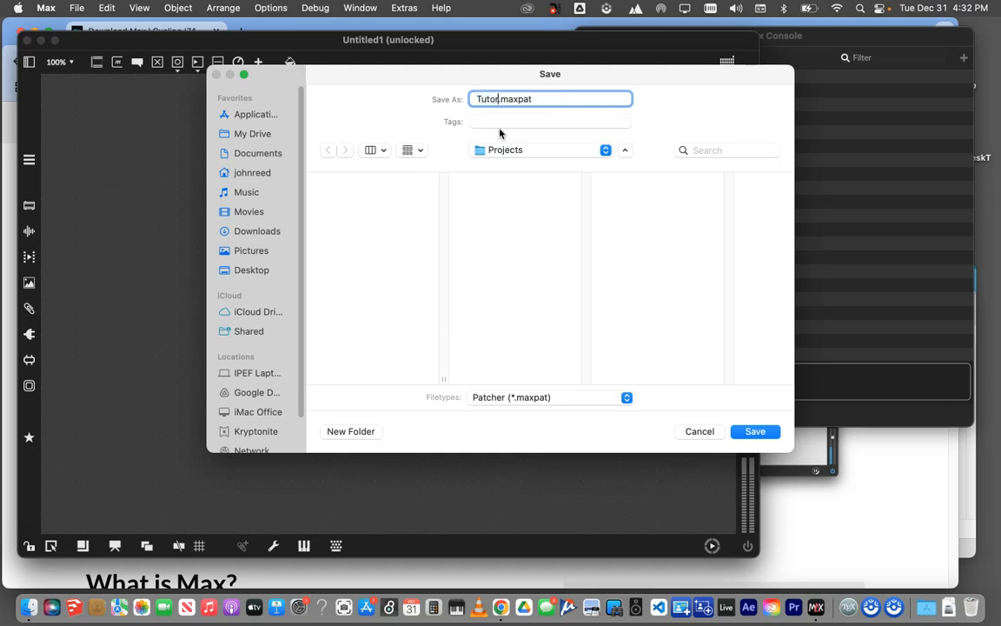
{"action": "type", "text": "ial"}
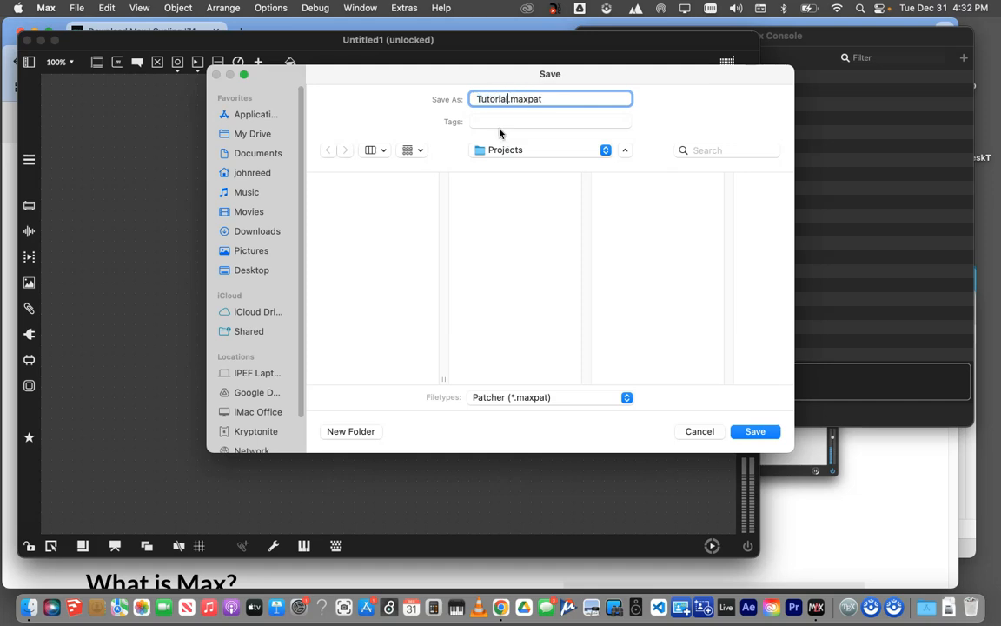
{"action": "type", "text": "0"}
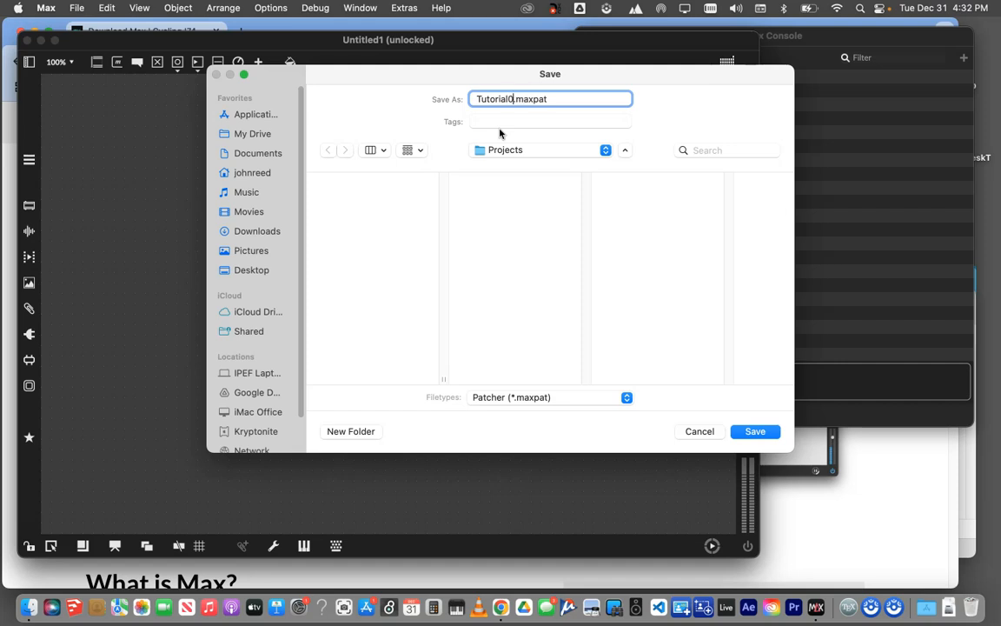
{"action": "mouse_move", "coordinate": [504, 140]}
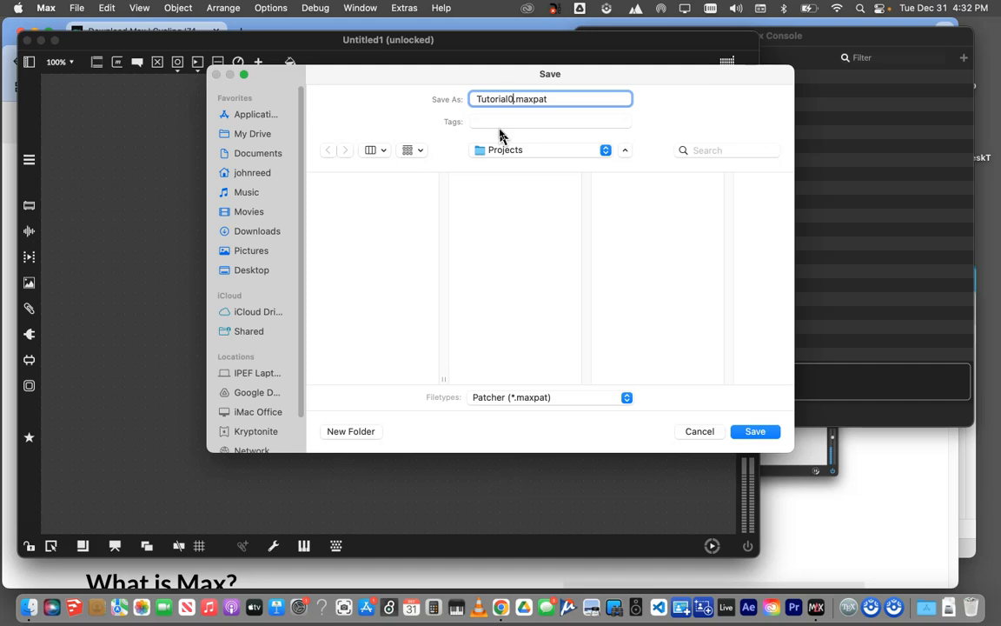
{"action": "type", "text": "Reed"}
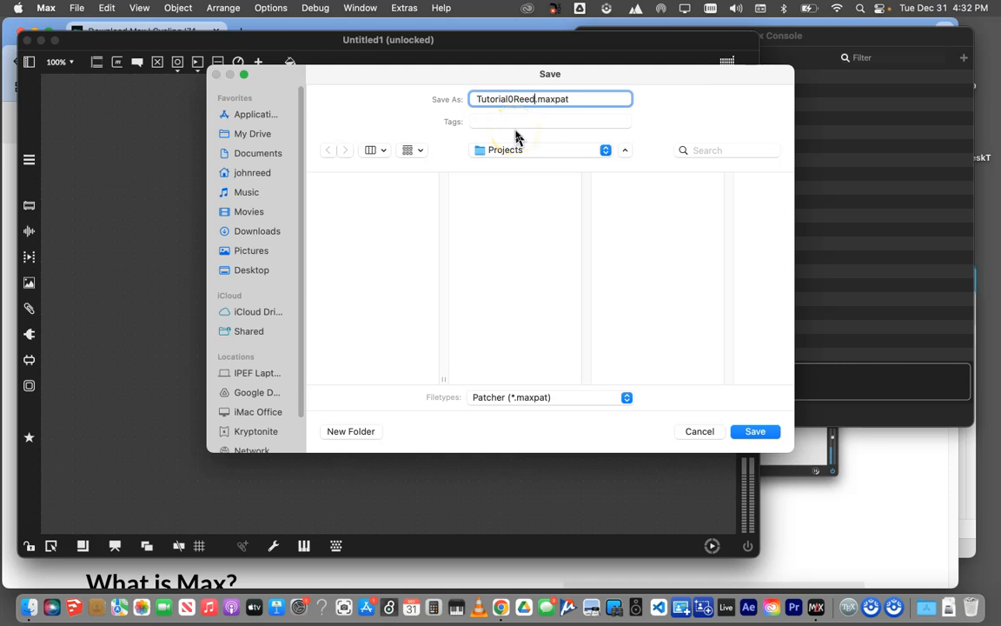
{"action": "mouse_move", "coordinate": [525, 124]}
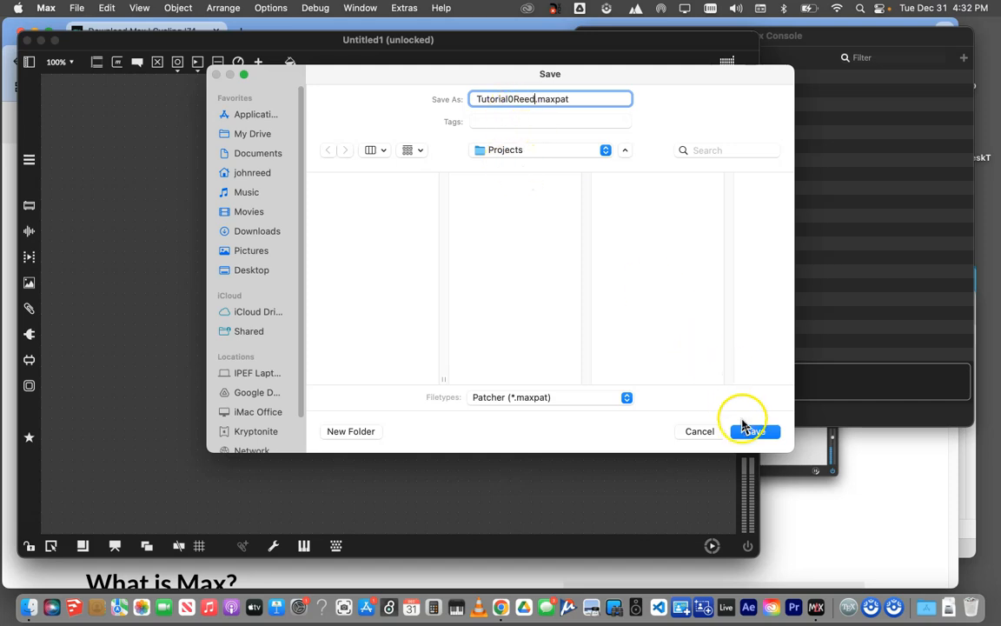
Step: Save the patcher as Tutorial0Reed.maxpat so the window is retitled Tutorial0Reed
{"action": "left_click", "coordinate": [753, 431]}
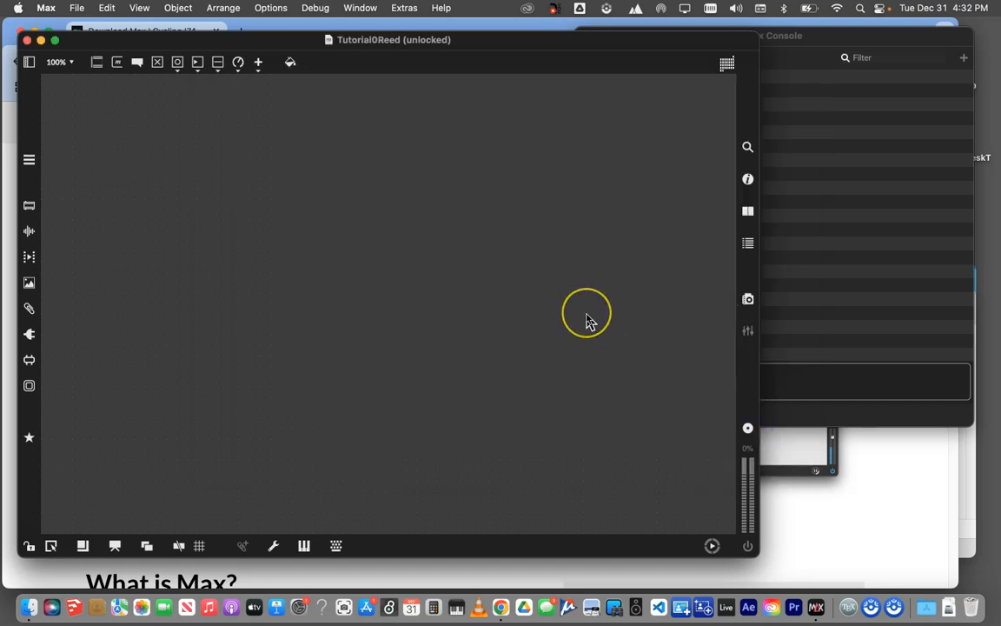
{"action": "mouse_move", "coordinate": [591, 322]}
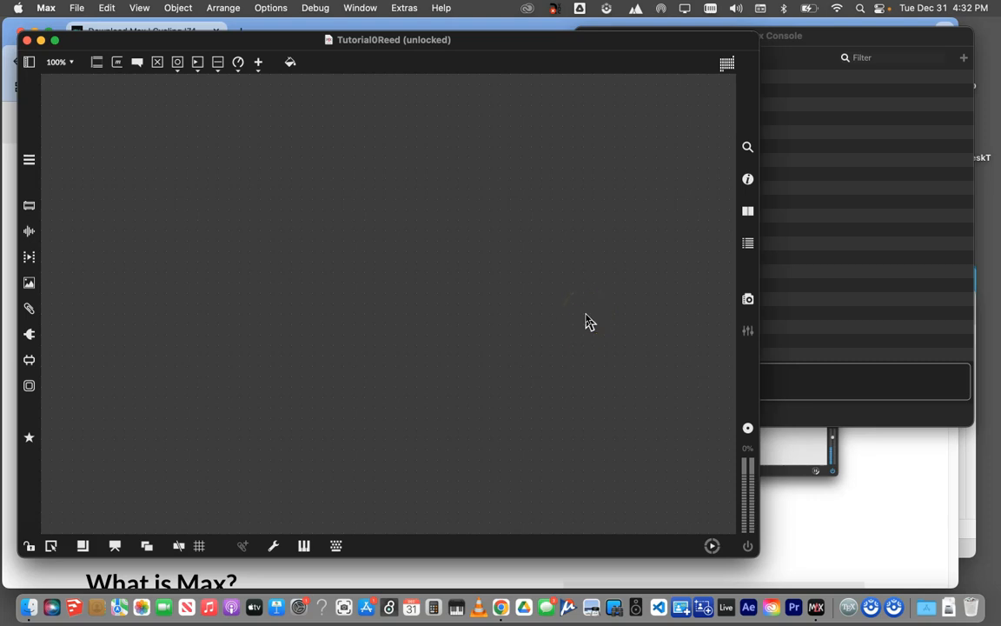
{"action": "mouse_move", "coordinate": [553, 320]}
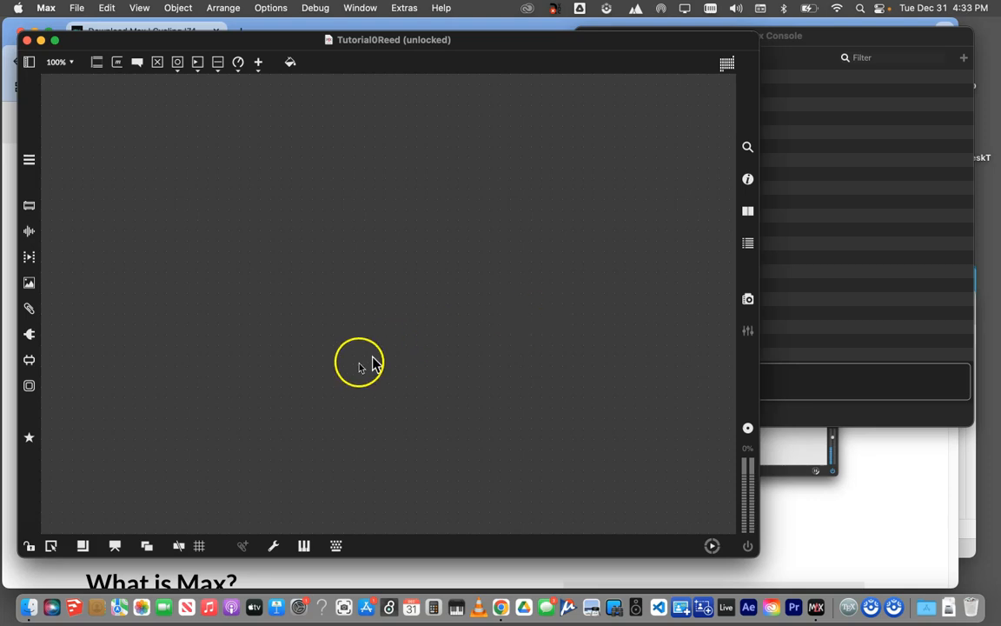
{"action": "mouse_move", "coordinate": [348, 379]}
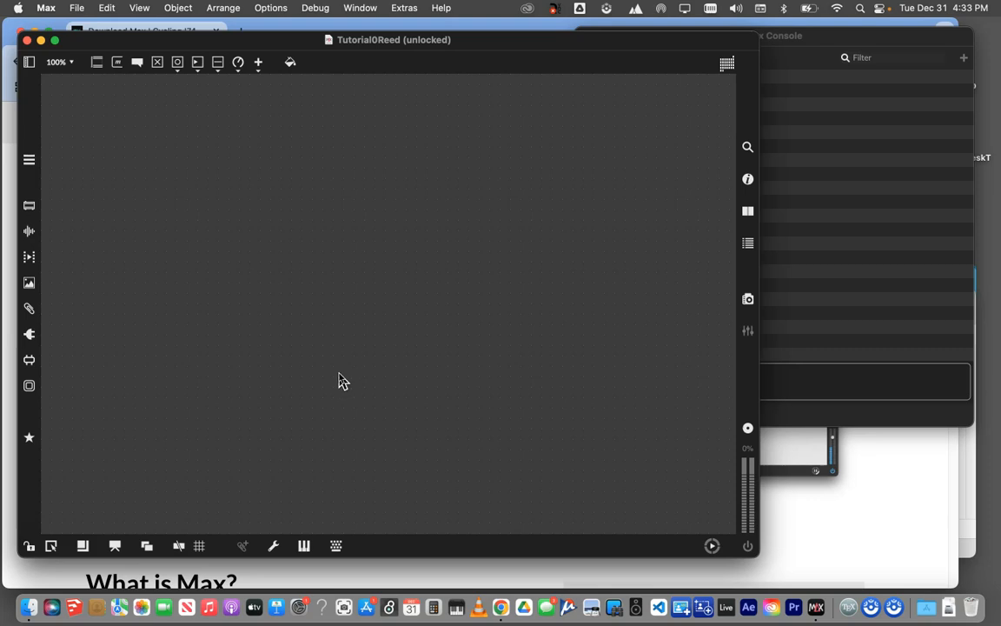
{"action": "mouse_move", "coordinate": [320, 386]}
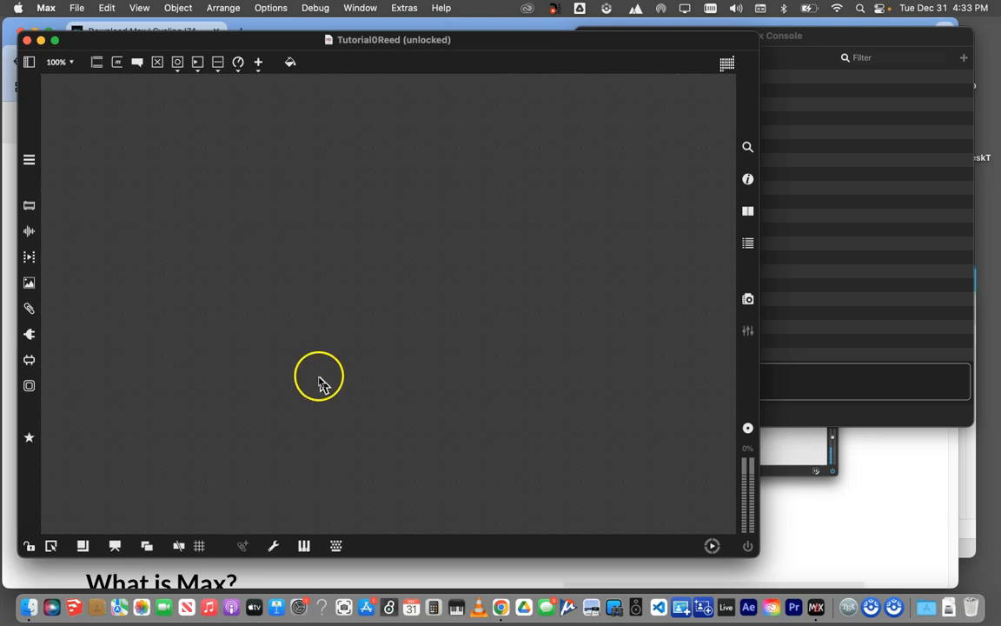
{"action": "mouse_move", "coordinate": [108, 455]}
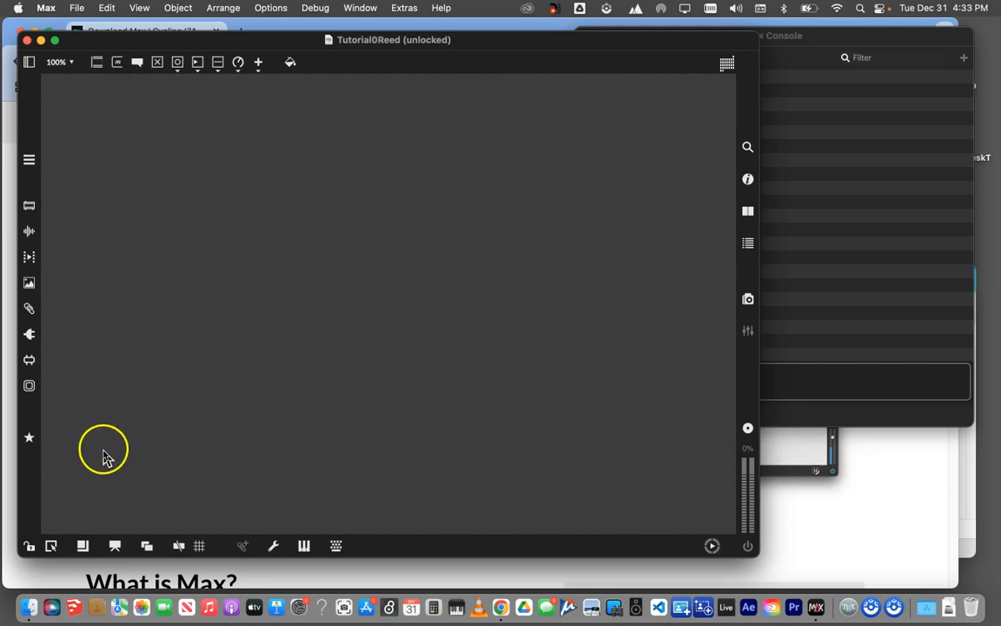
{"action": "mouse_move", "coordinate": [66, 497]}
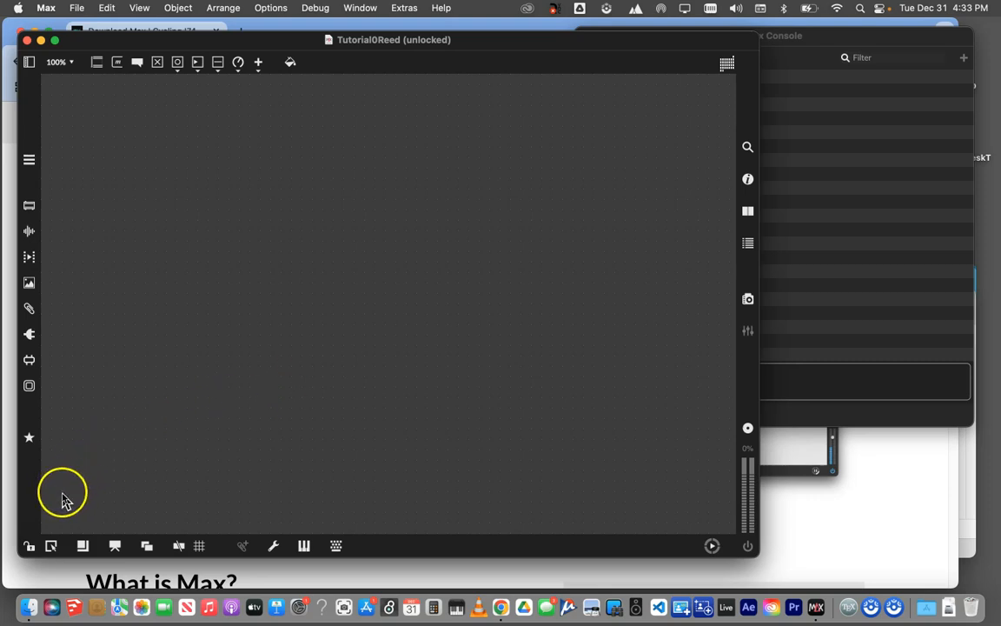
{"action": "mouse_move", "coordinate": [33, 546]}
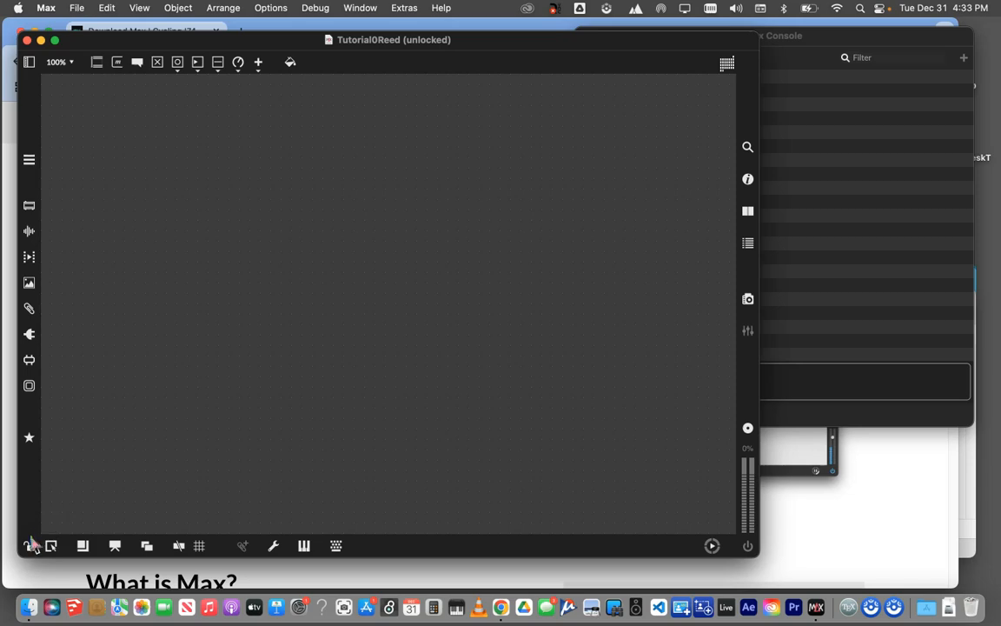